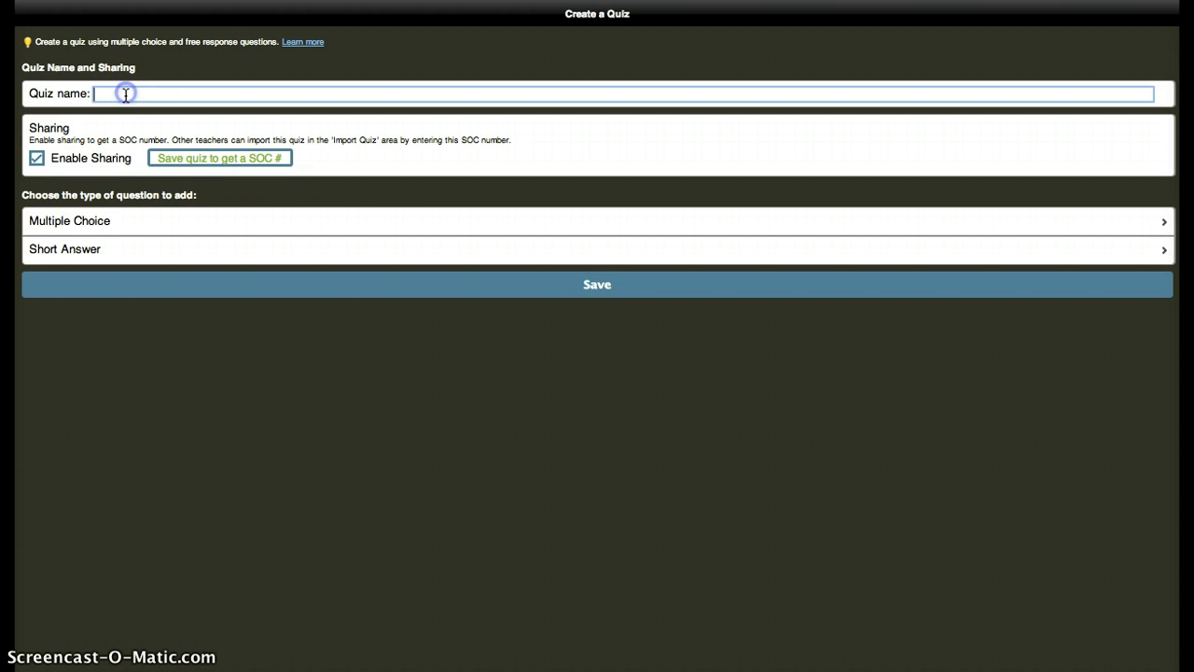
Enter 'Basic Exponential Functions' as the quiz name.
type("Basic Exponen")
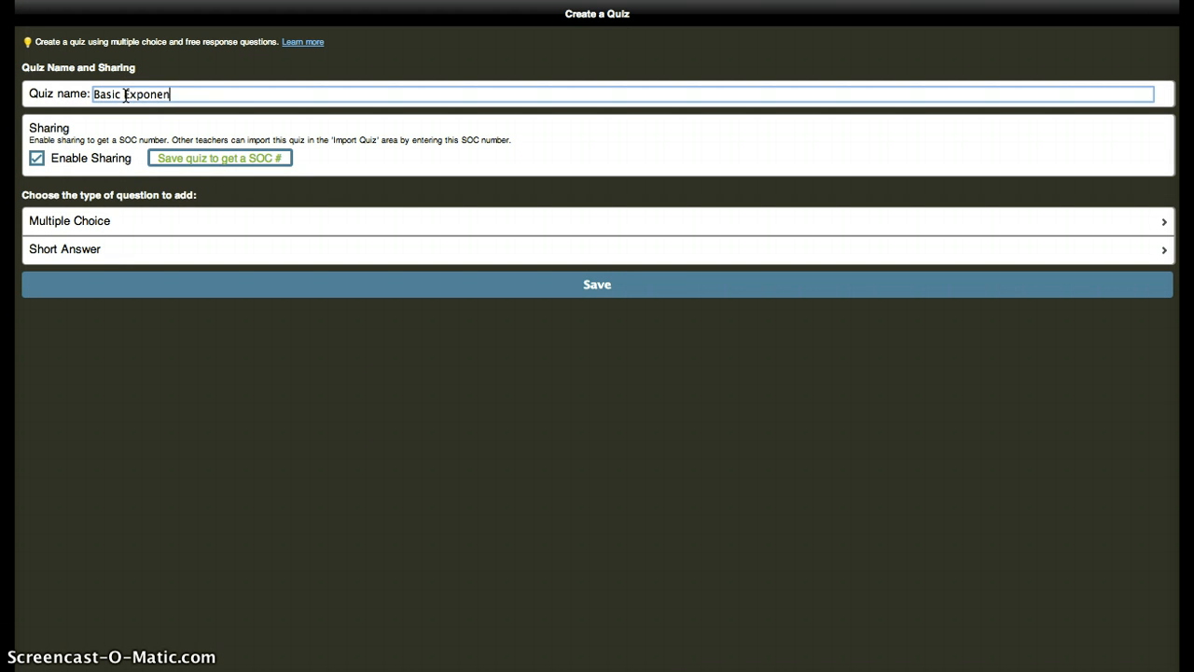
type("tial Functions")
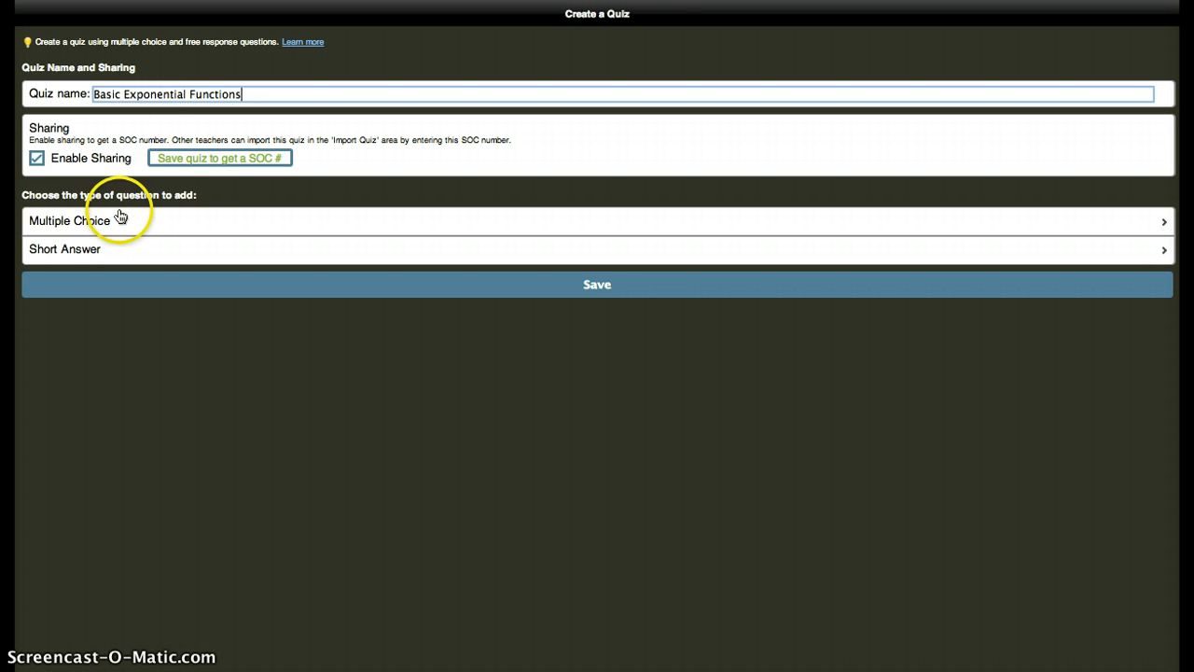
mouse_move(155, 207)
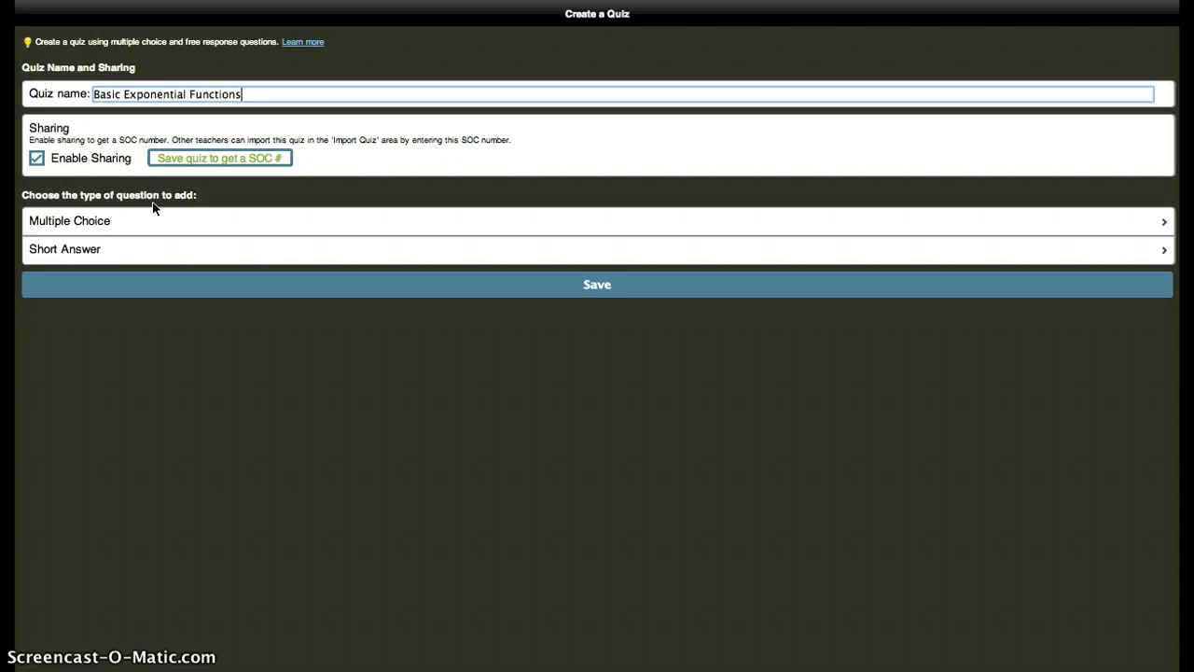
mouse_move(111, 250)
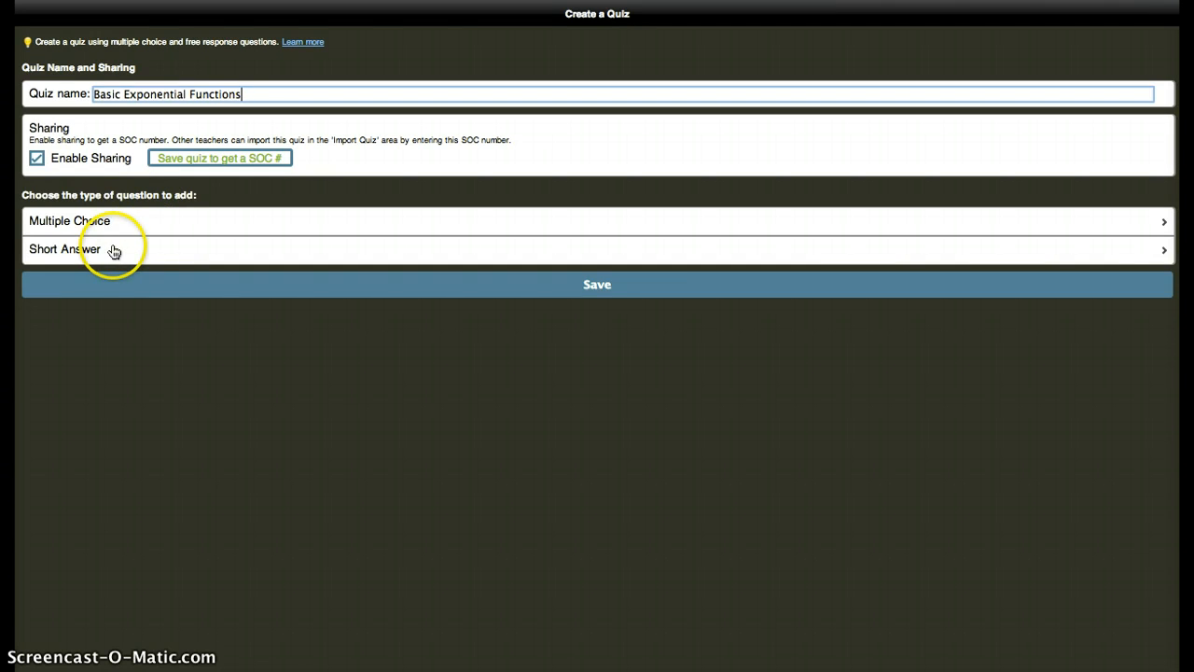
Add a short-answer question: 'Does the equation represent exponential decay or growth?'.
left_click(103, 250)
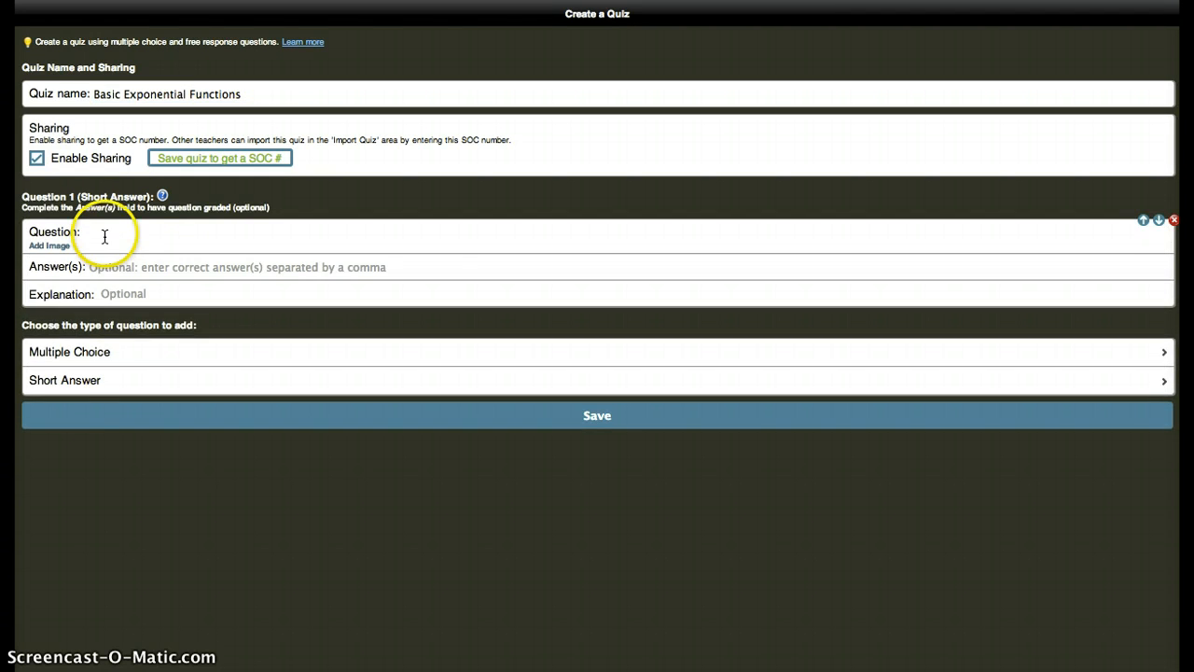
left_click(104, 232)
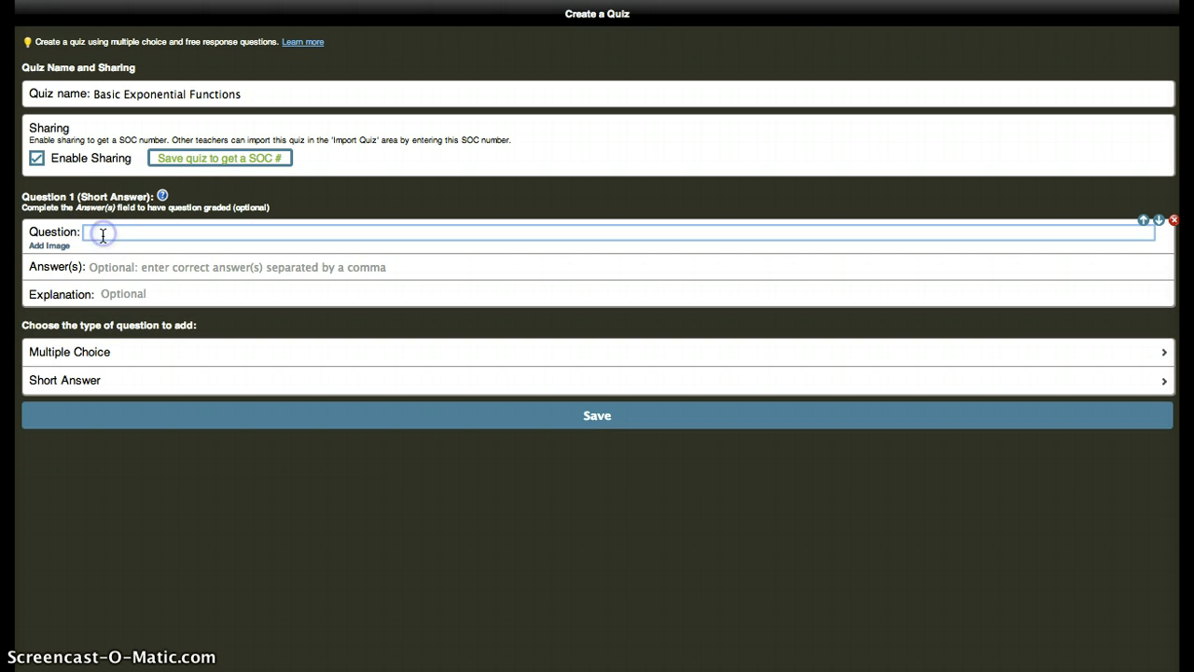
type("D")
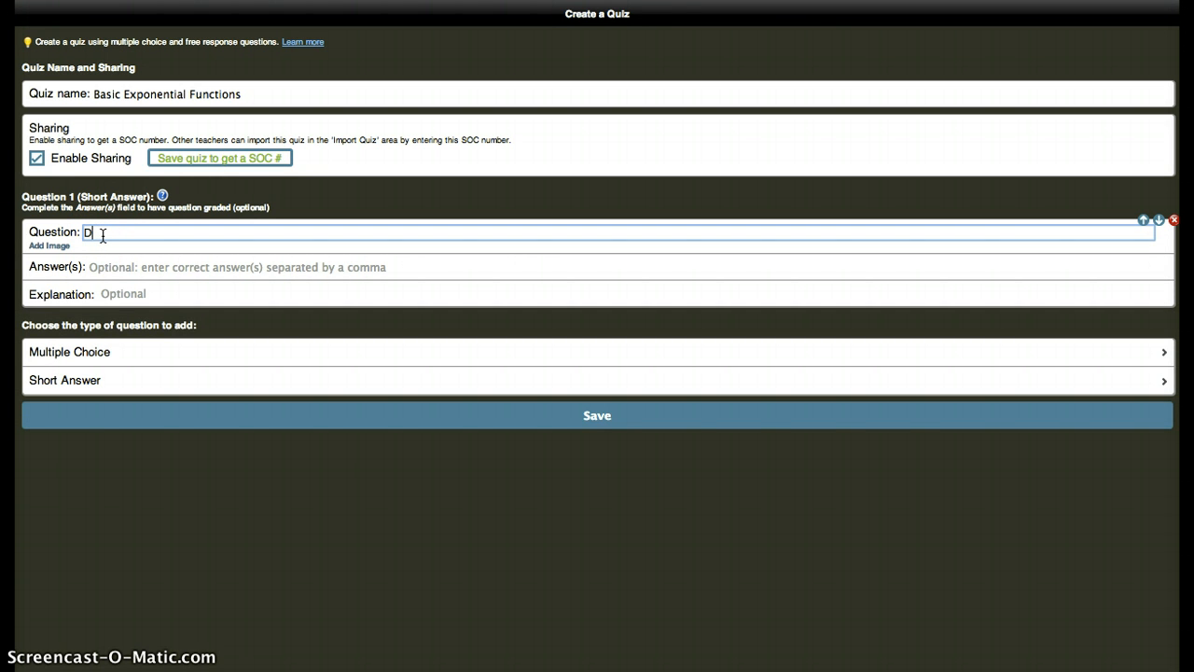
type("oes the equation")
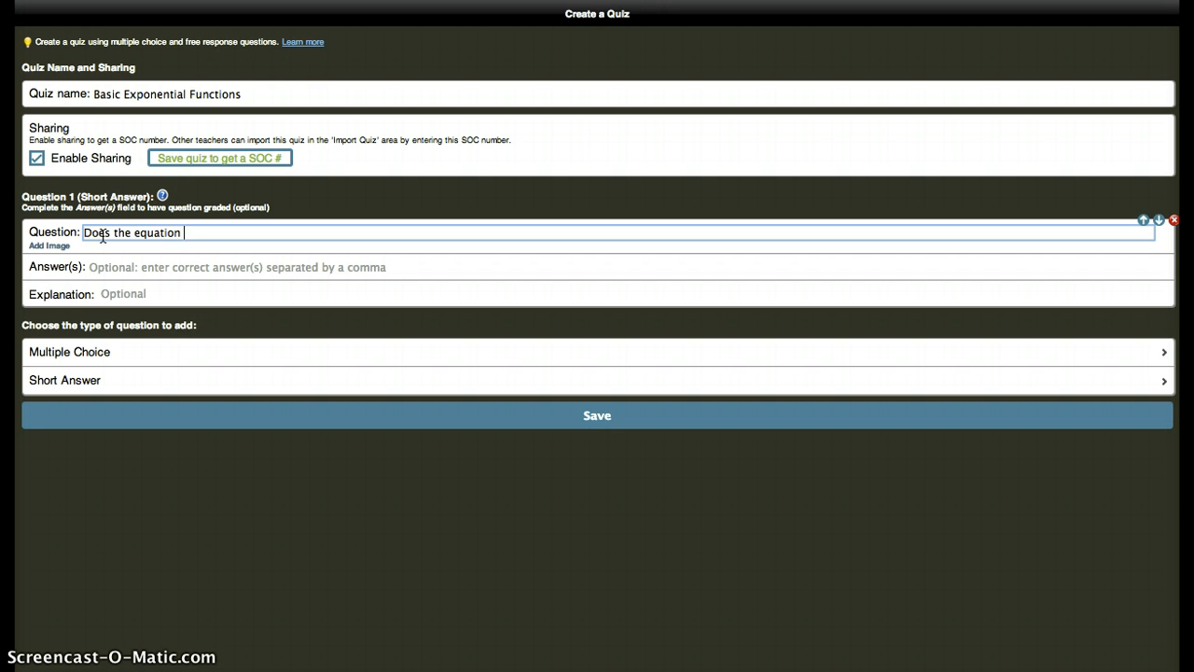
type("represen")
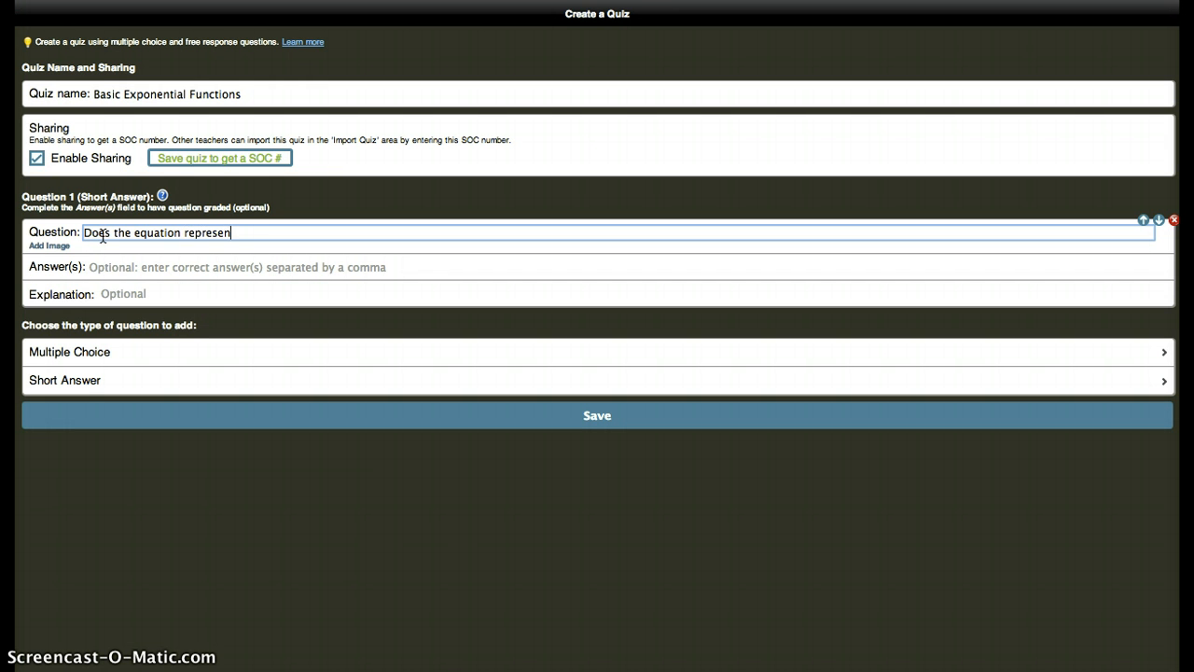
type("exponential decay or growth?")
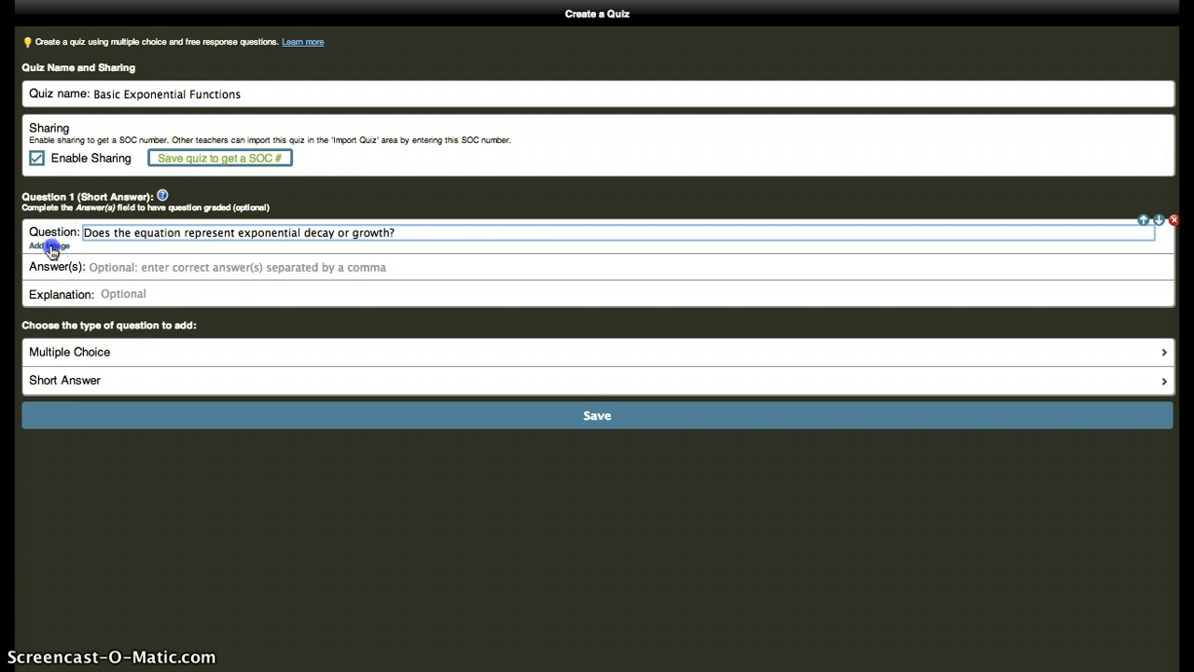
left_click(47, 247)
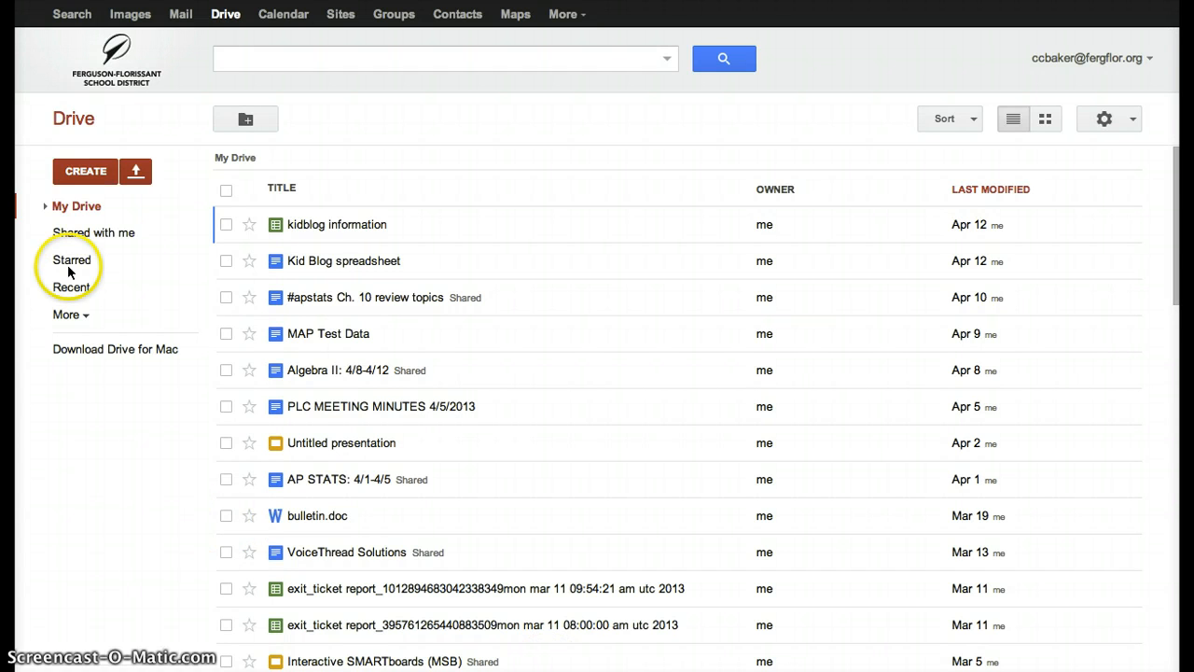
mouse_move(86, 177)
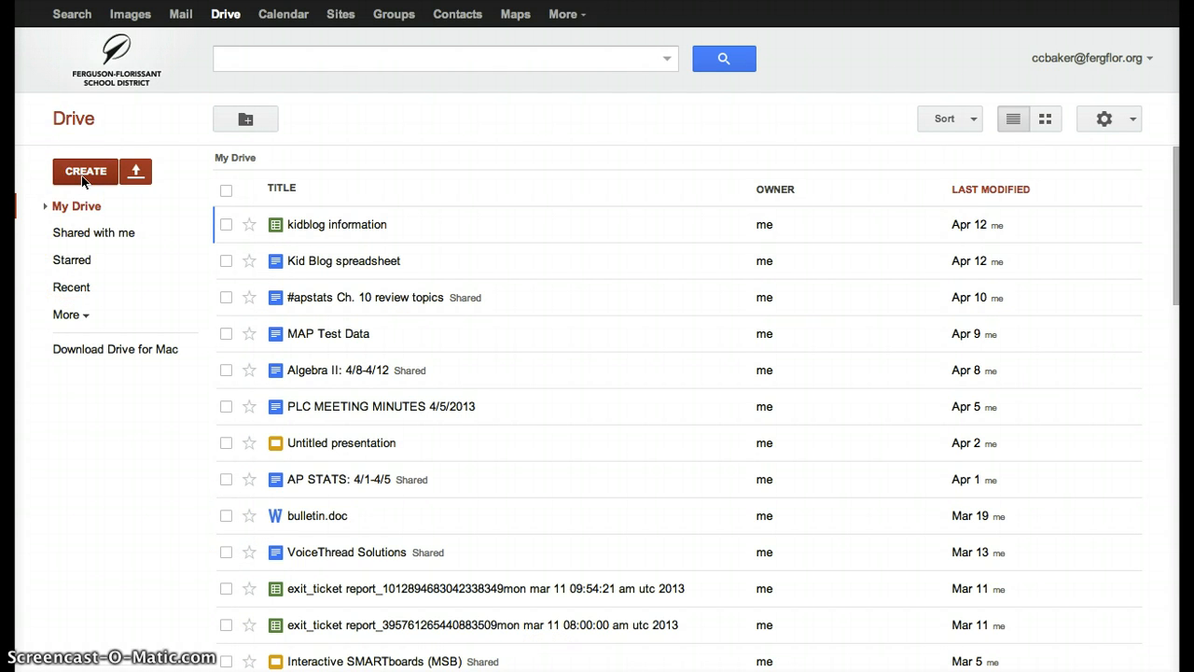
Create a new blank Google Docs document from Drive's Create menu.
left_click(86, 172)
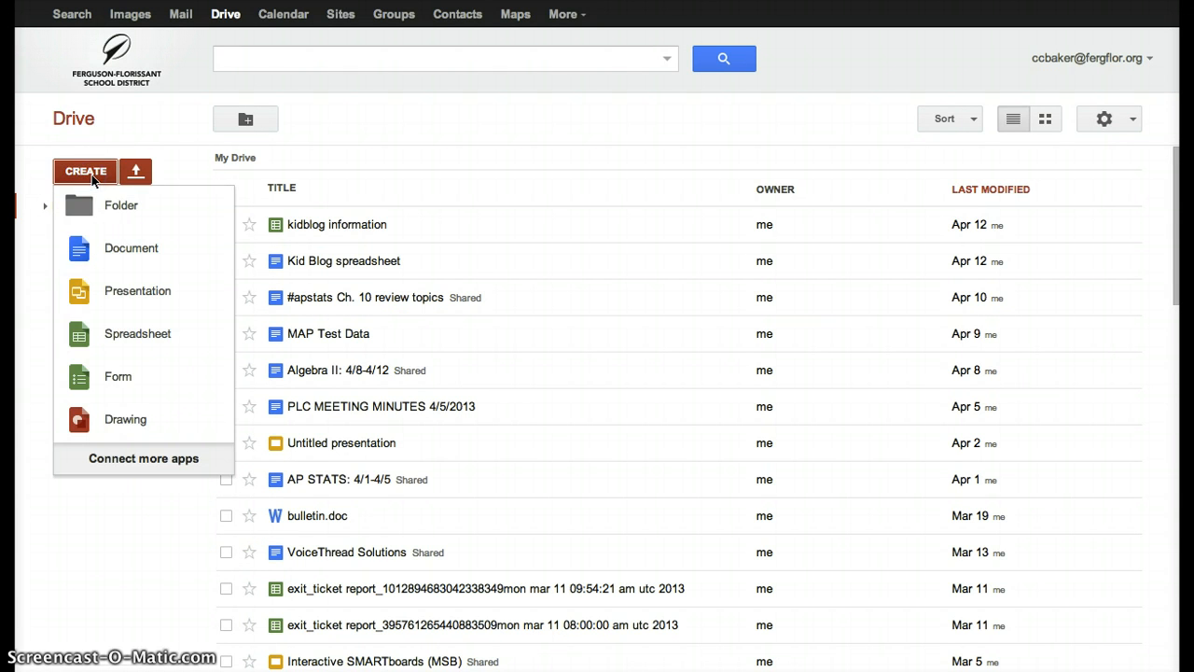
mouse_move(127, 267)
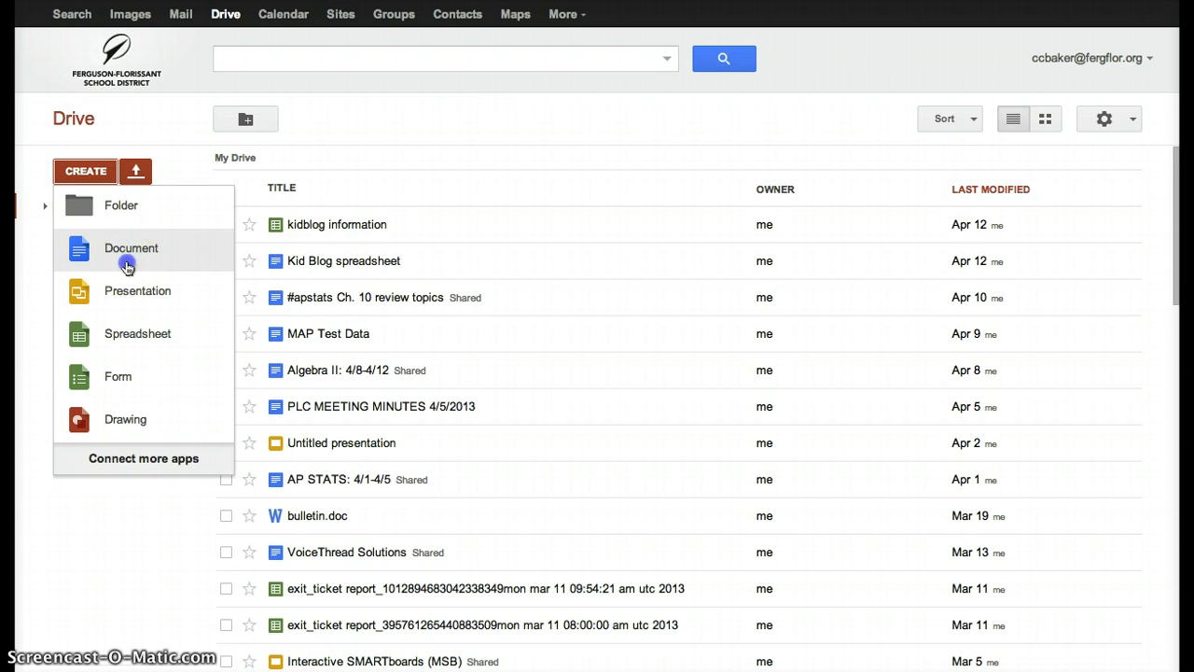
left_click(130, 248)
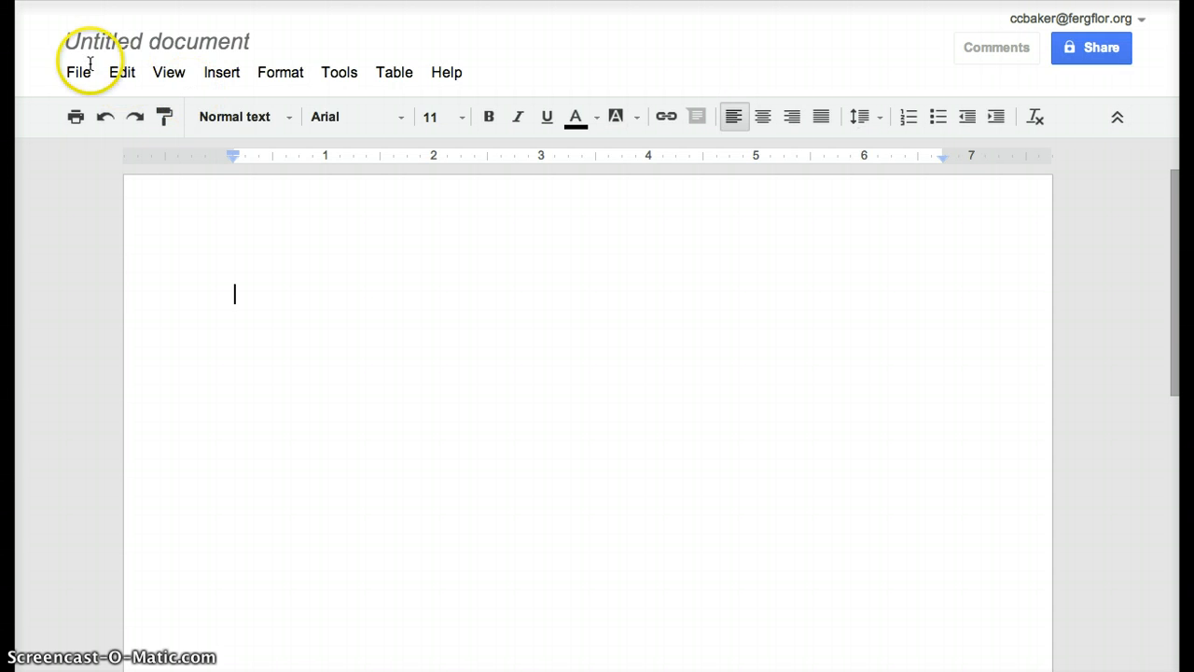
Insert an equation and enter y = 5( , discarding the plain-text 3/4.
left_click(78, 73)
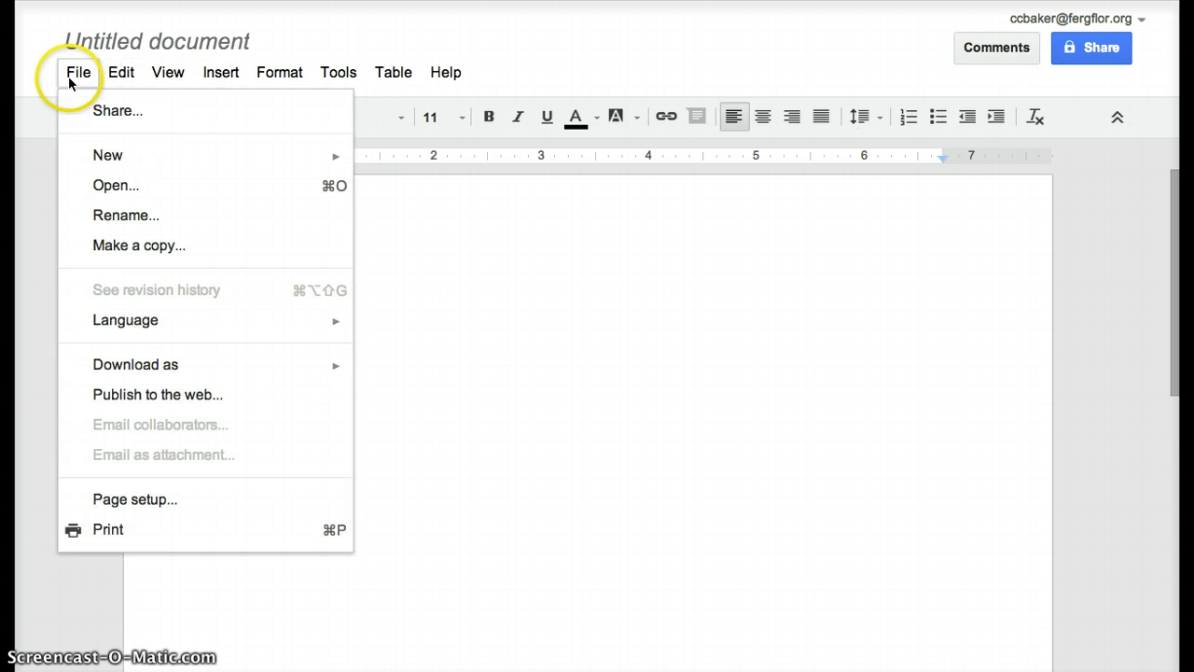
left_click(220, 73)
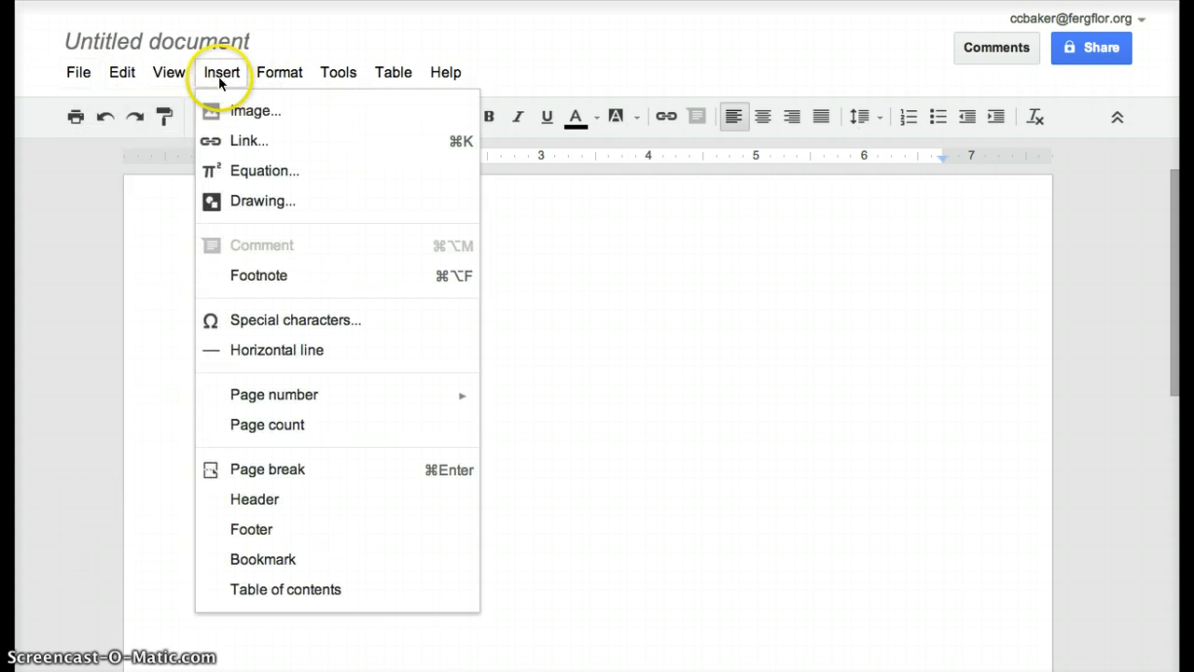
mouse_move(253, 175)
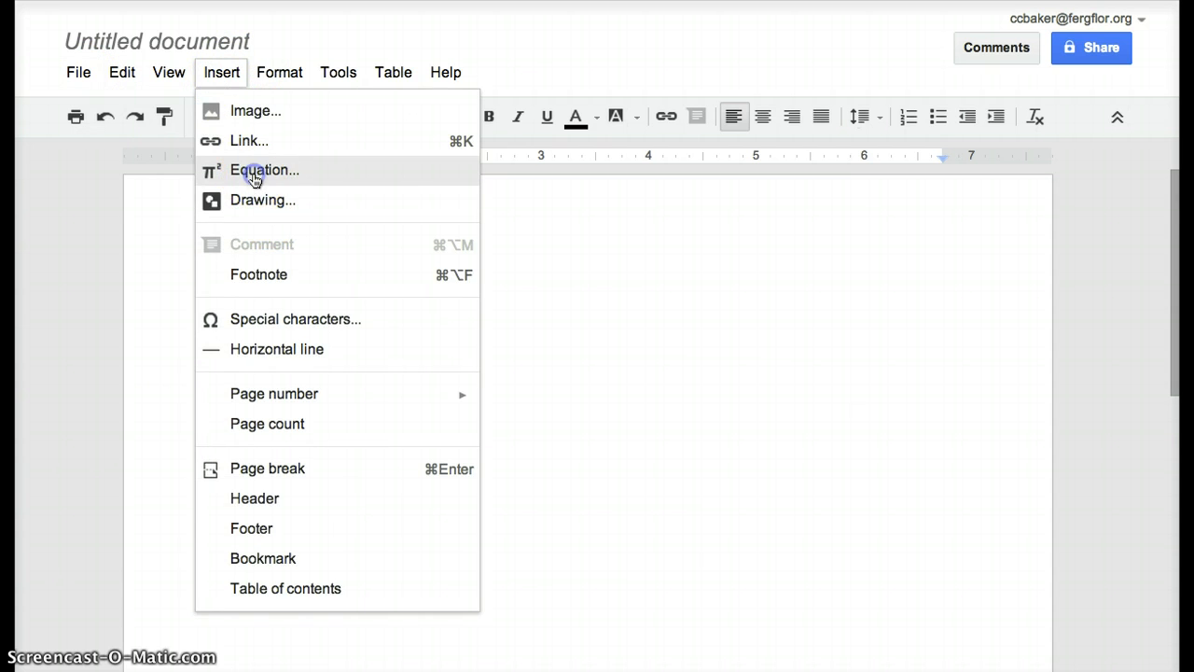
left_click(265, 170)
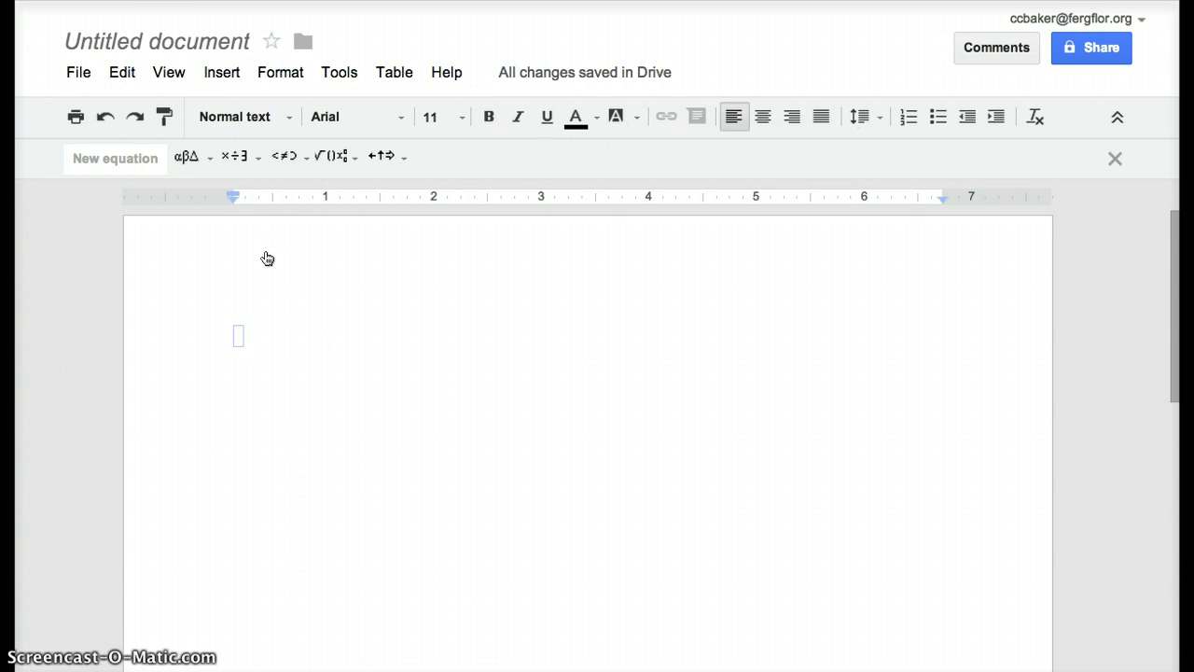
type("y")
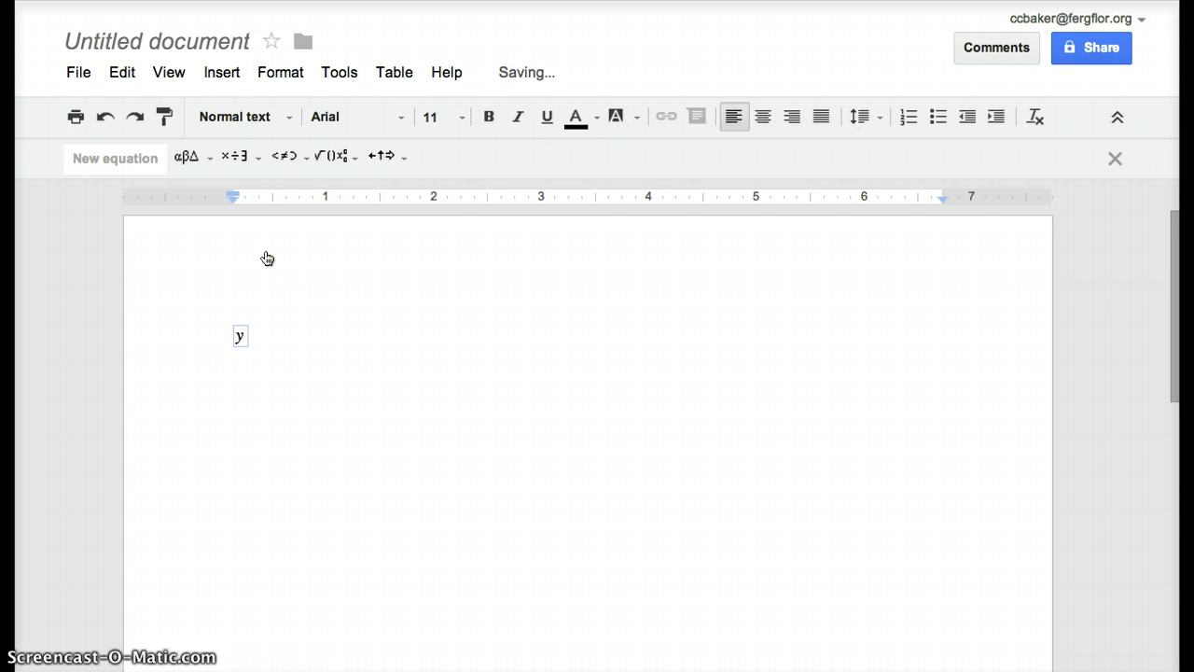
type("=")
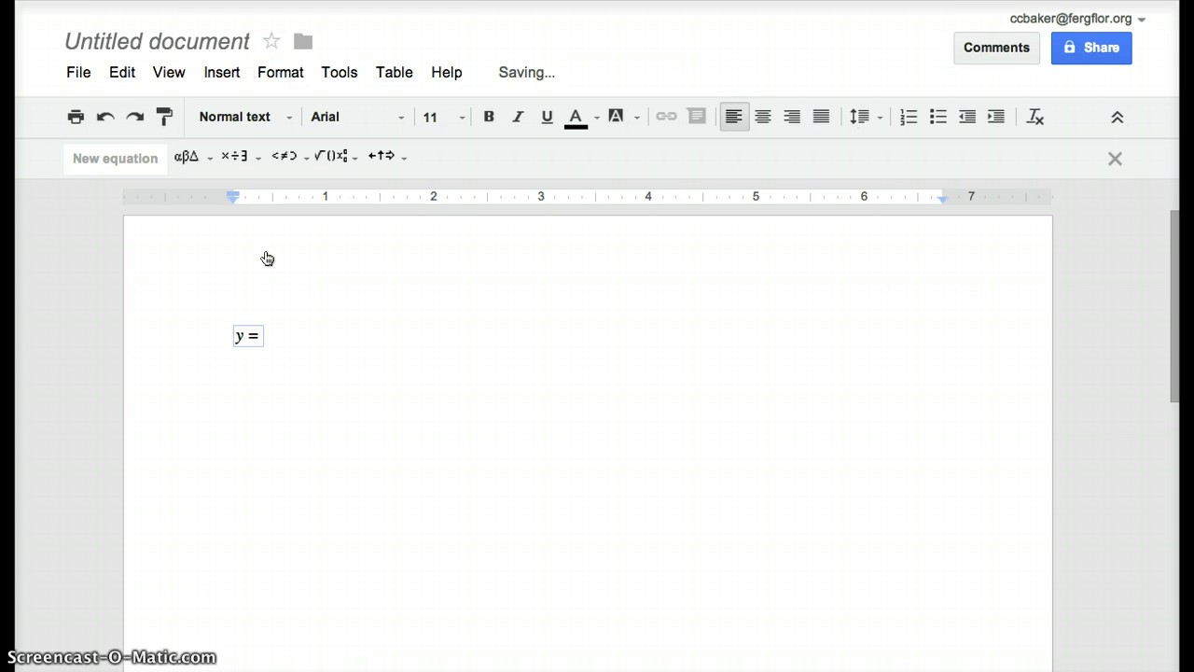
type("5")
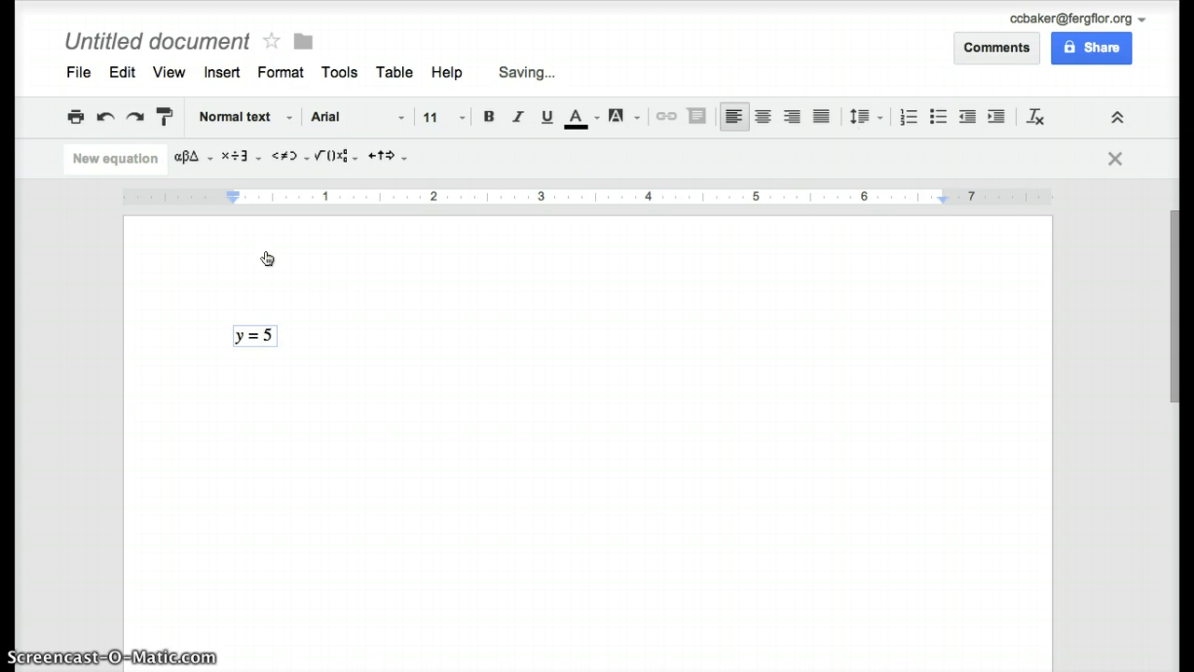
type("(")
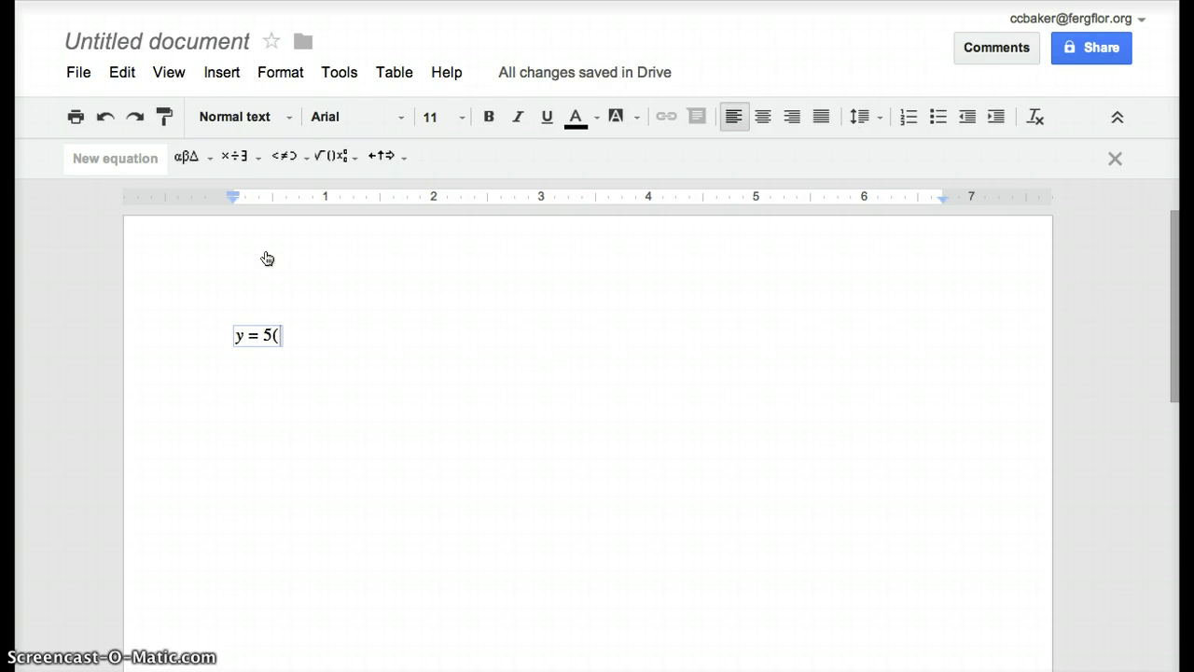
type("3/4")
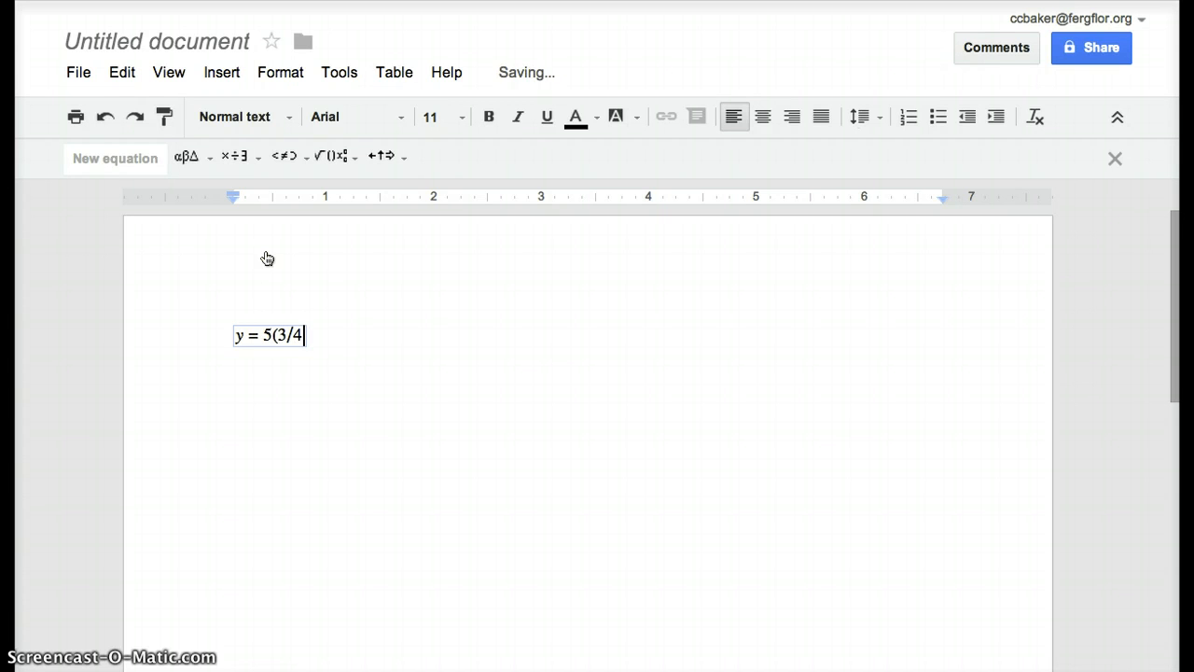
key("Backspace")
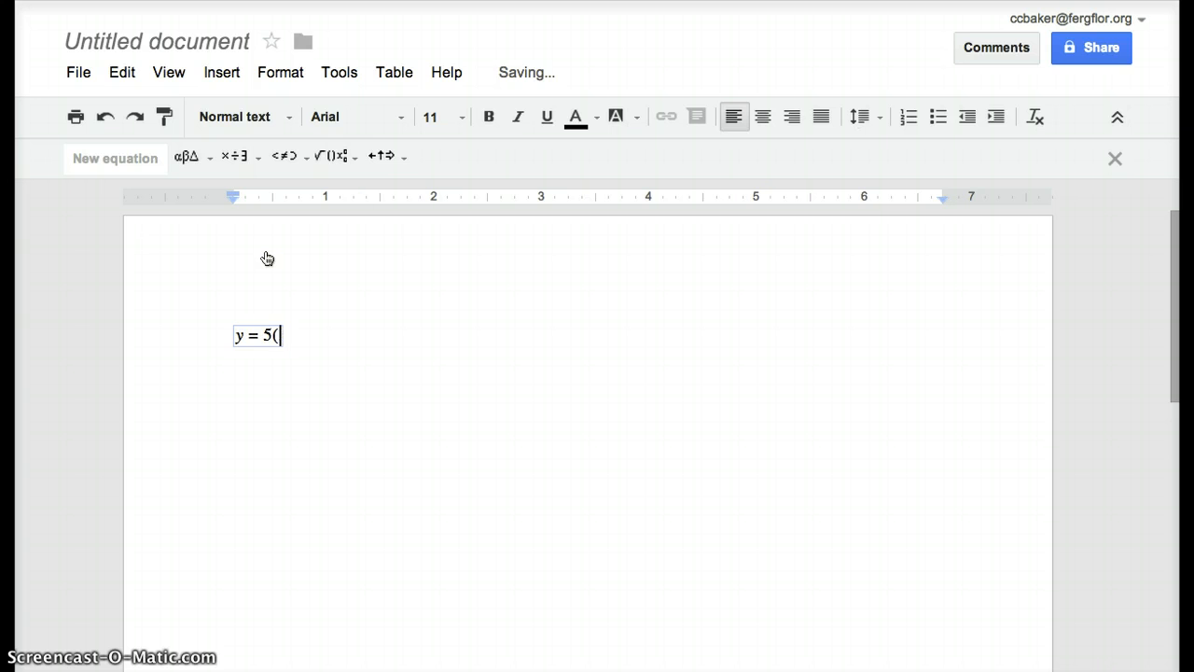
mouse_move(336, 157)
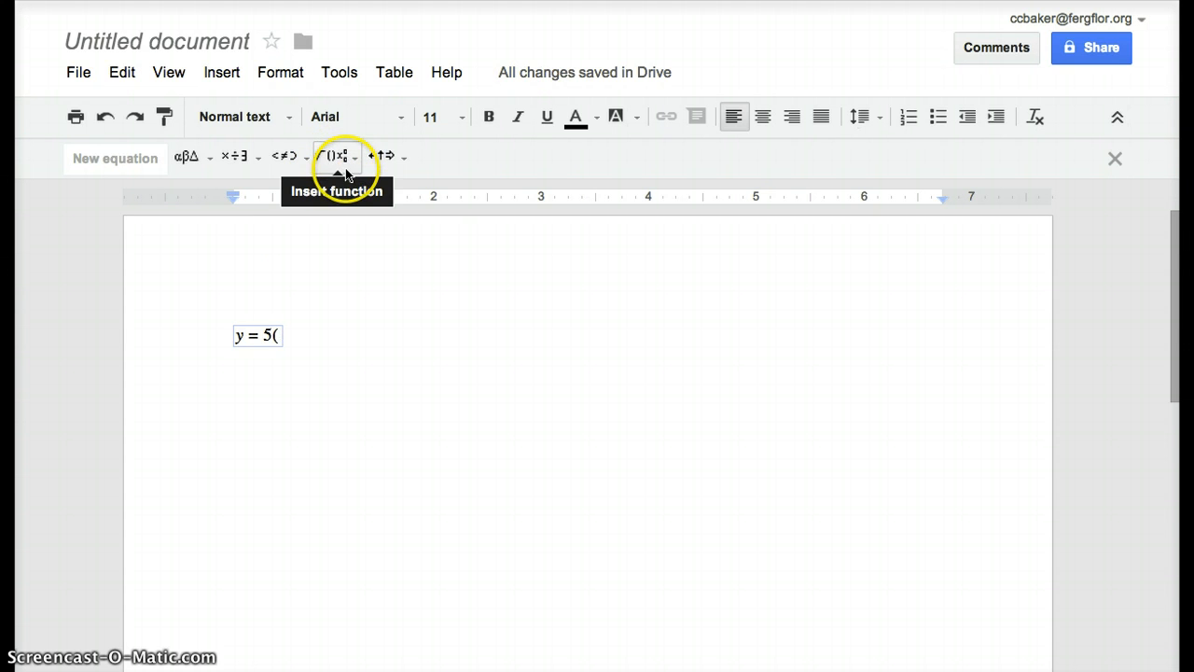
Insert a proper 3/4 fraction, close the parenthesis and add the exponent x.
left_click(401, 157)
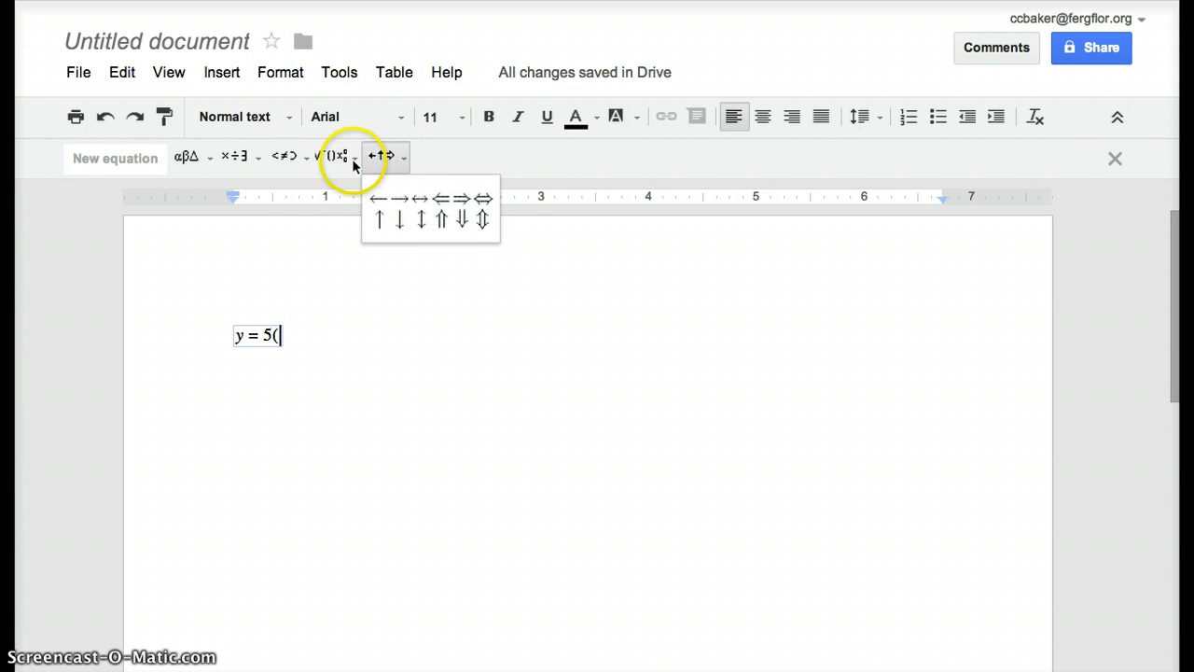
left_click(355, 157)
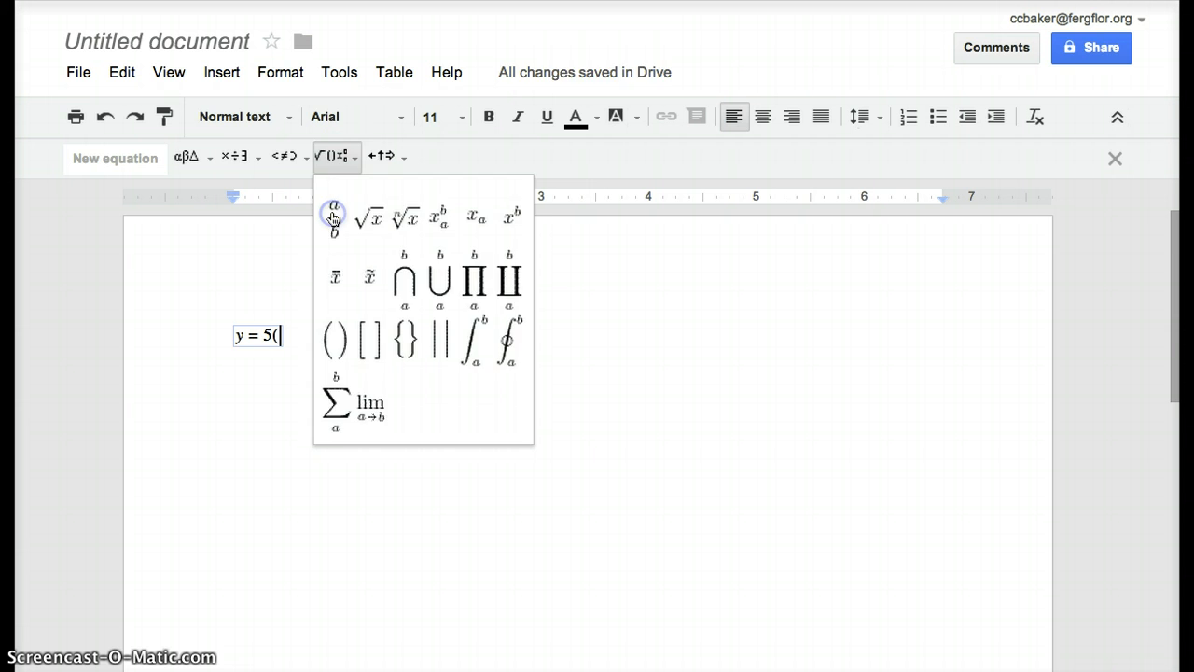
left_click(333, 219)
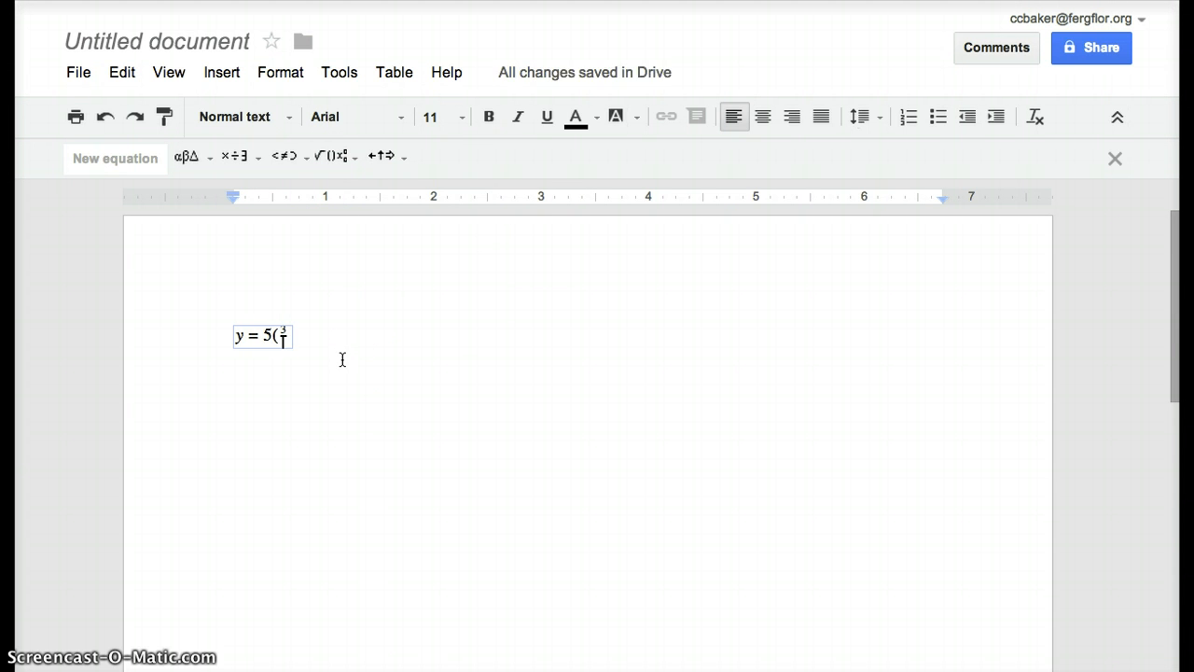
type("4")
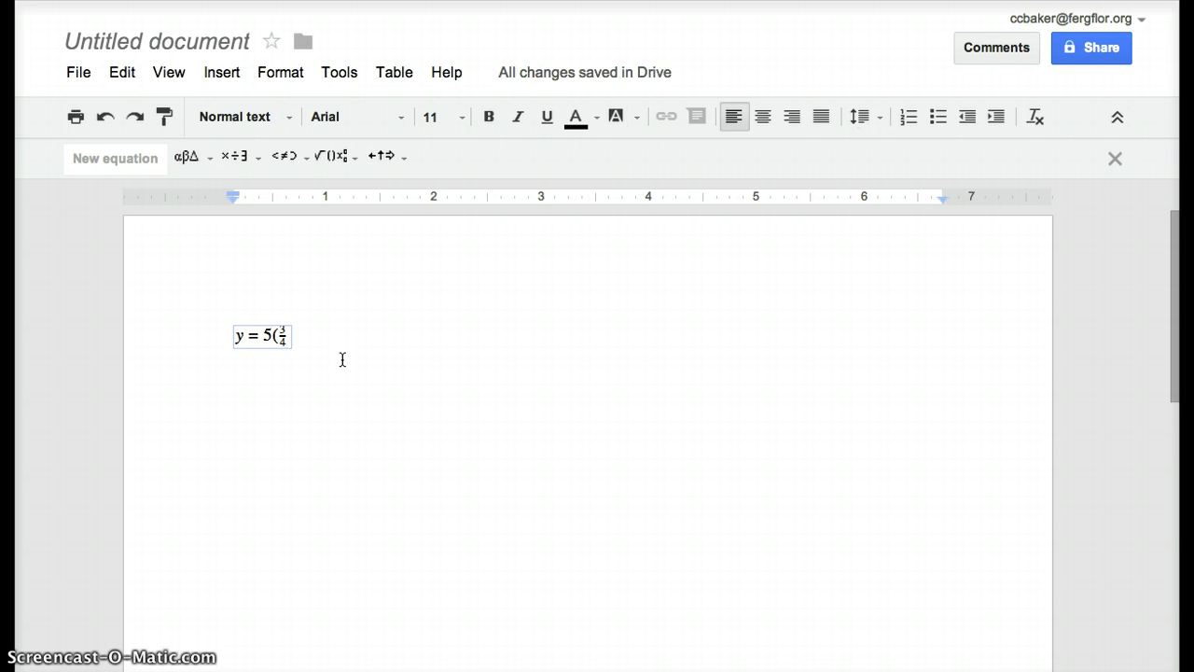
type(")")
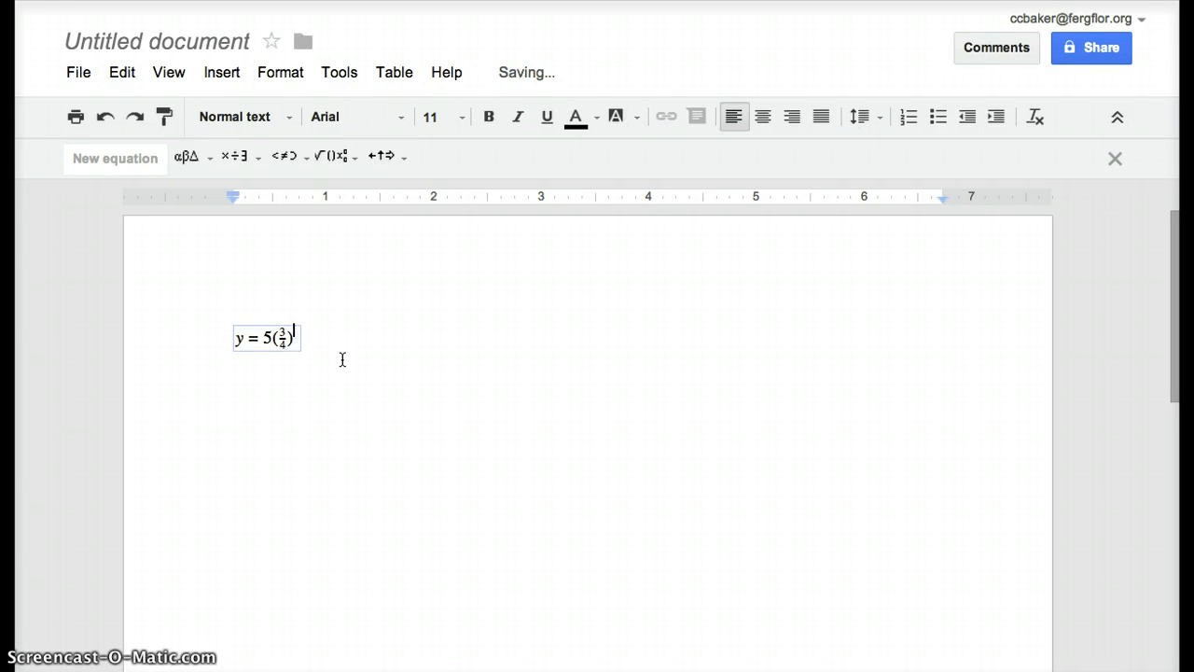
type("x")
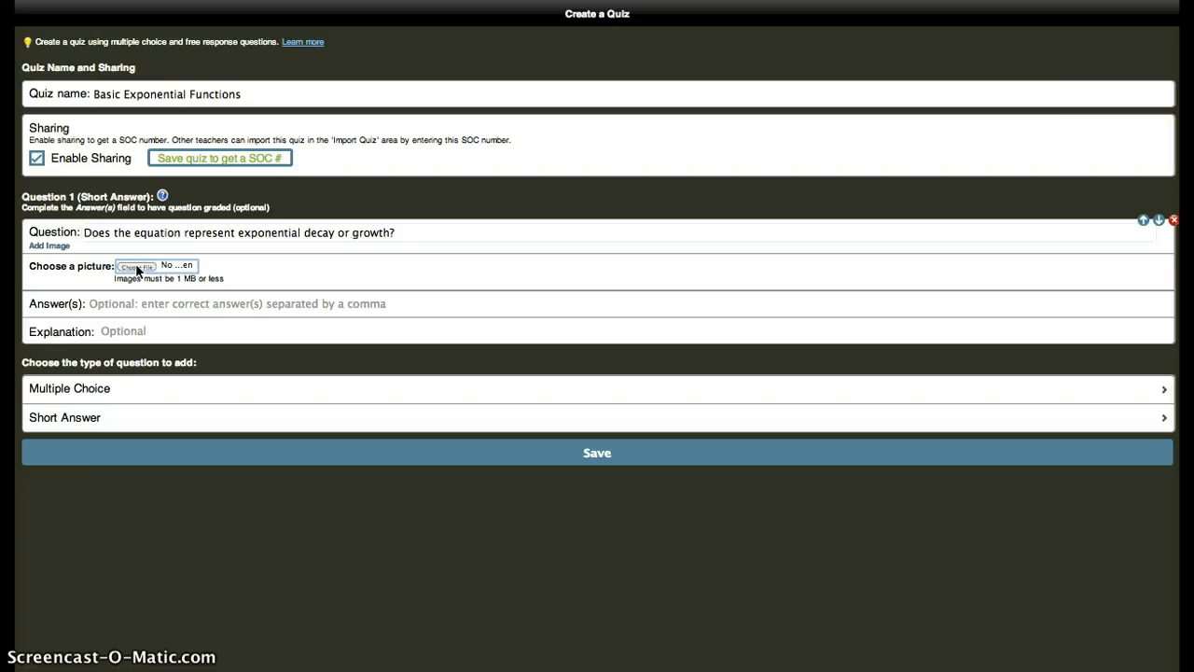
Attach the Desktop screenshot of y = 5(3/4)^x to question 1.
left_click(136, 265)
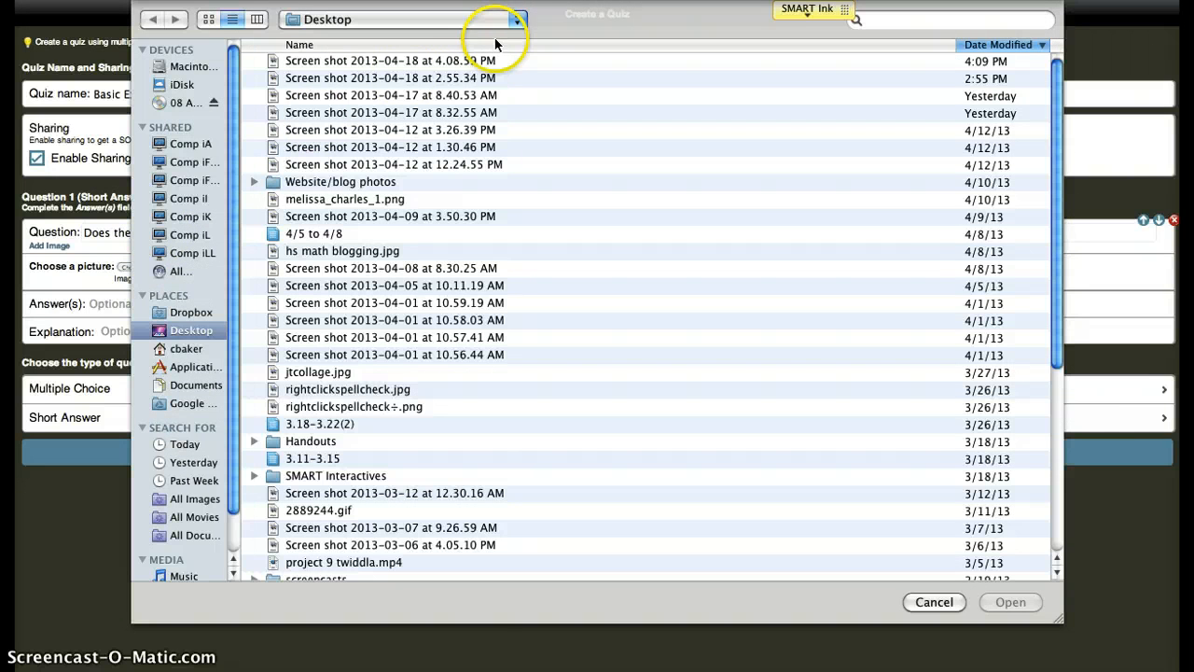
left_click(392, 60)
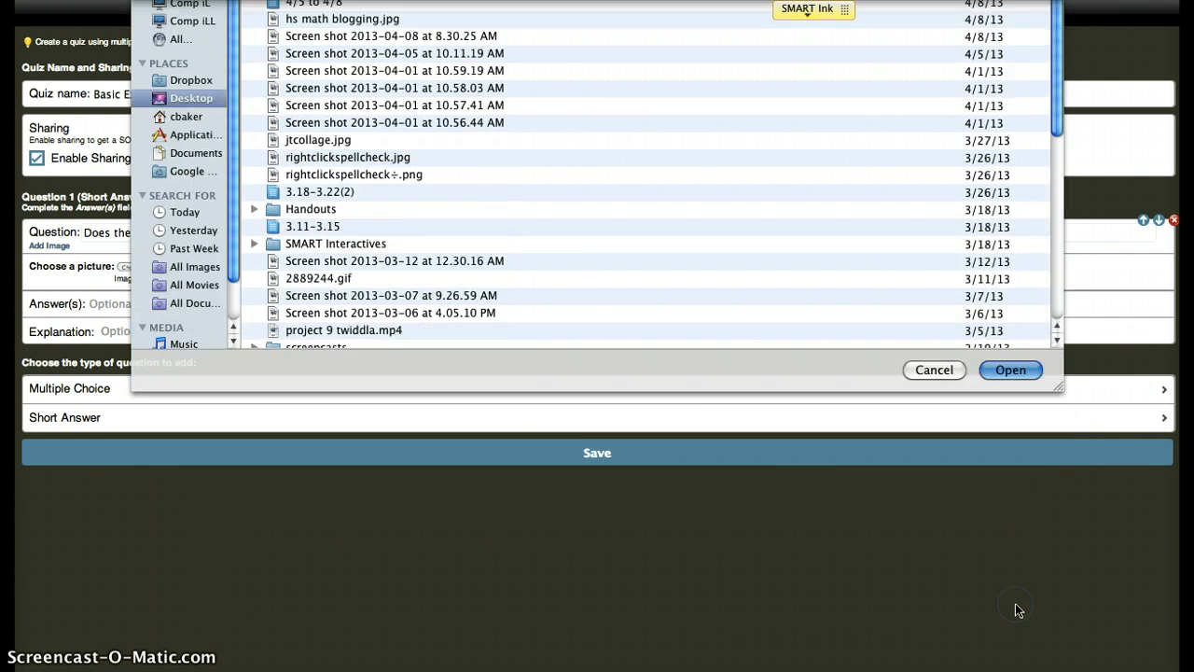
left_click(1012, 370)
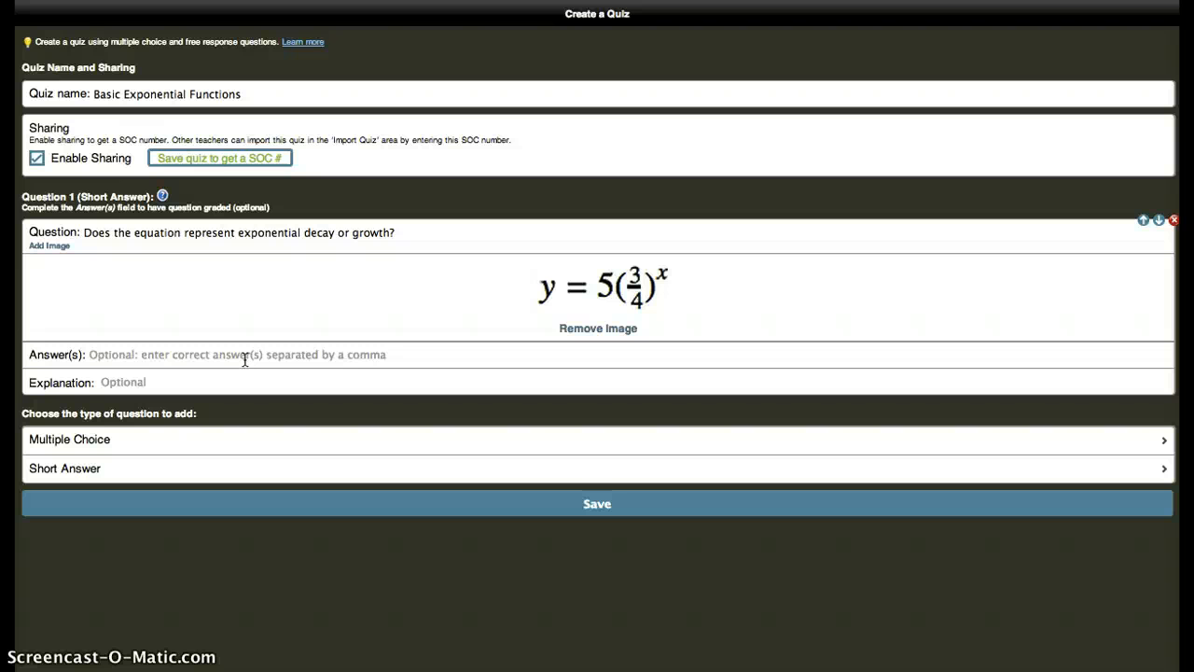
Set the correct answer for question 1 to 'decay'.
left_click(246, 355)
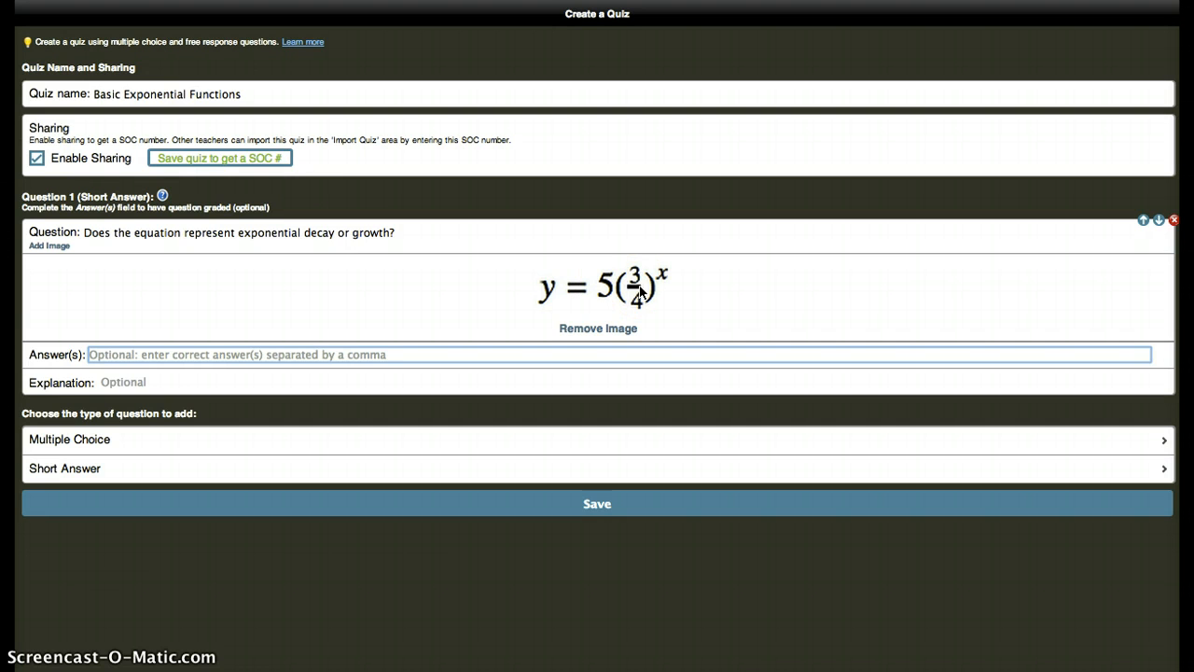
type("dec")
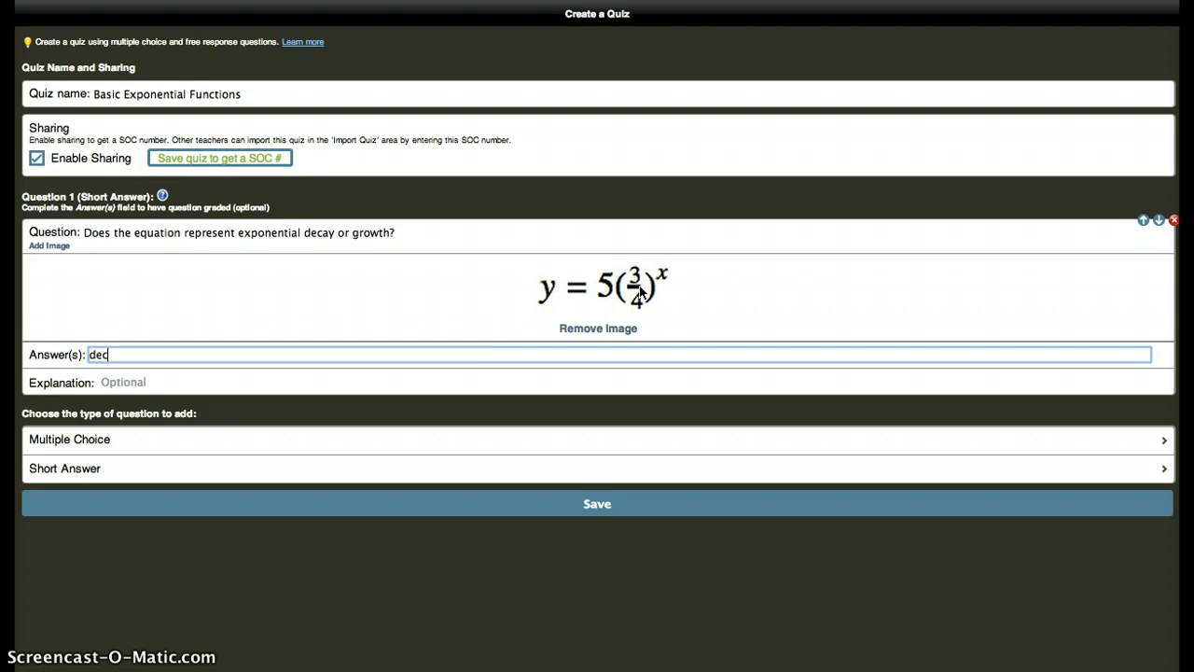
type("ay")
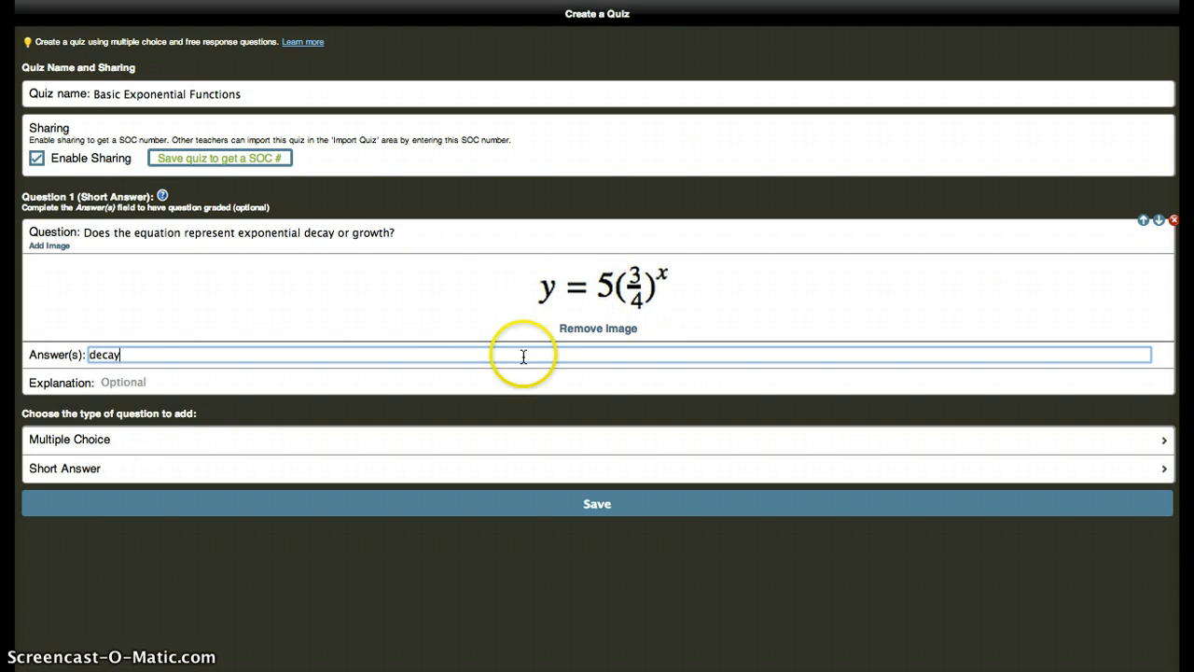
Write the explanation that b is 3/4, which by definition gives exponential decay since it is between 0 and 1.
left_click(465, 388)
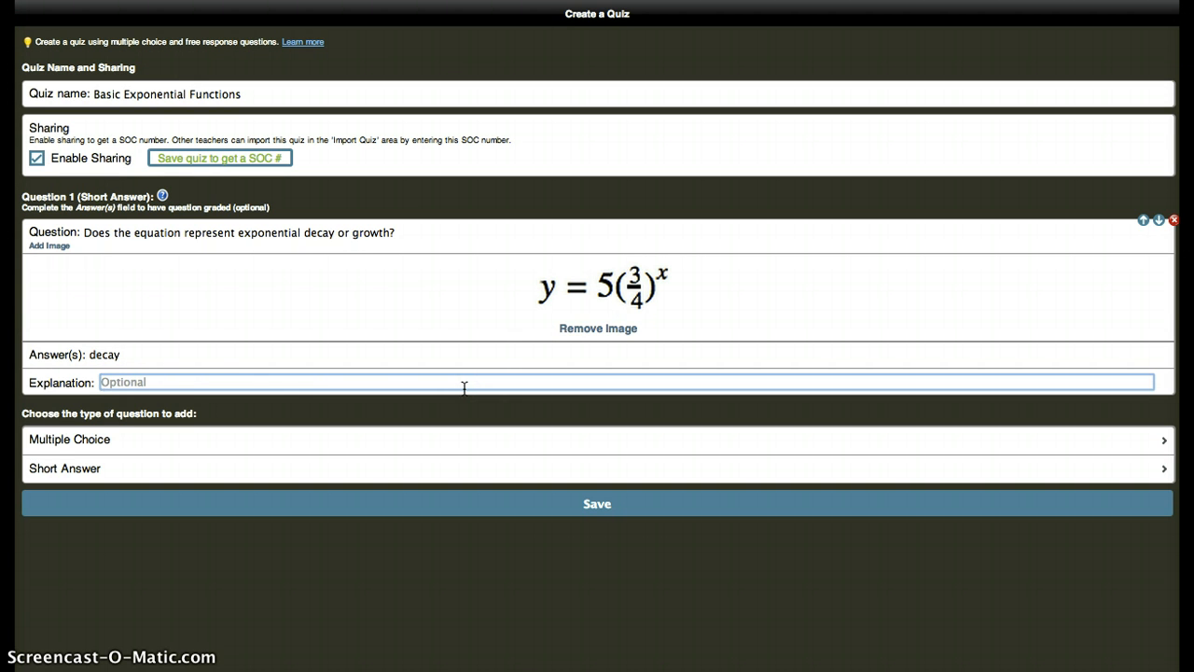
type("b is")
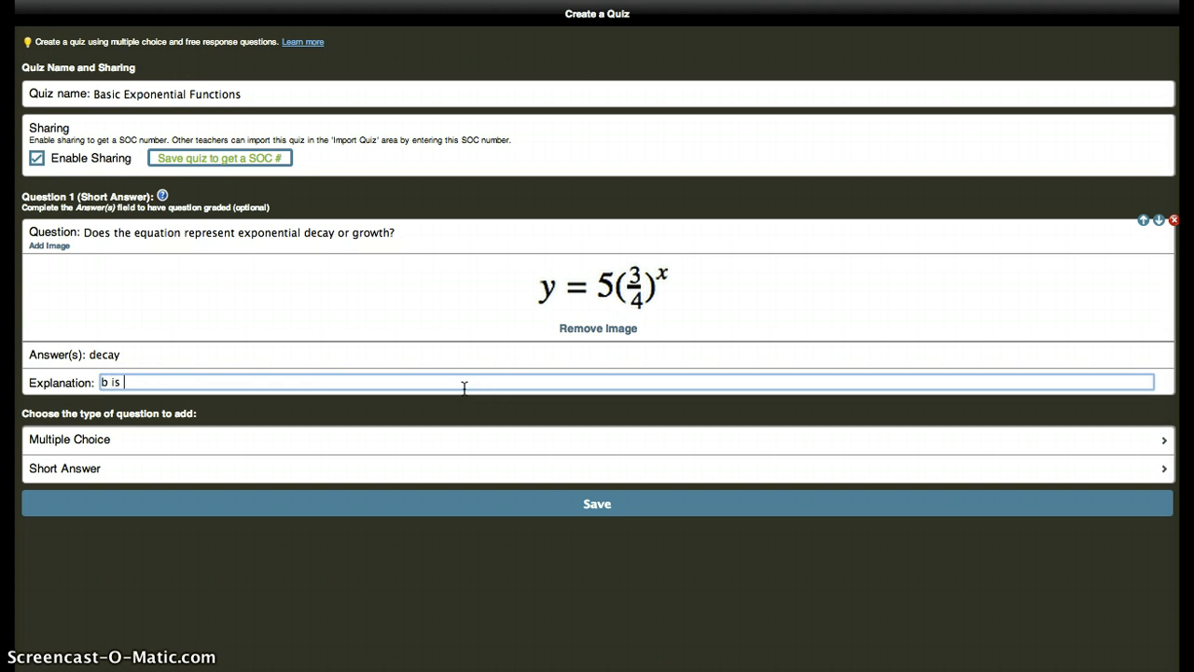
type("3/4,")
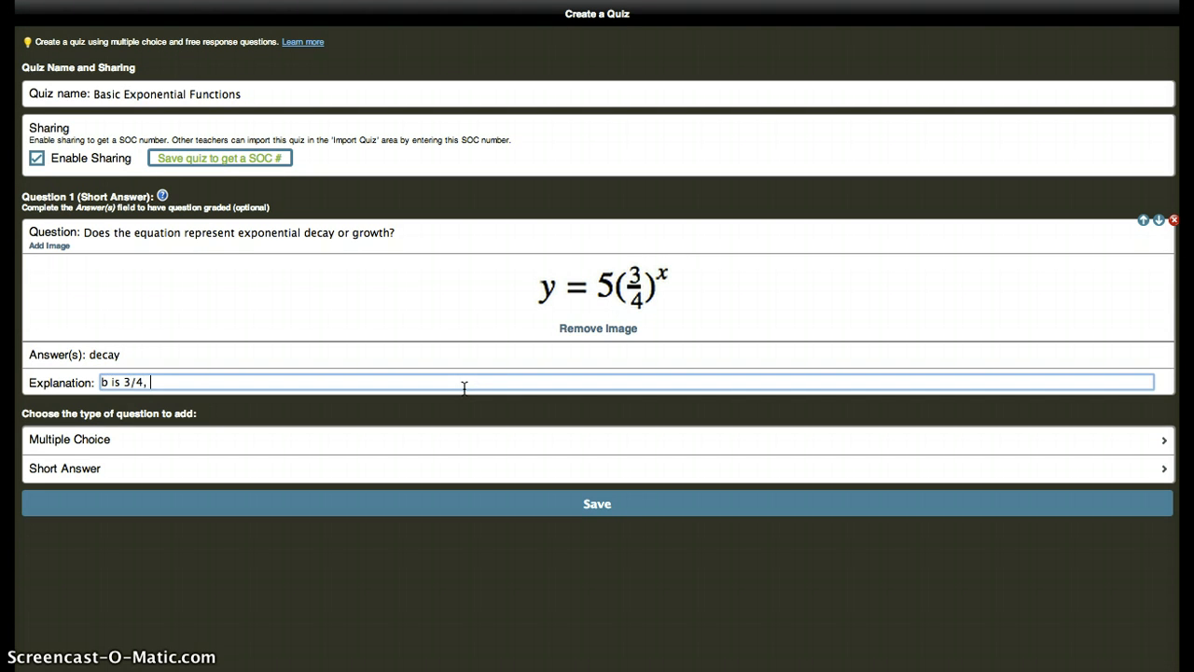
type("which according to")
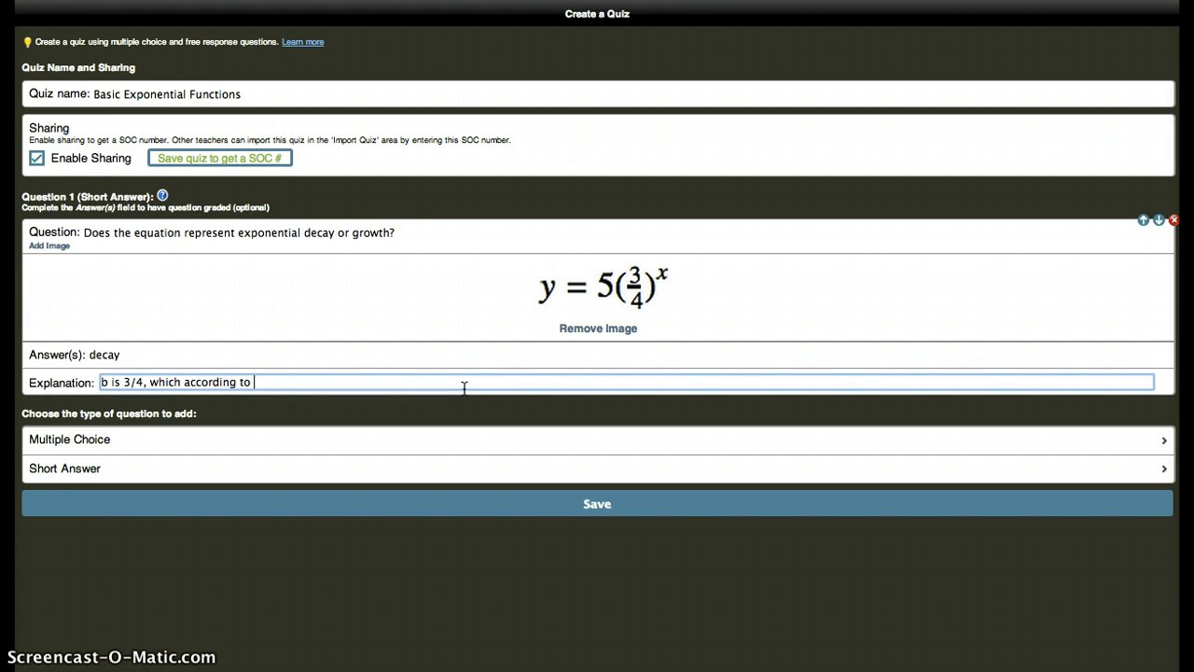
type("the defi")
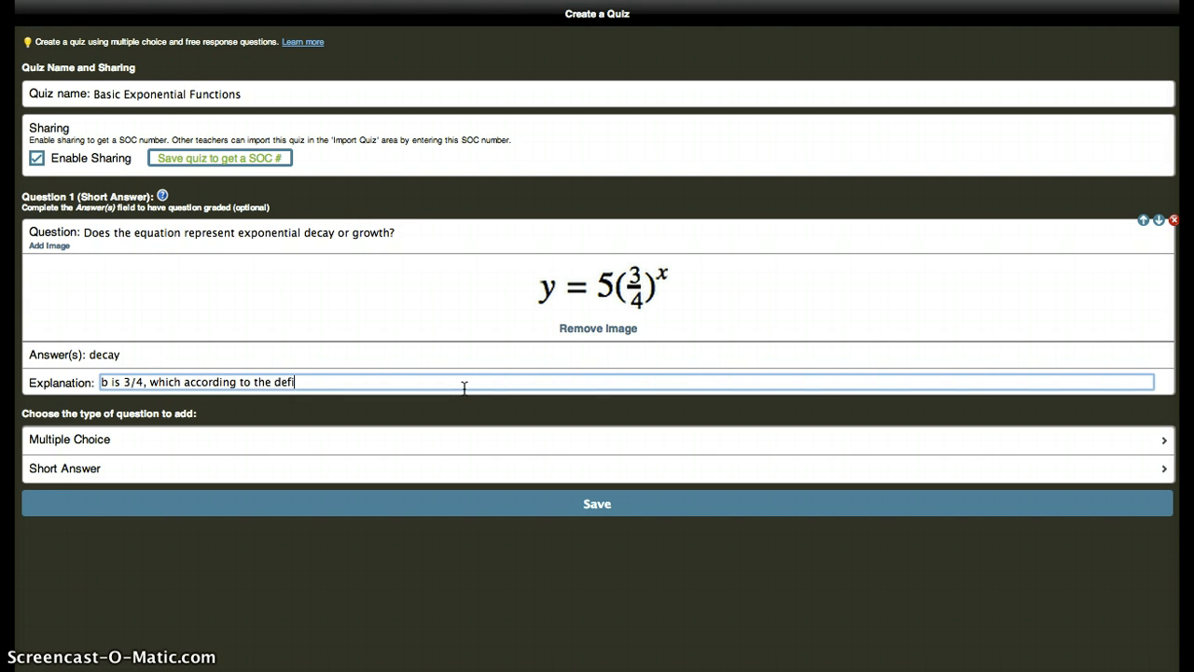
type("tion of")
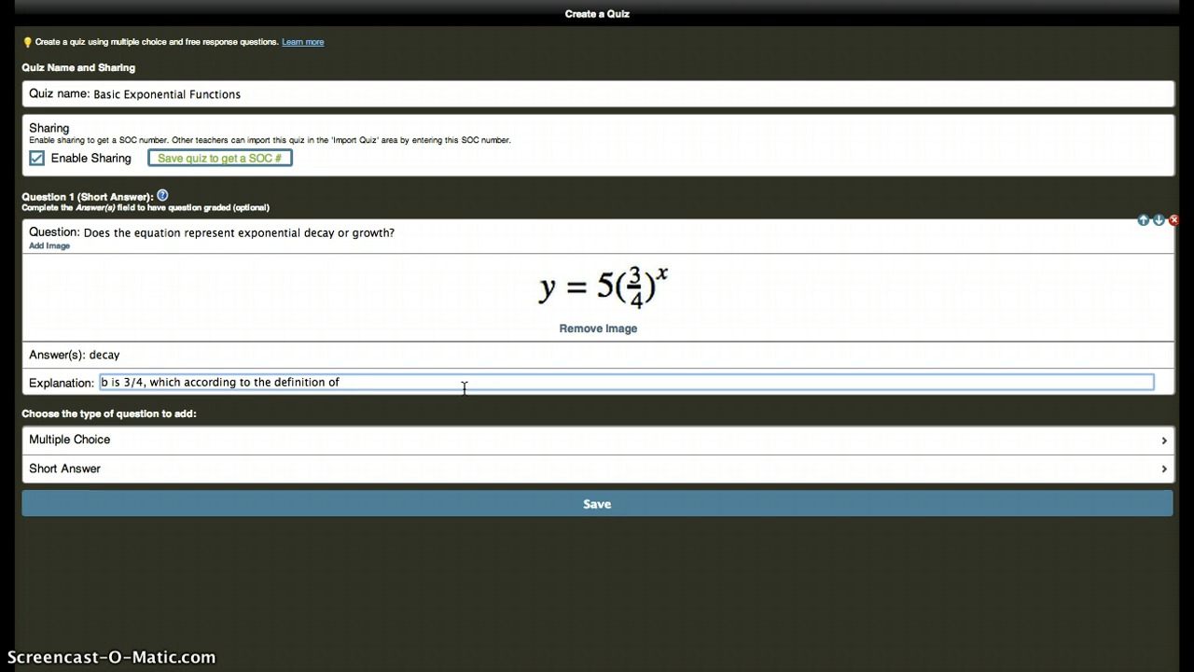
type("exponential")
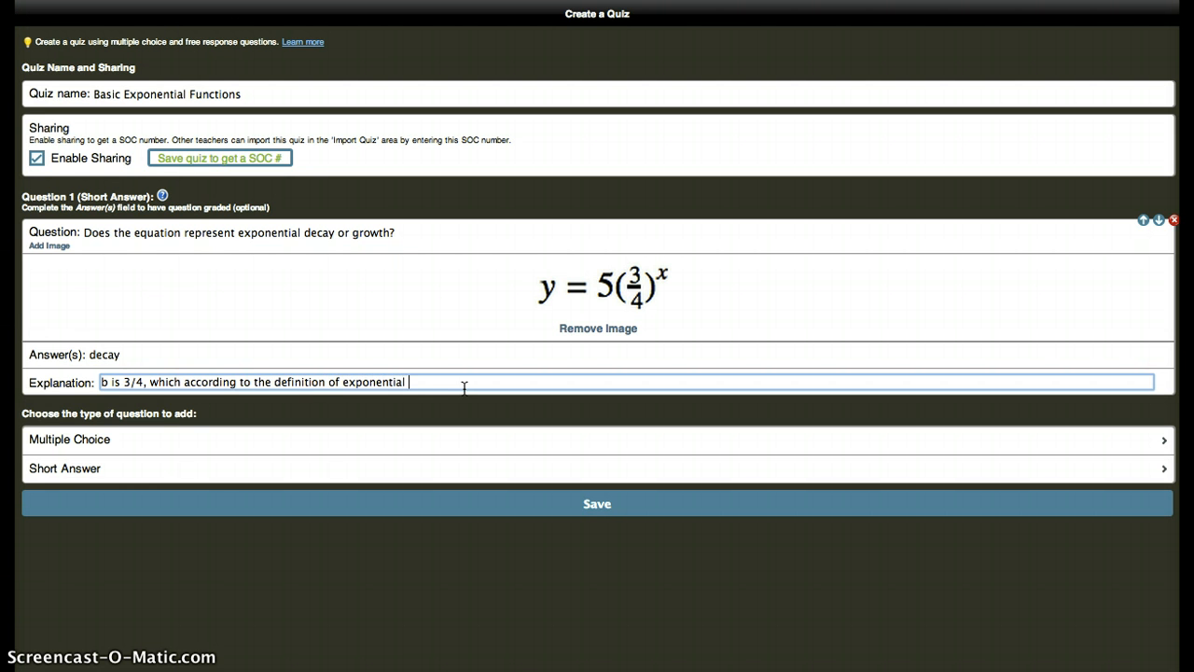
type("decay should be between 0 and")
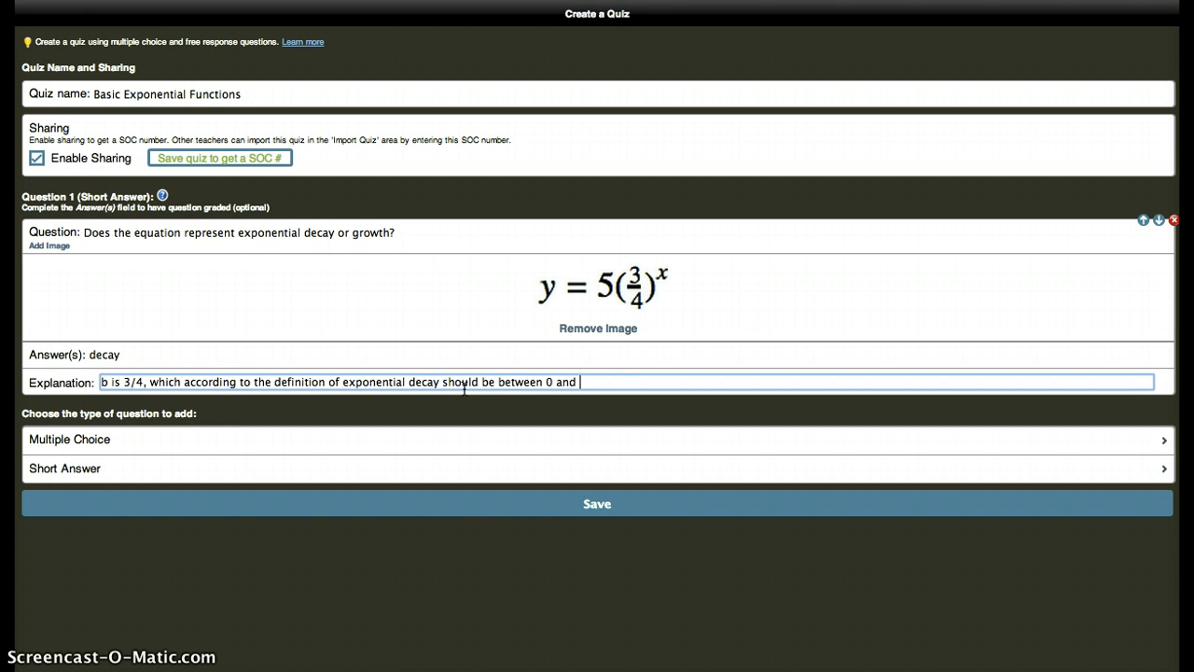
type("1.")
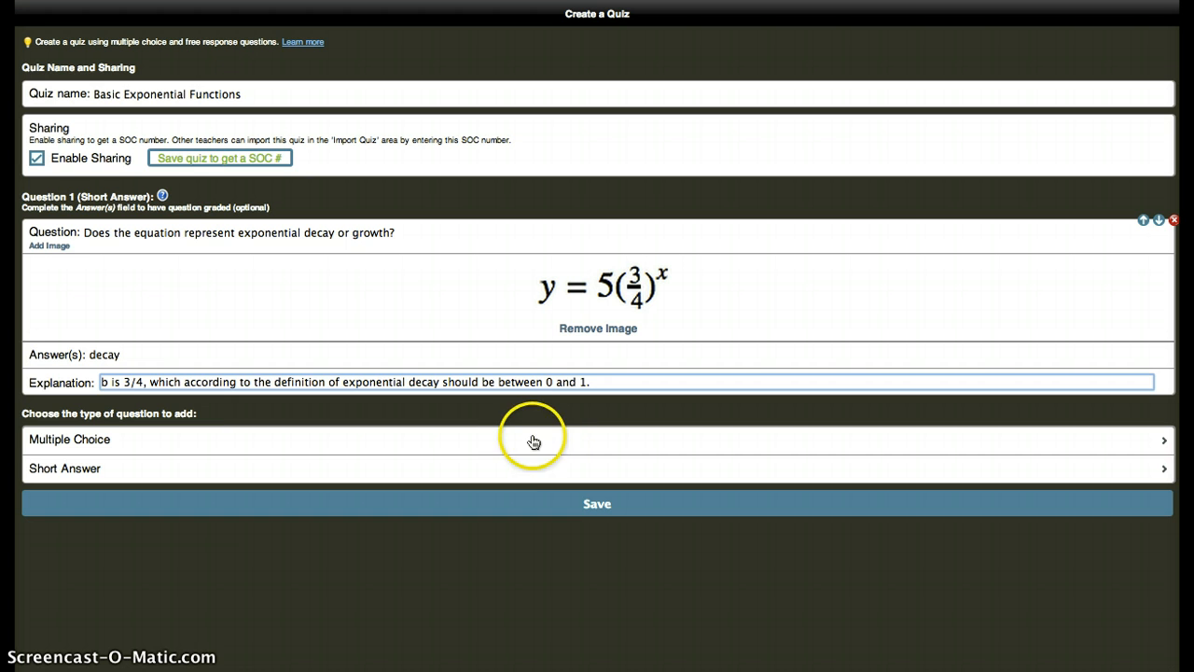
mouse_move(526, 451)
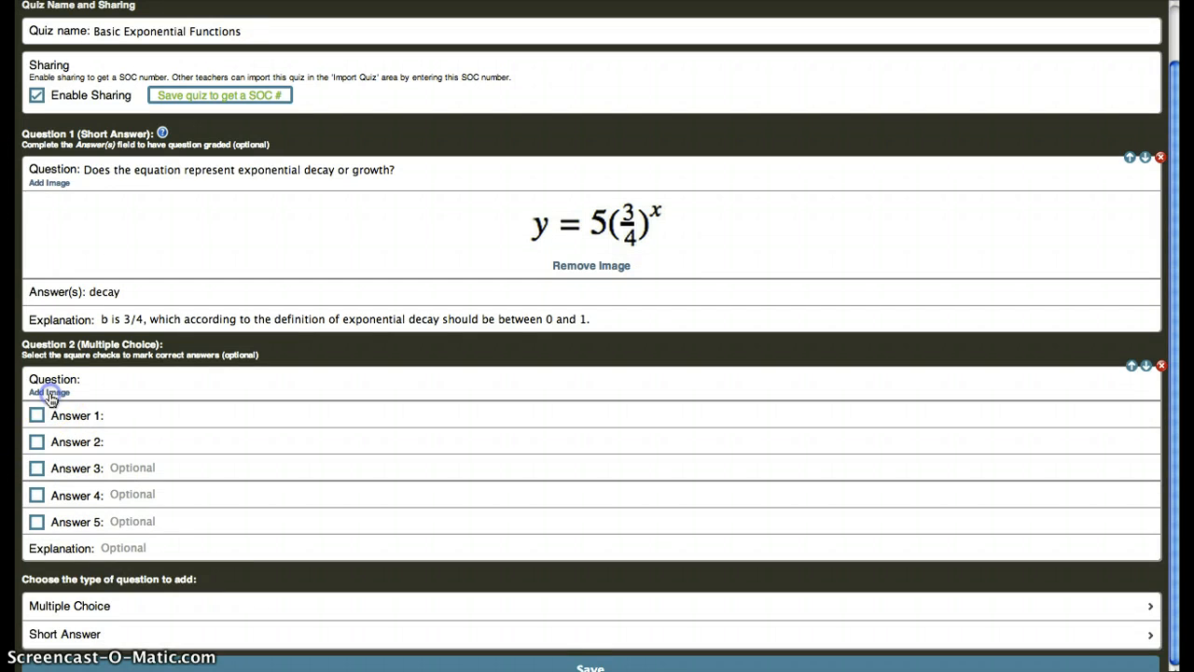
Start attaching a picture to the new multiple-choice question 2.
left_click(49, 392)
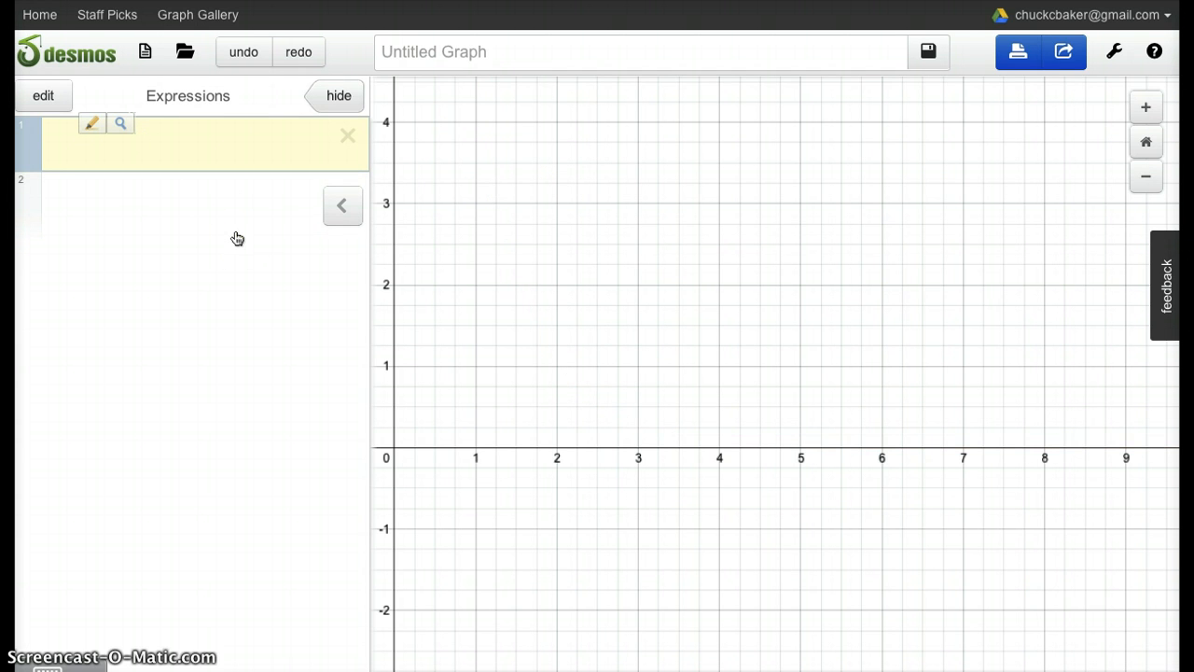
Graph y = 2(1.5)^x in Desmos and frame the view on its growth curve.
type("y=")
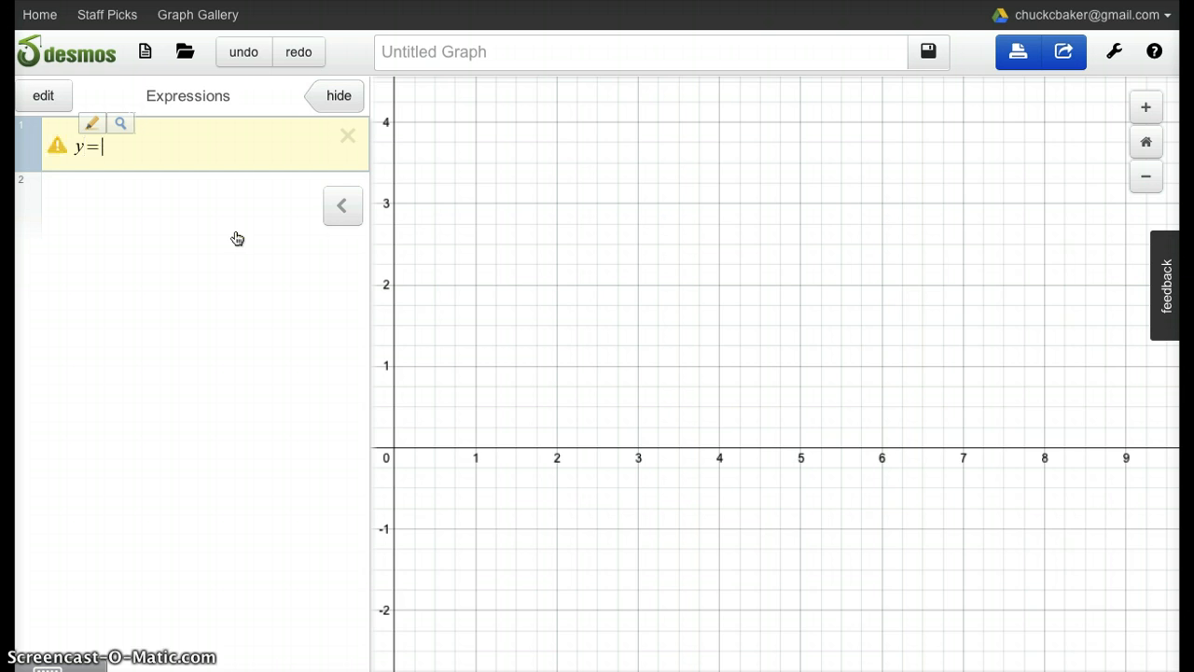
type("2")
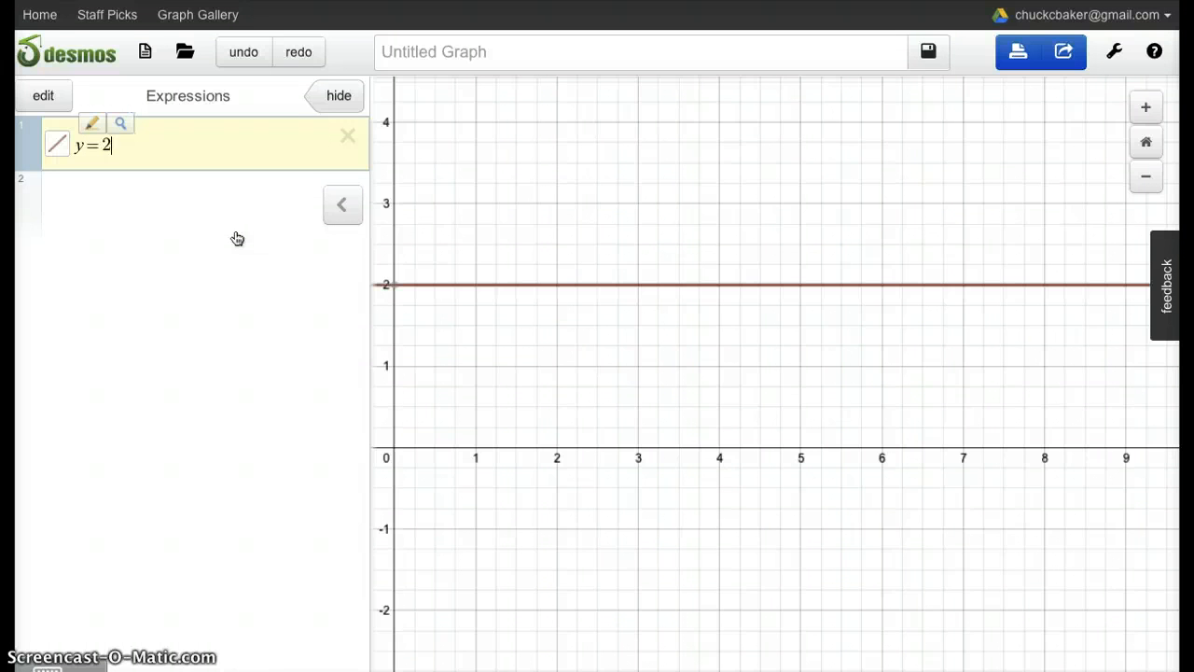
type("(")
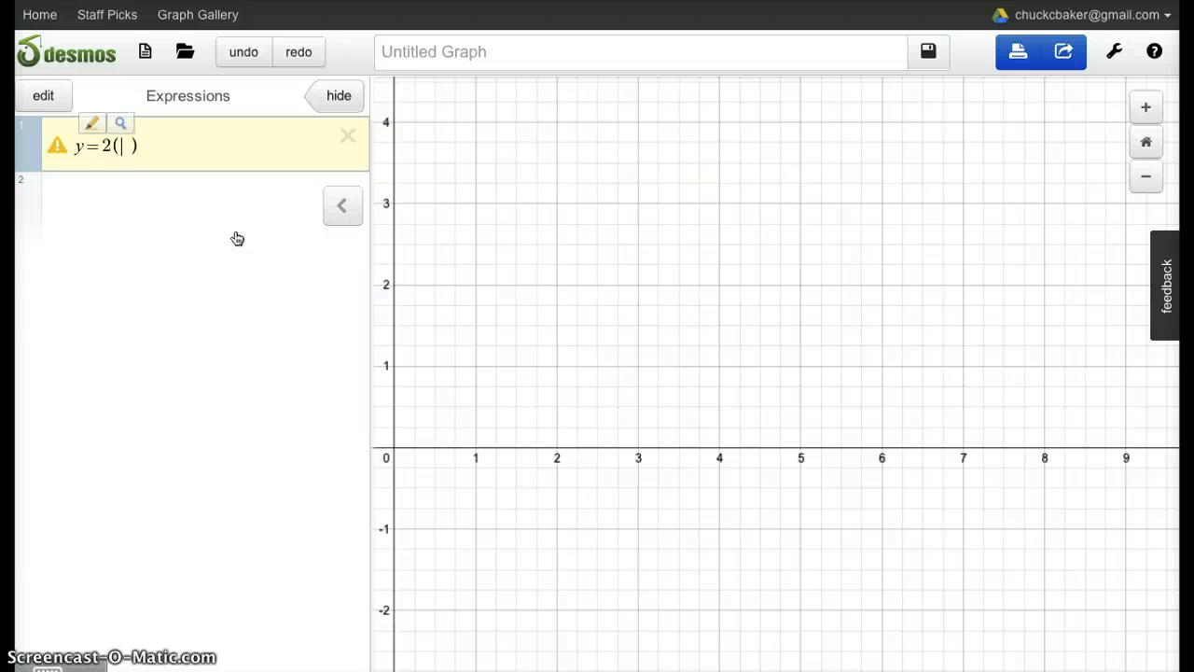
type("1.5")
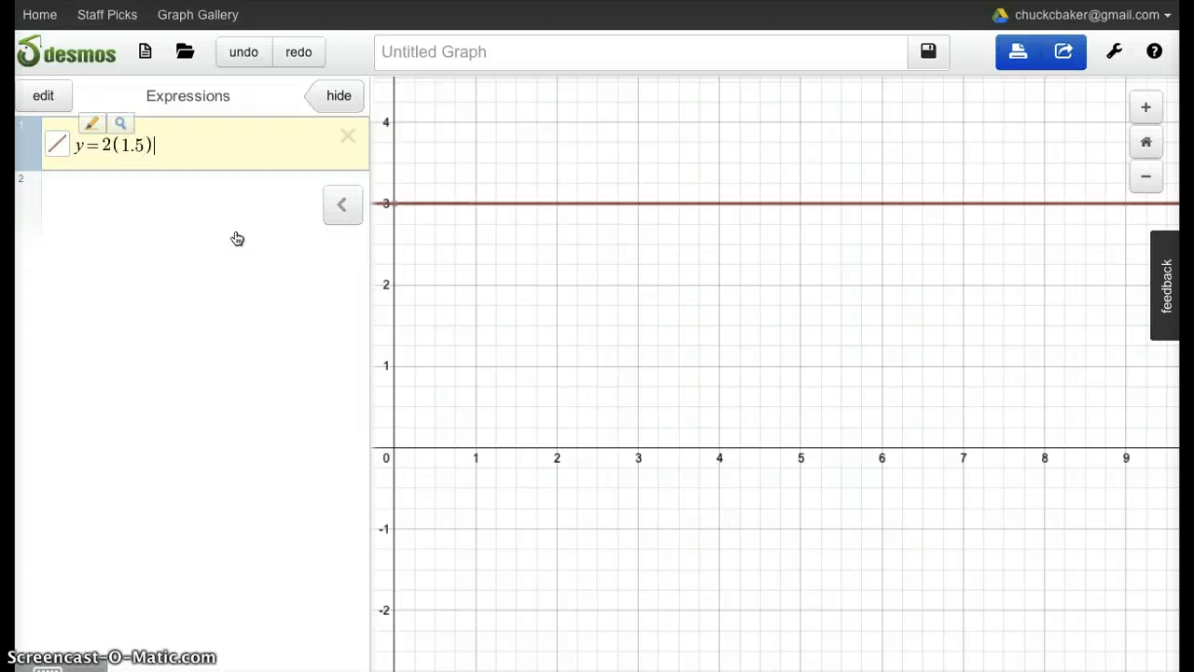
type("x")
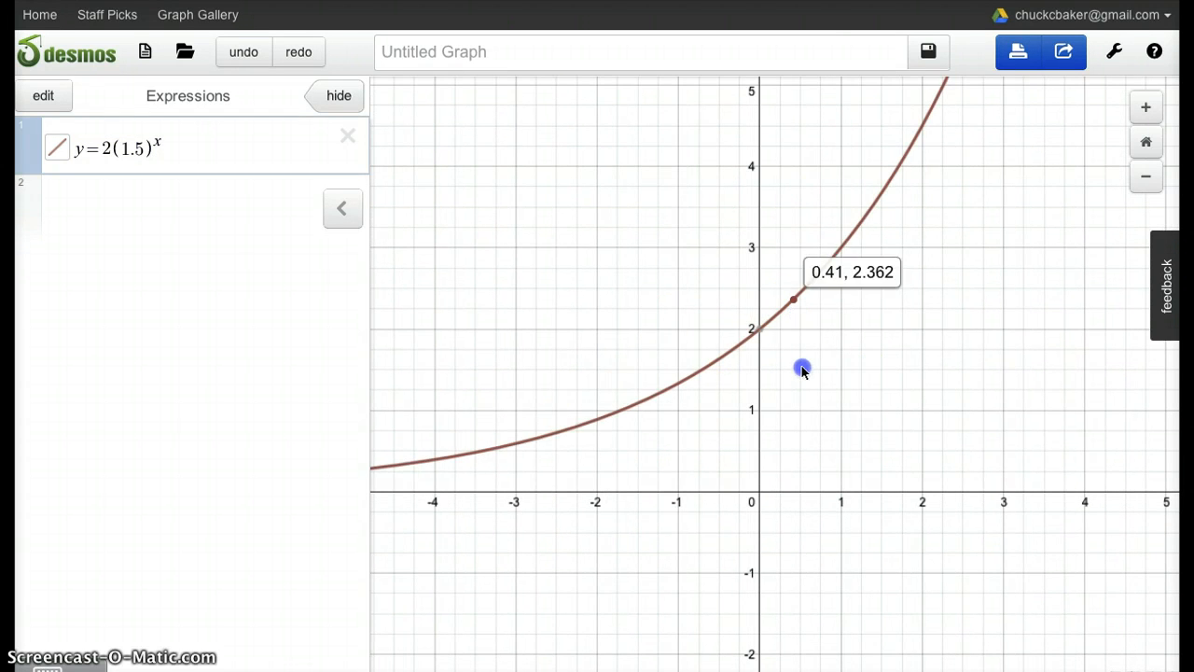
left_click_drag(803, 367, 993, 422)
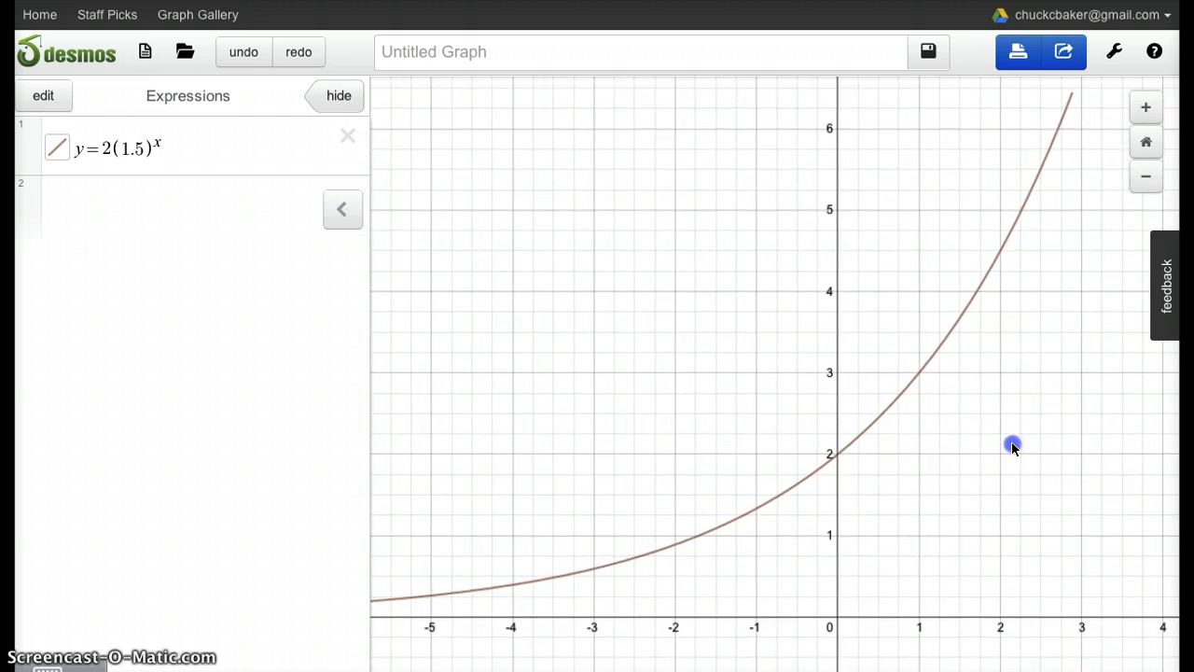
left_click_drag(1014, 448, 1022, 440)
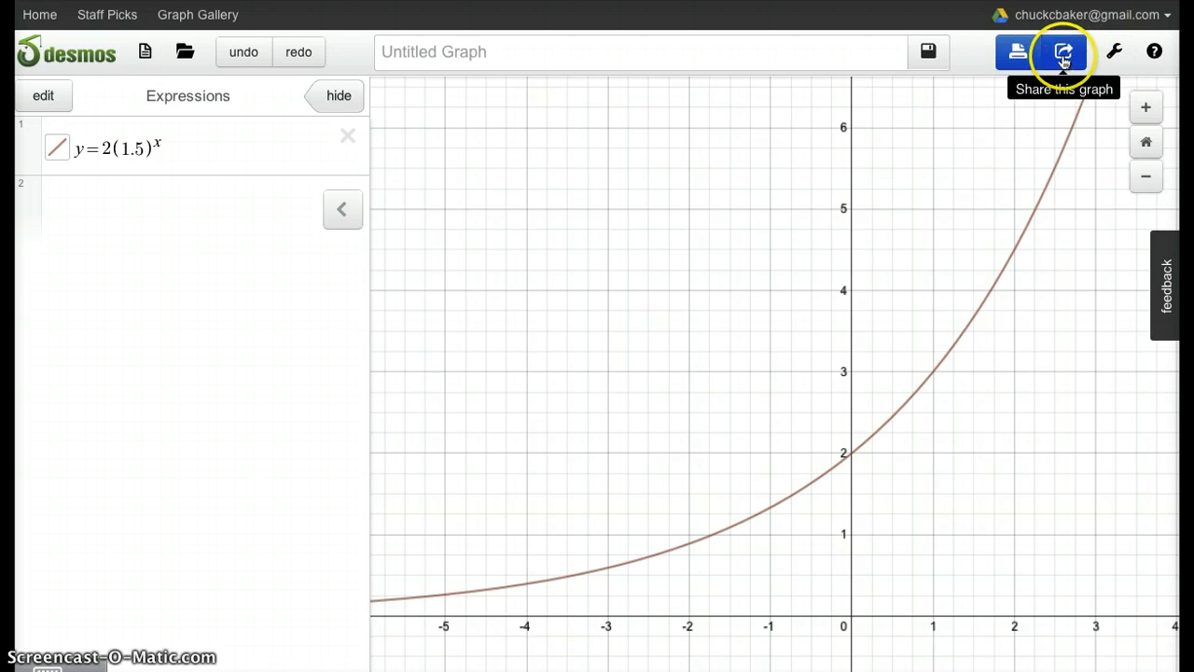
Bring up the Desmos sharing panel for the y = 2(1.5)^x graph.
left_click(1063, 52)
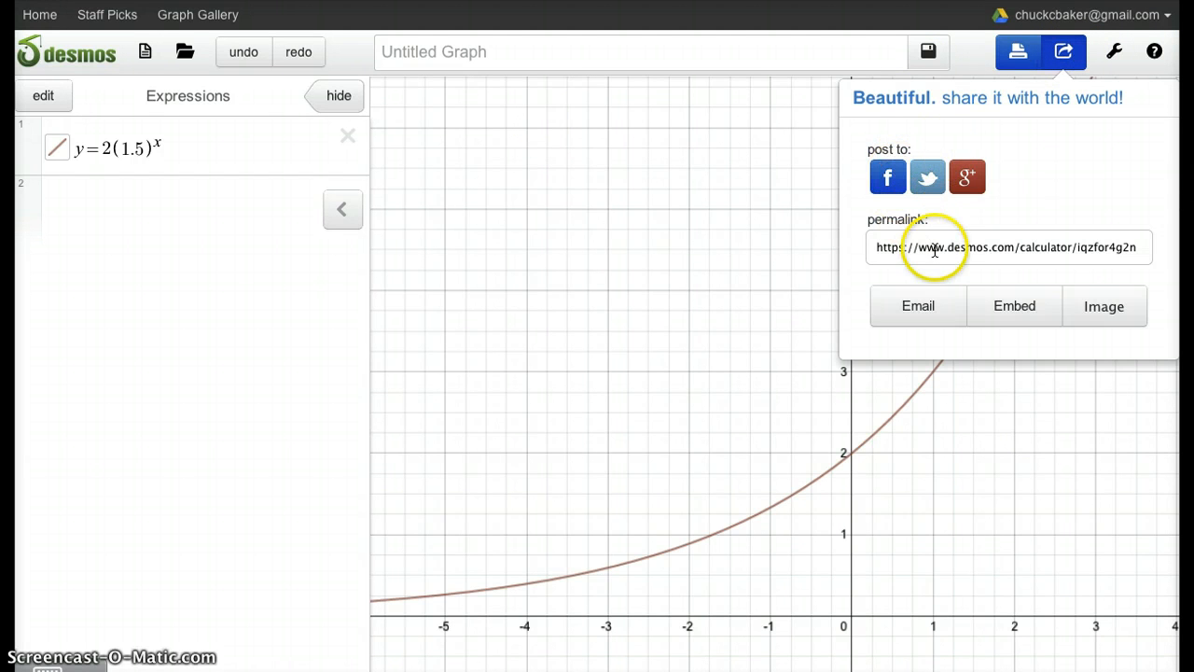
mouse_move(1105, 307)
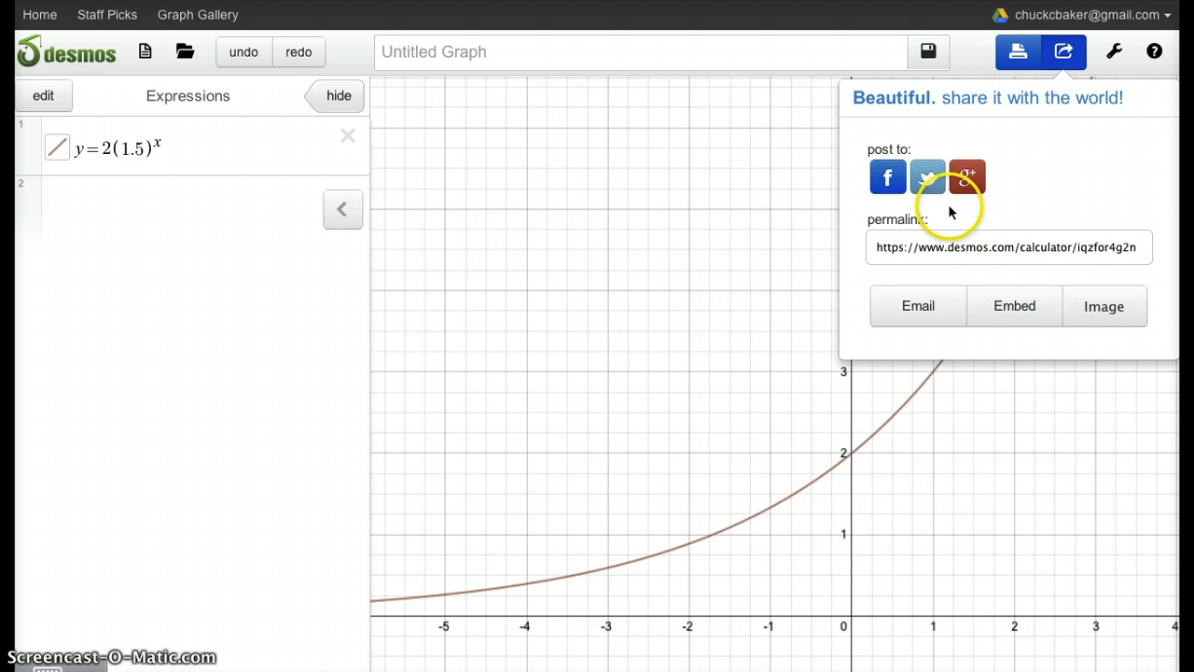
mouse_move(1064, 51)
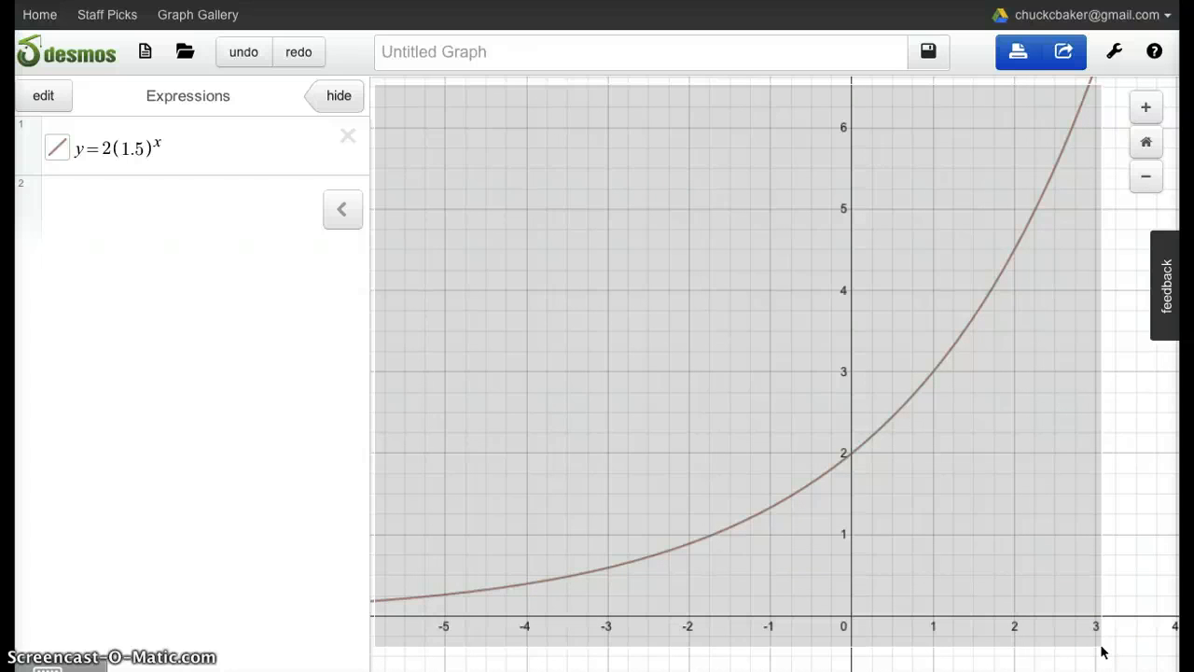
mouse_move(1098, 644)
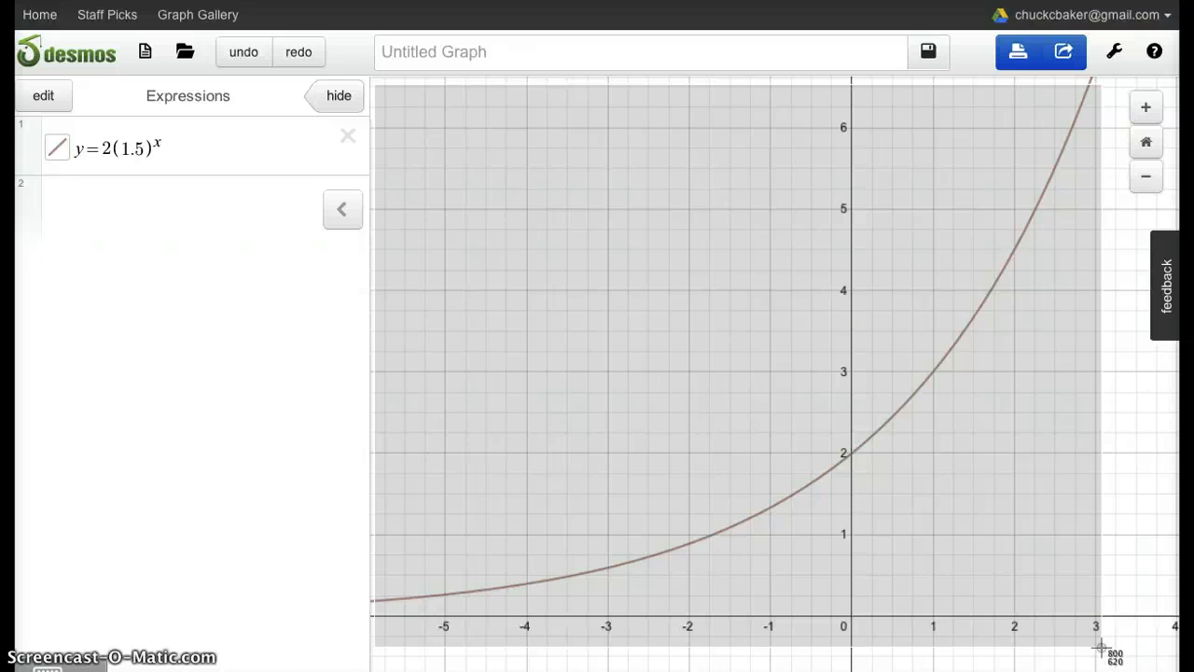
mouse_move(654, 423)
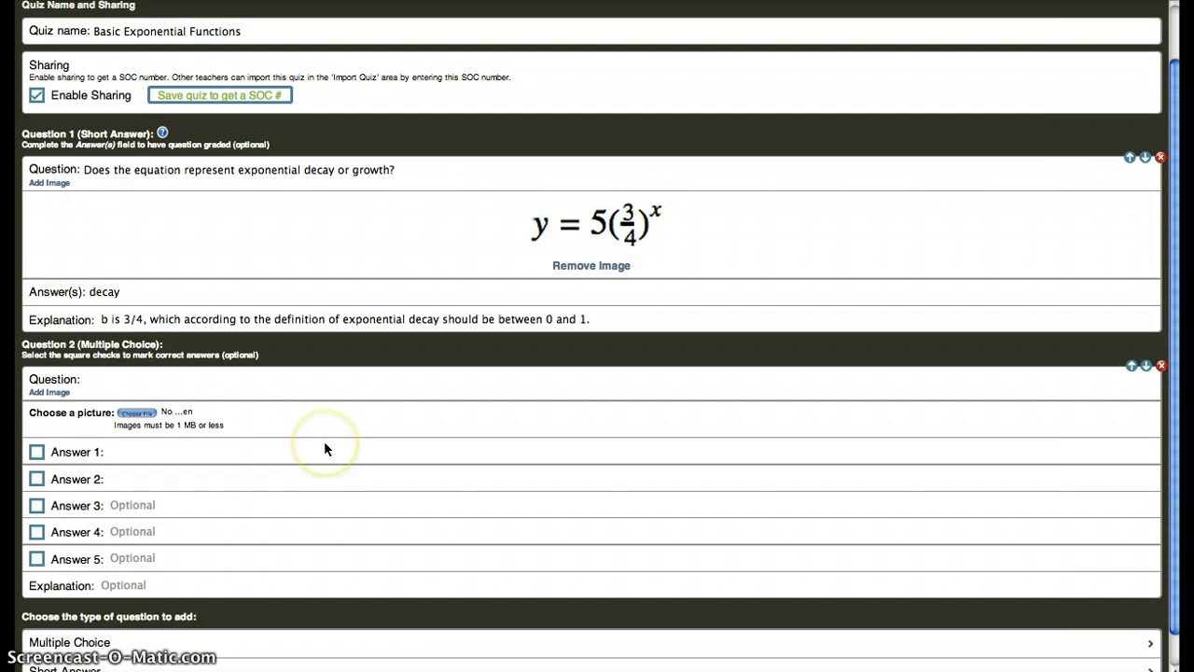
Attach the newest Desktop graph screenshot to Question 2.
left_click(144, 413)
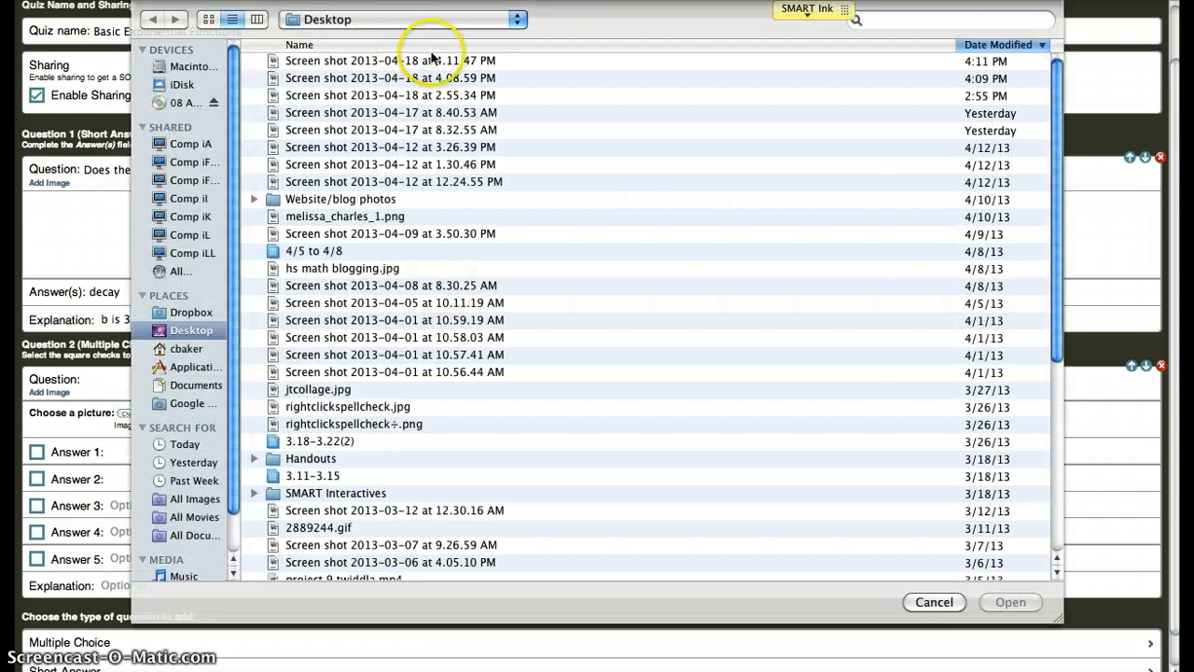
left_click(390, 60)
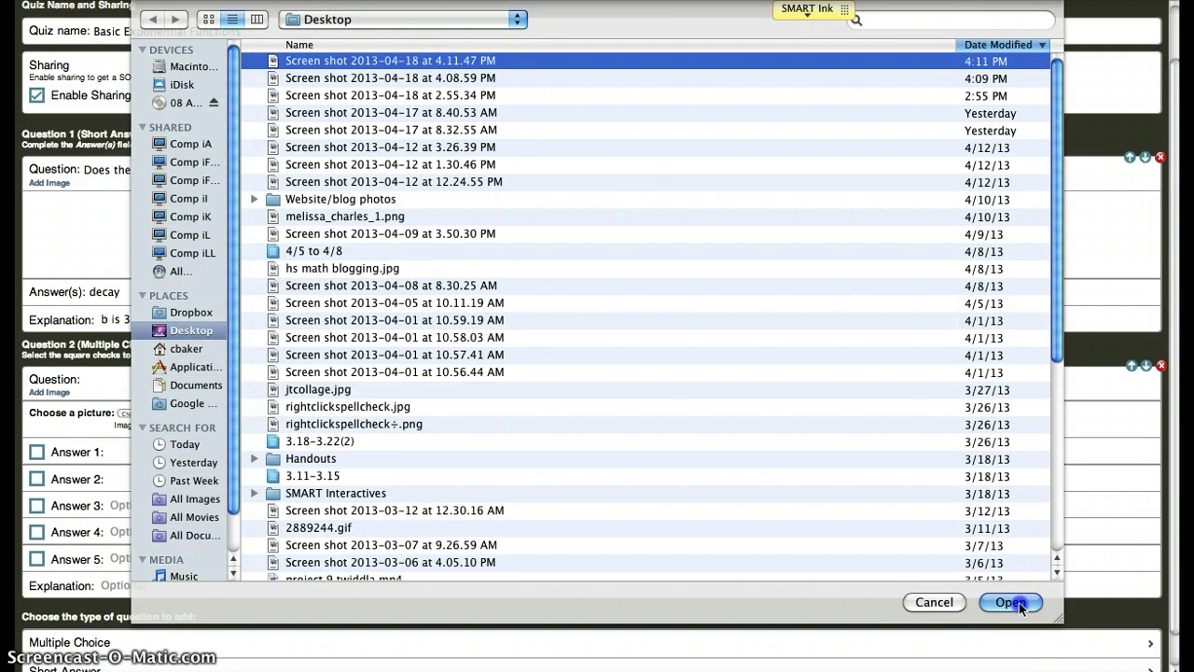
left_click(1011, 603)
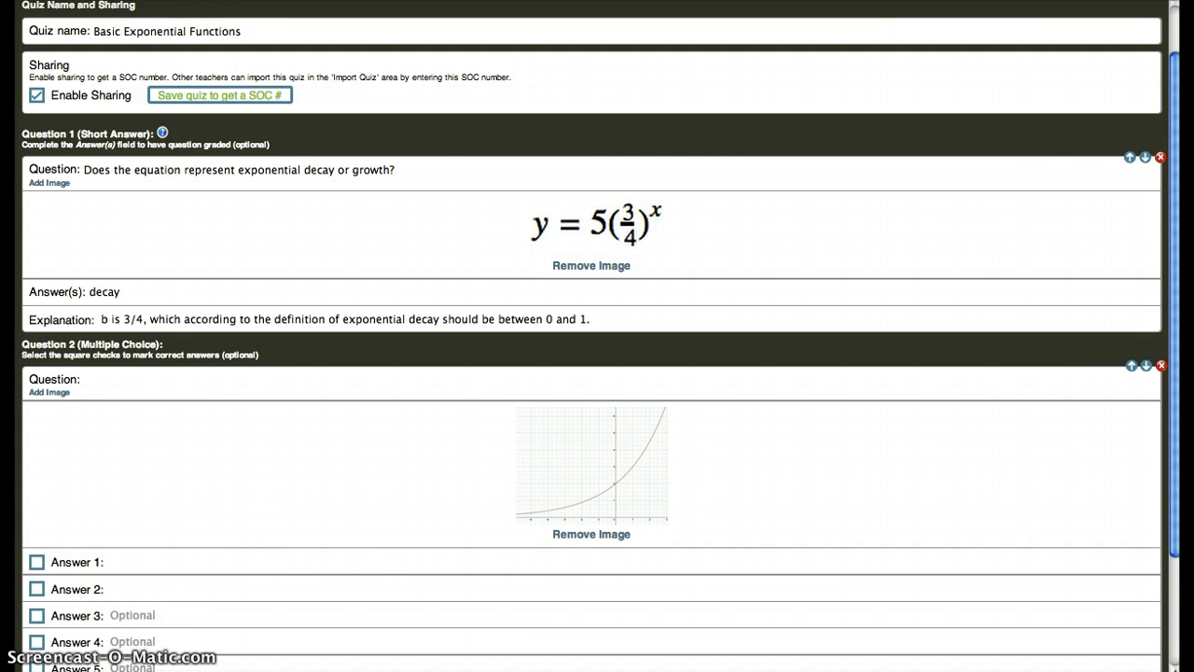
Word Question 2 to ask which equation represents the exponential curve shown.
scroll("down", 3)
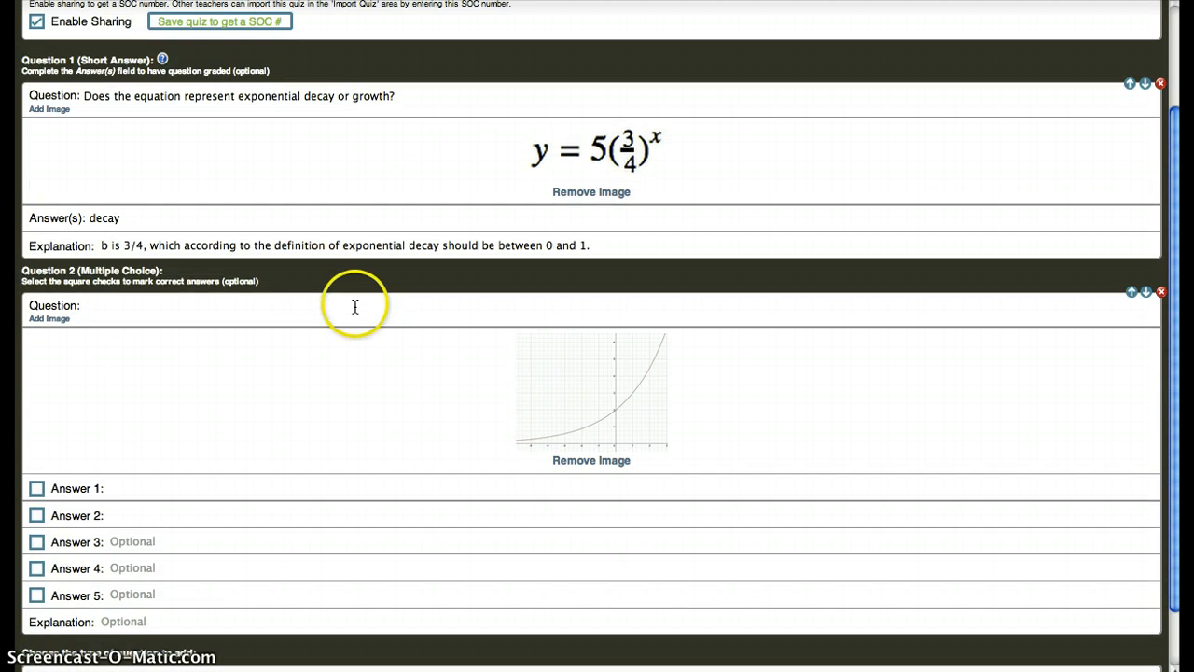
type("Which equation best")
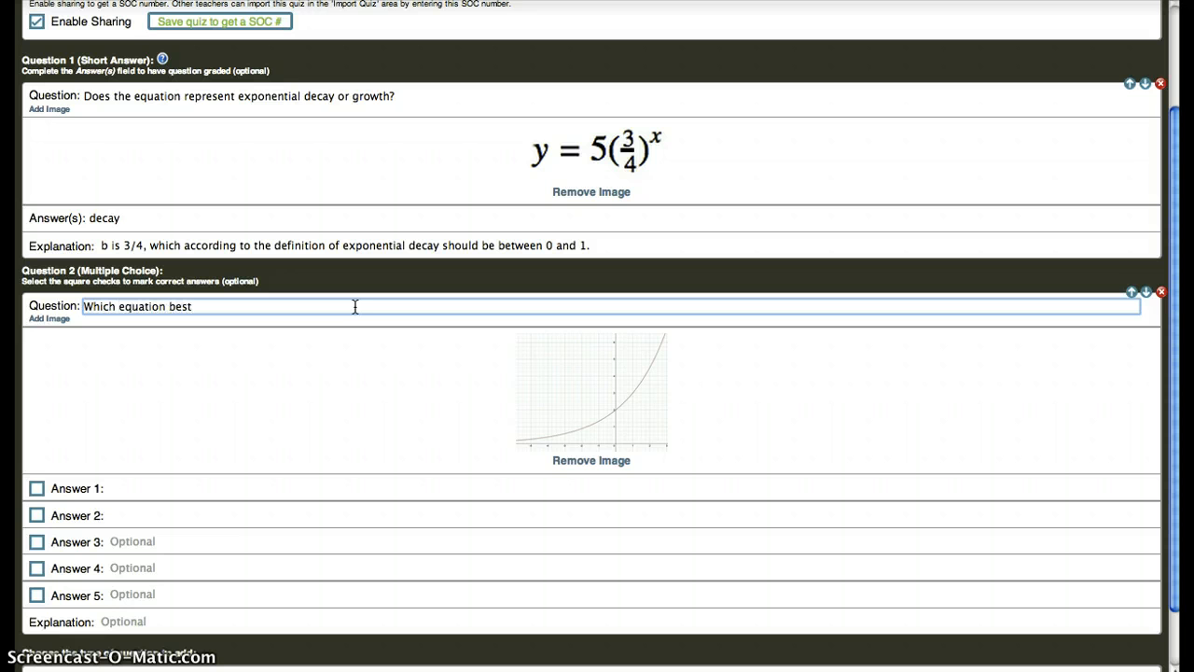
type("represe")
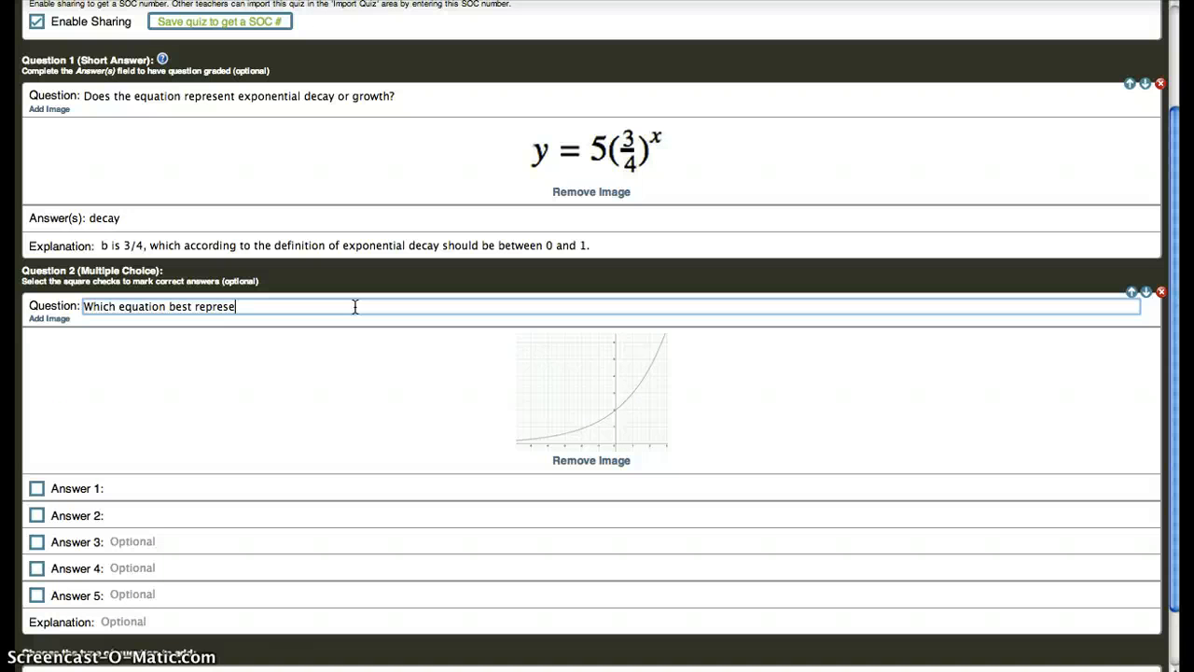
type("nts the")
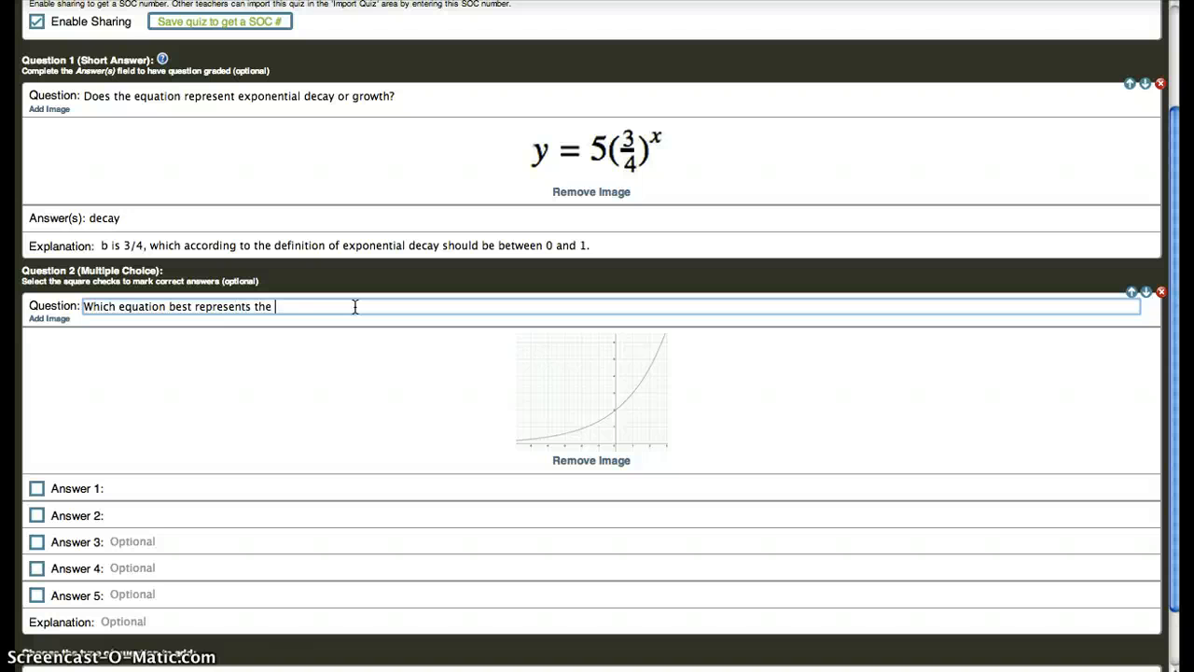
type("exponential curve?")
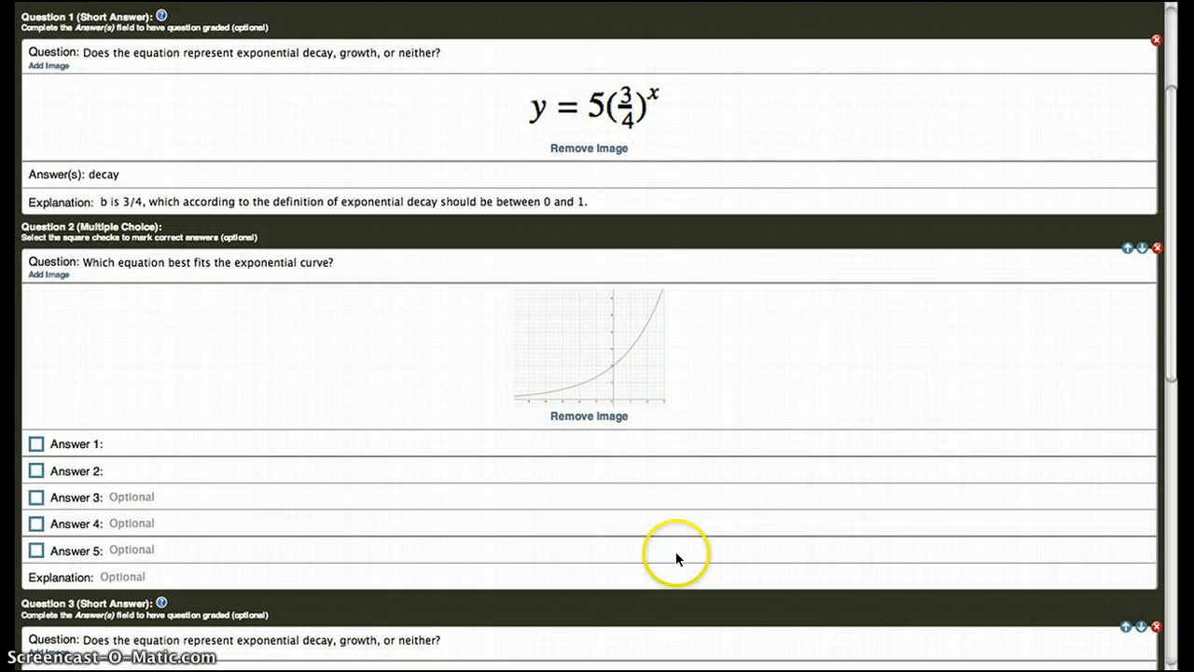
mouse_move(631, 474)
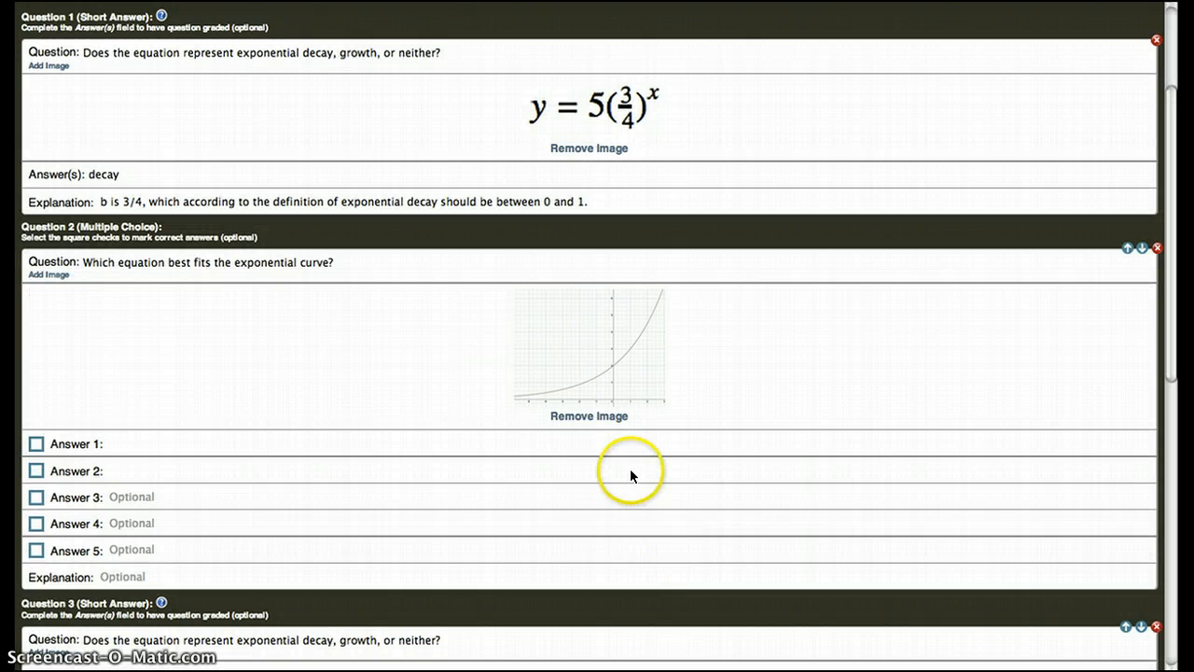
mouse_move(634, 407)
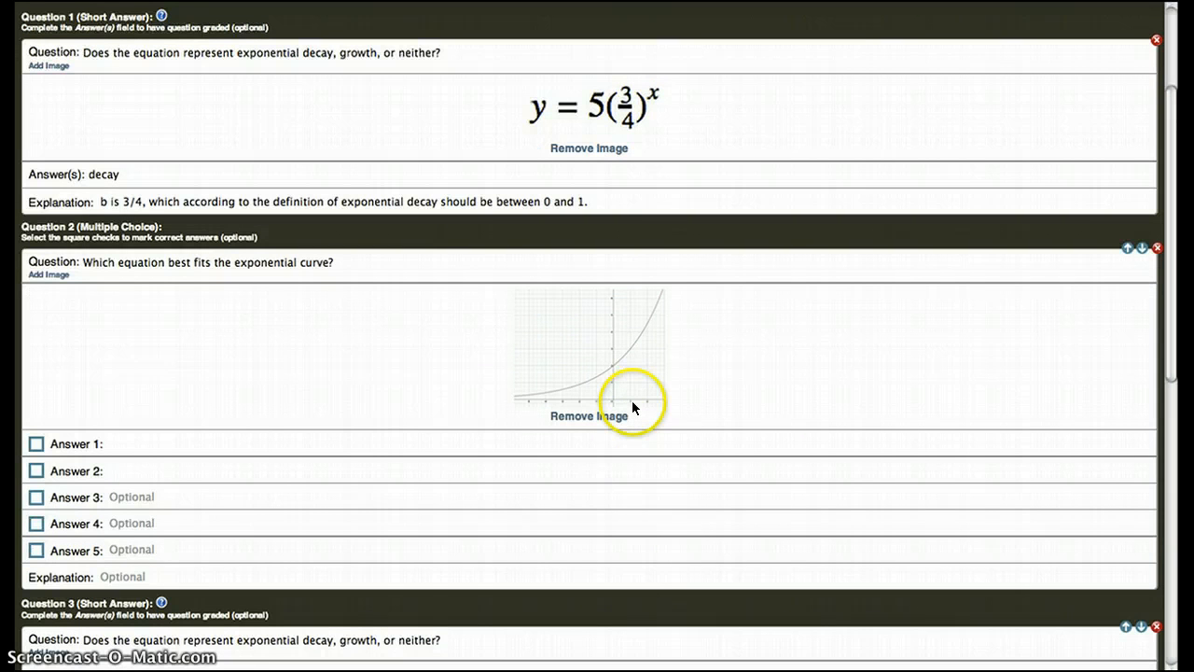
mouse_move(624, 362)
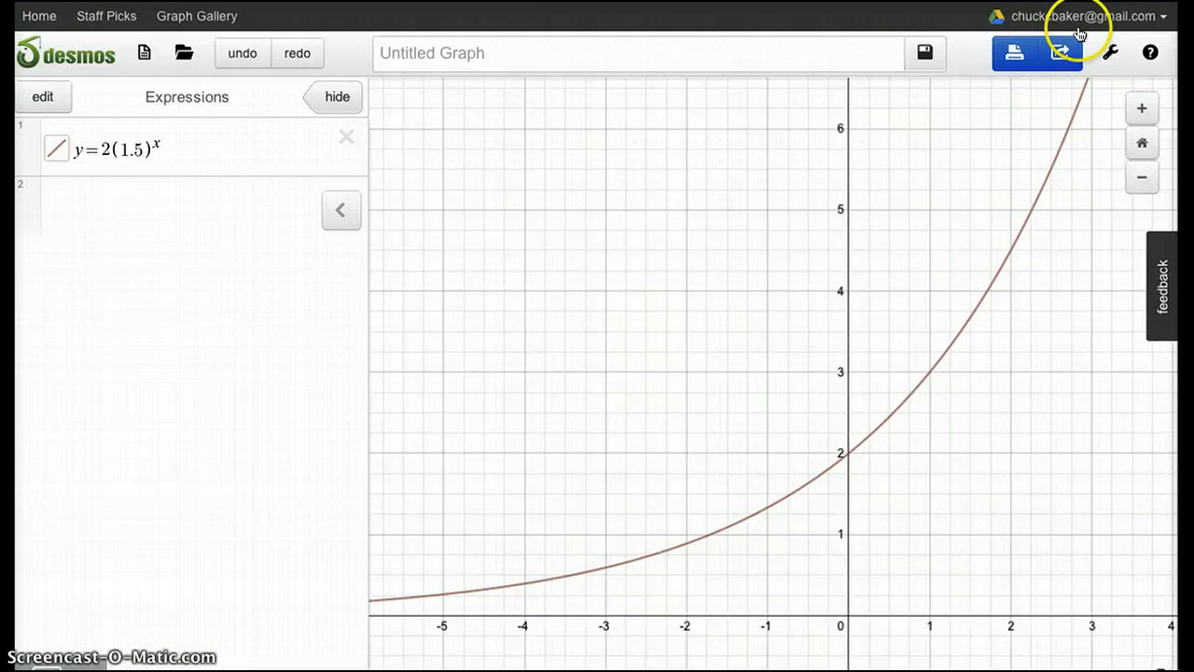
Switch the y = 2(1.5)^x graph to Projector Mode for a thicker curve and larger labels.
left_click(1112, 52)
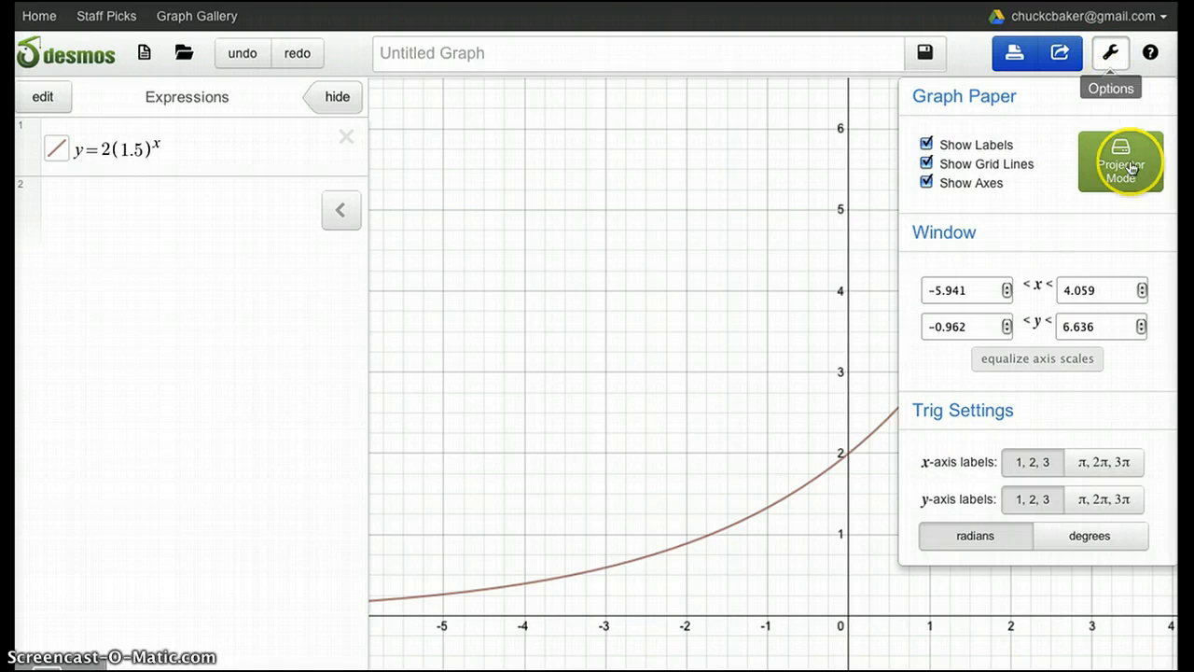
left_click(1119, 166)
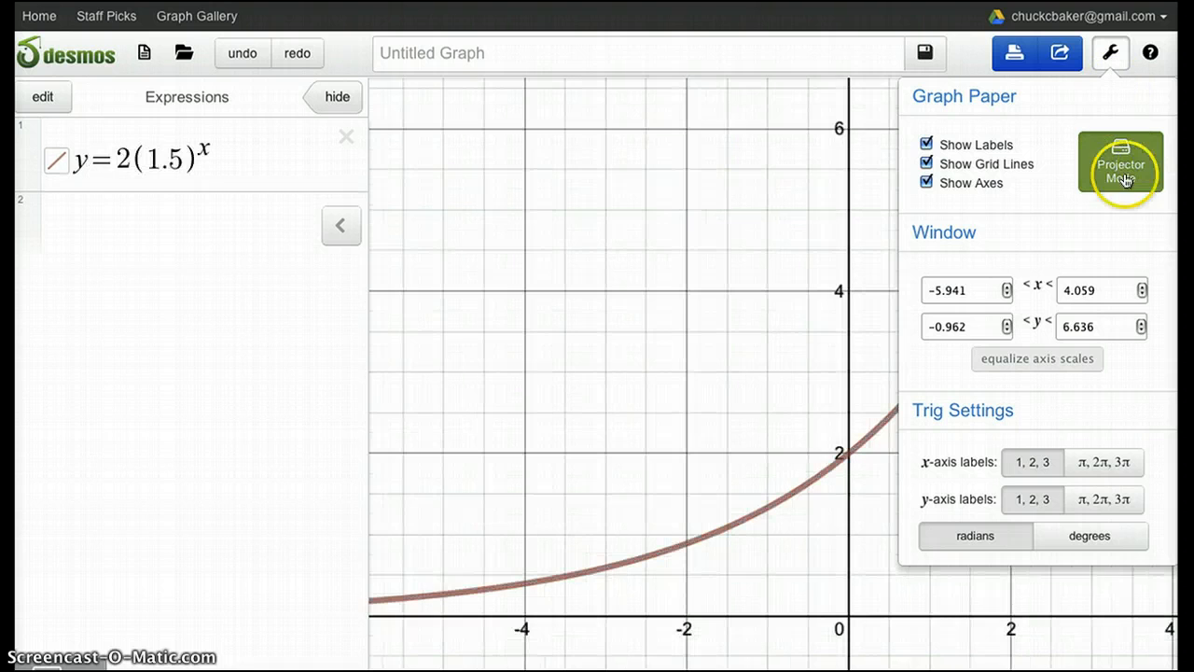
left_click(1106, 53)
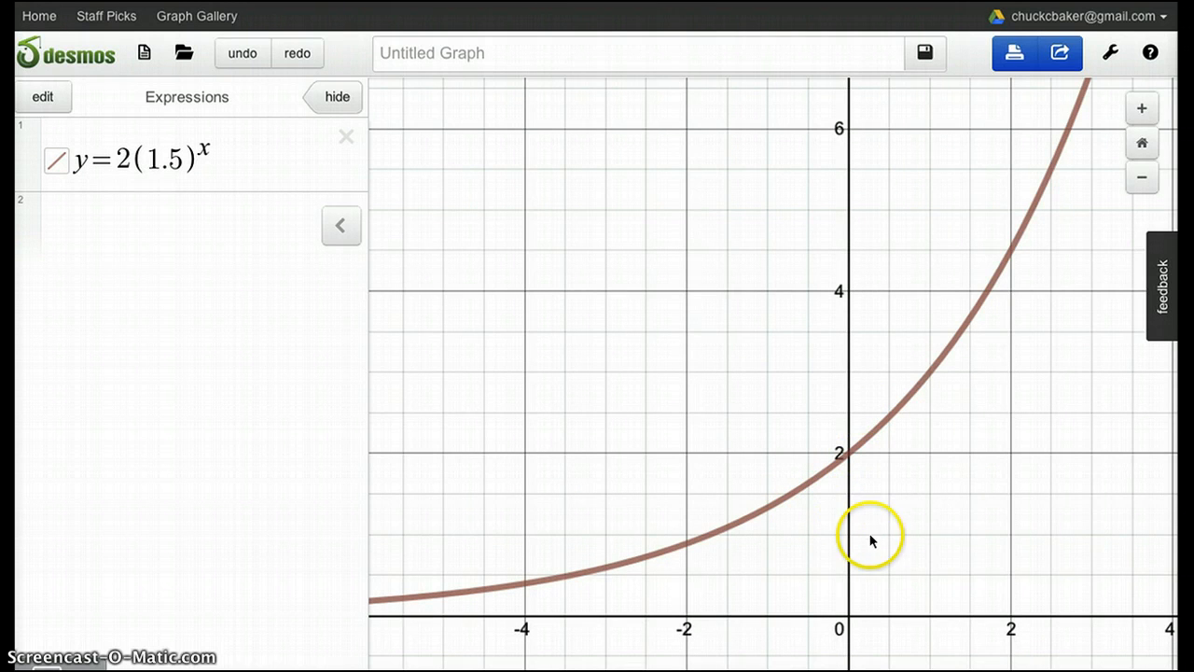
mouse_move(1112, 258)
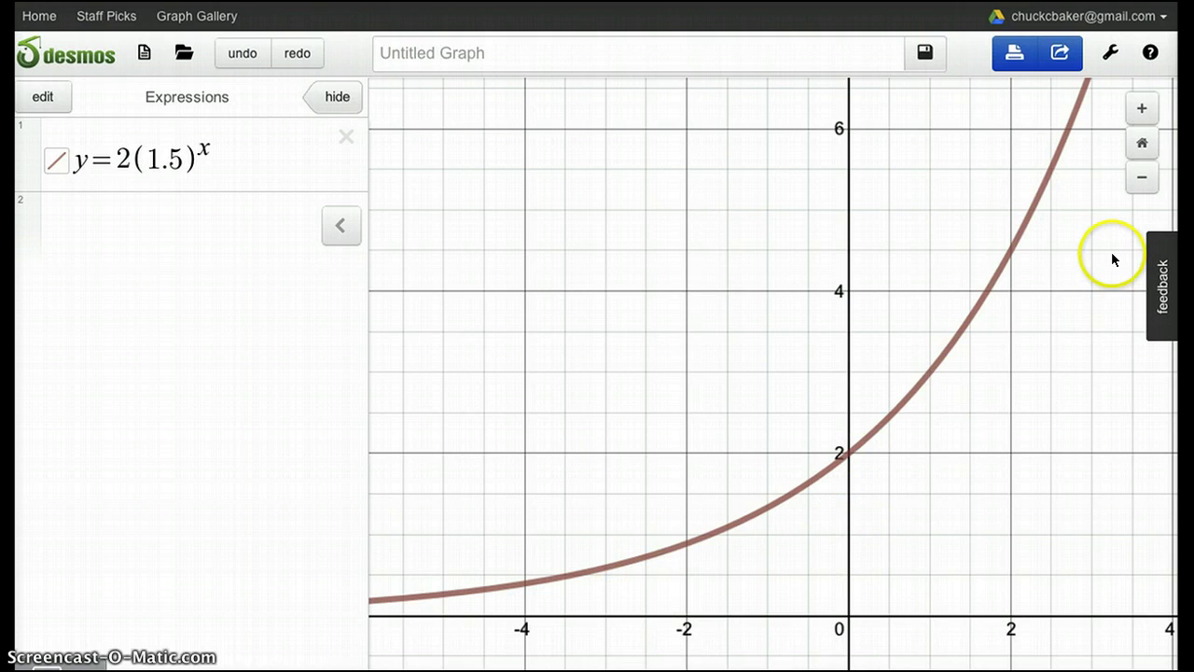
mouse_move(799, 418)
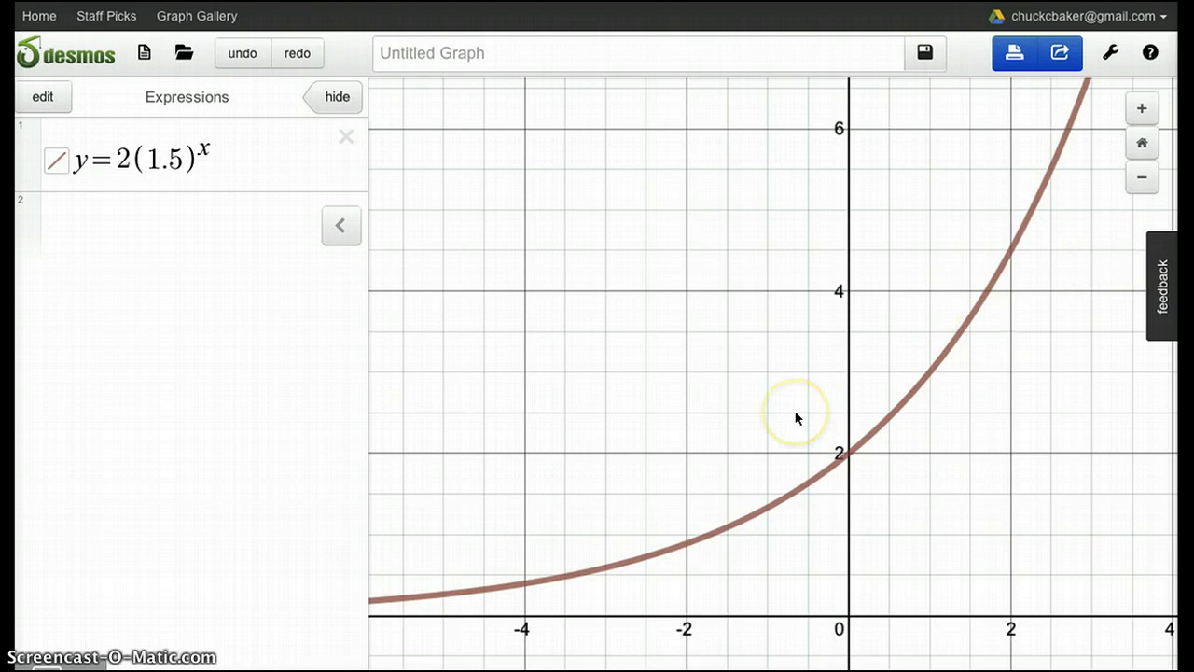
mouse_move(795, 420)
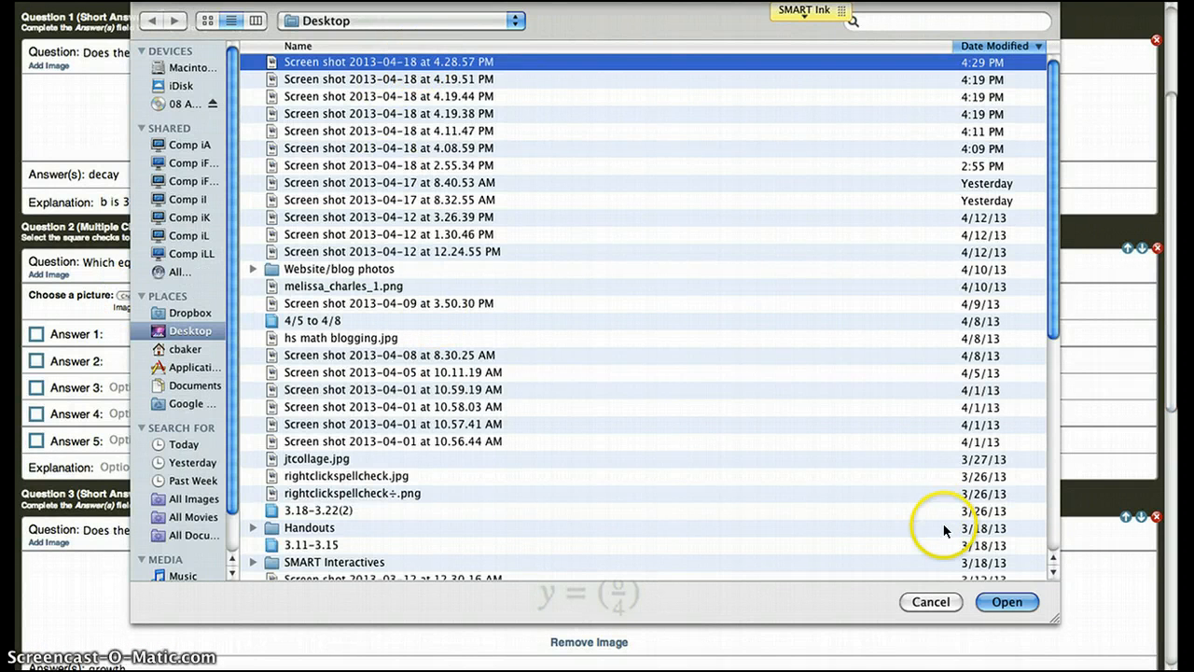
Attach the bolder graph screenshot to Question 2 and number its answer choices 1 through 5.
left_click(1008, 603)
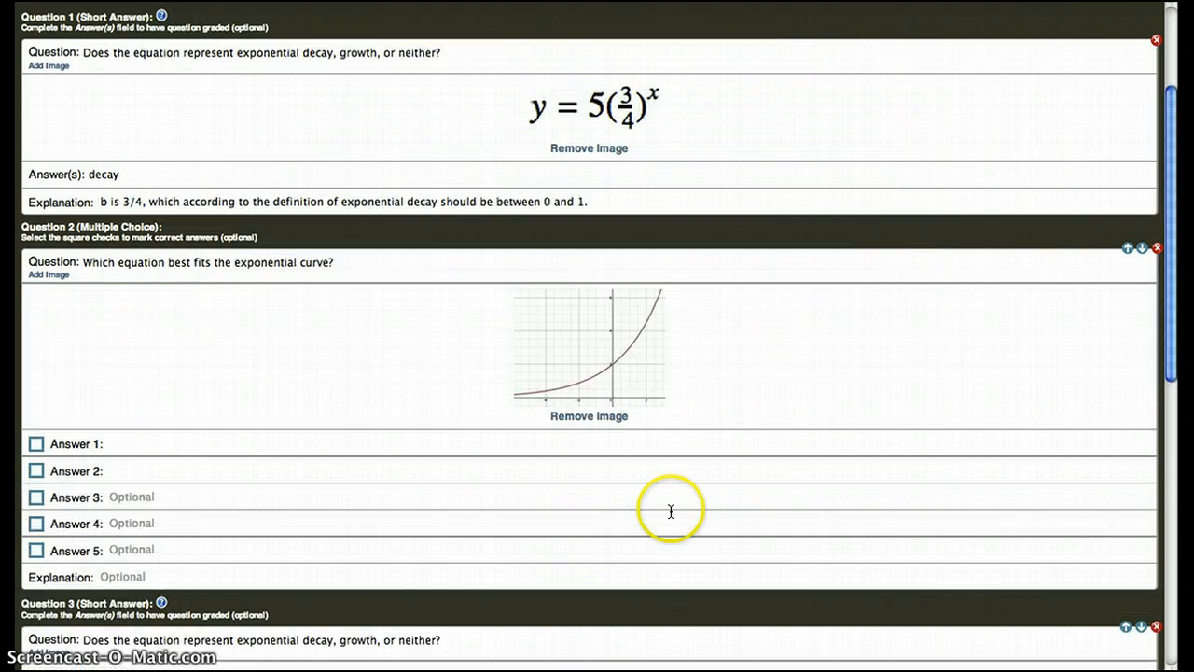
mouse_move(369, 433)
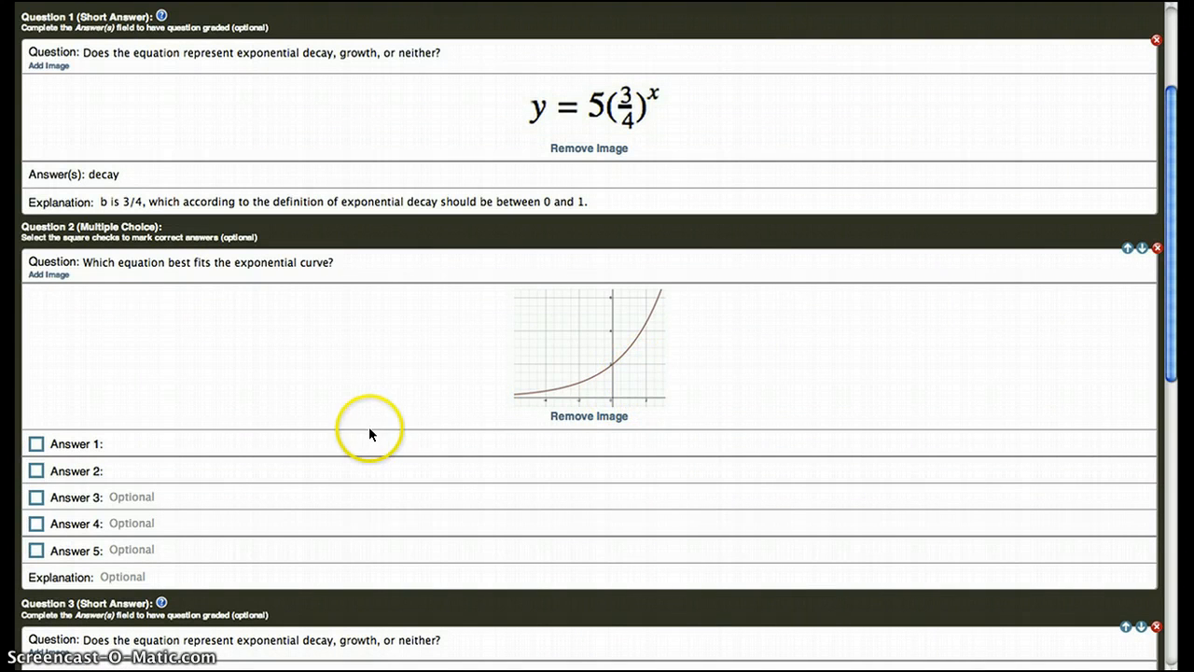
left_click(168, 444)
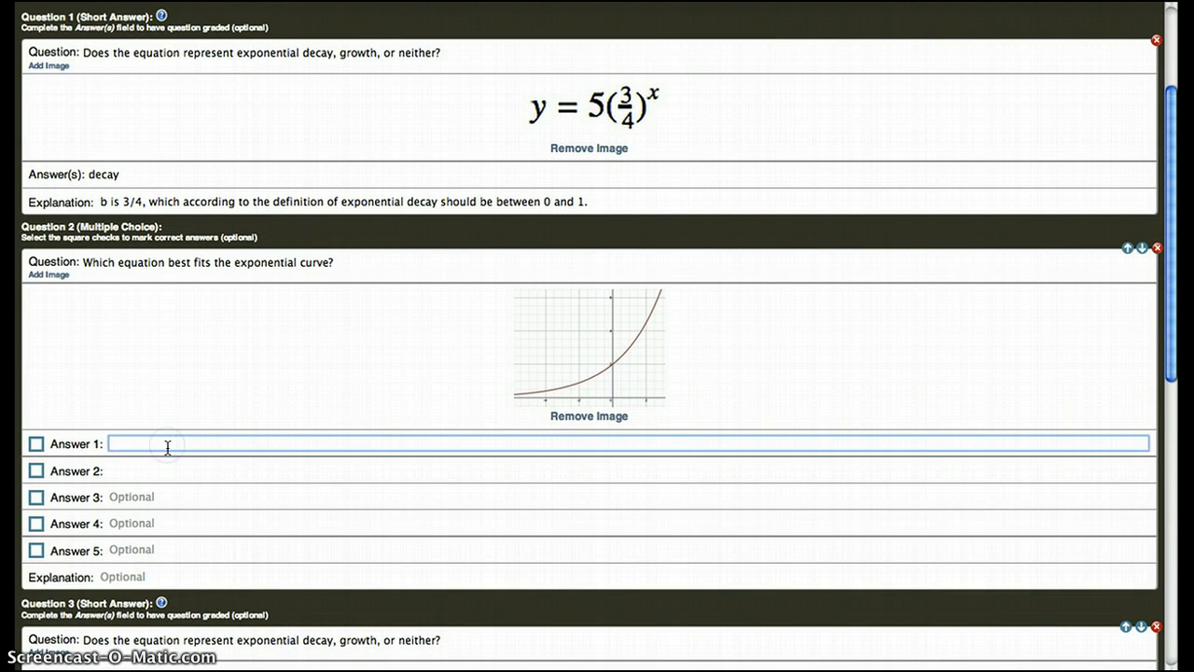
type("1")
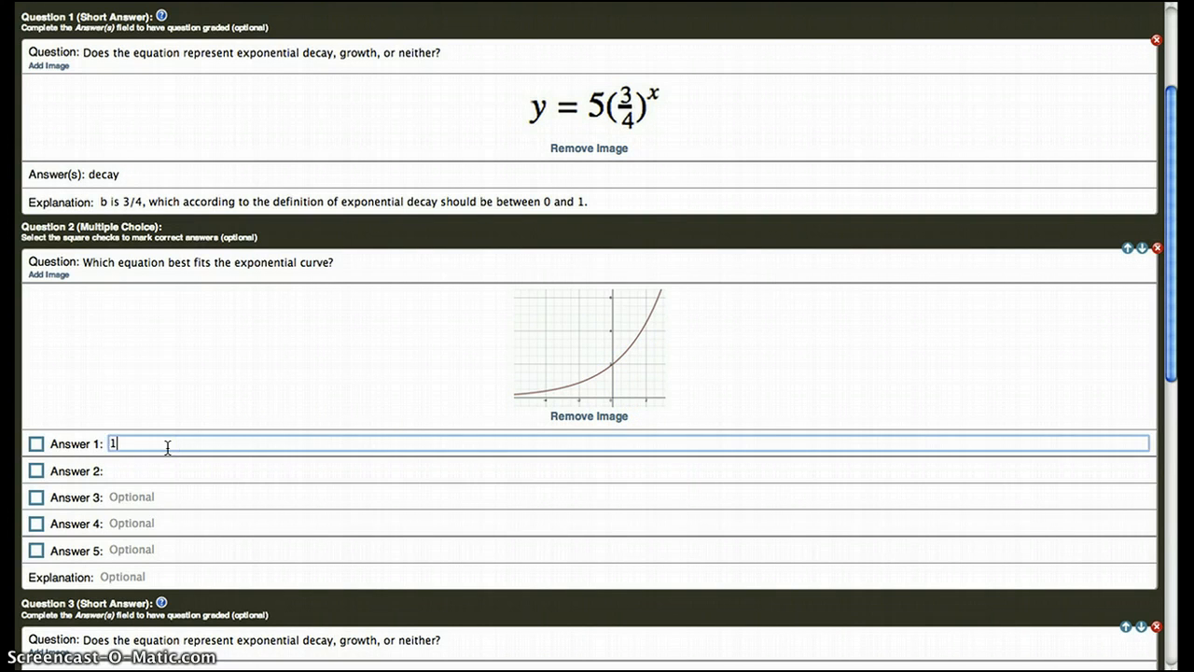
type("3")
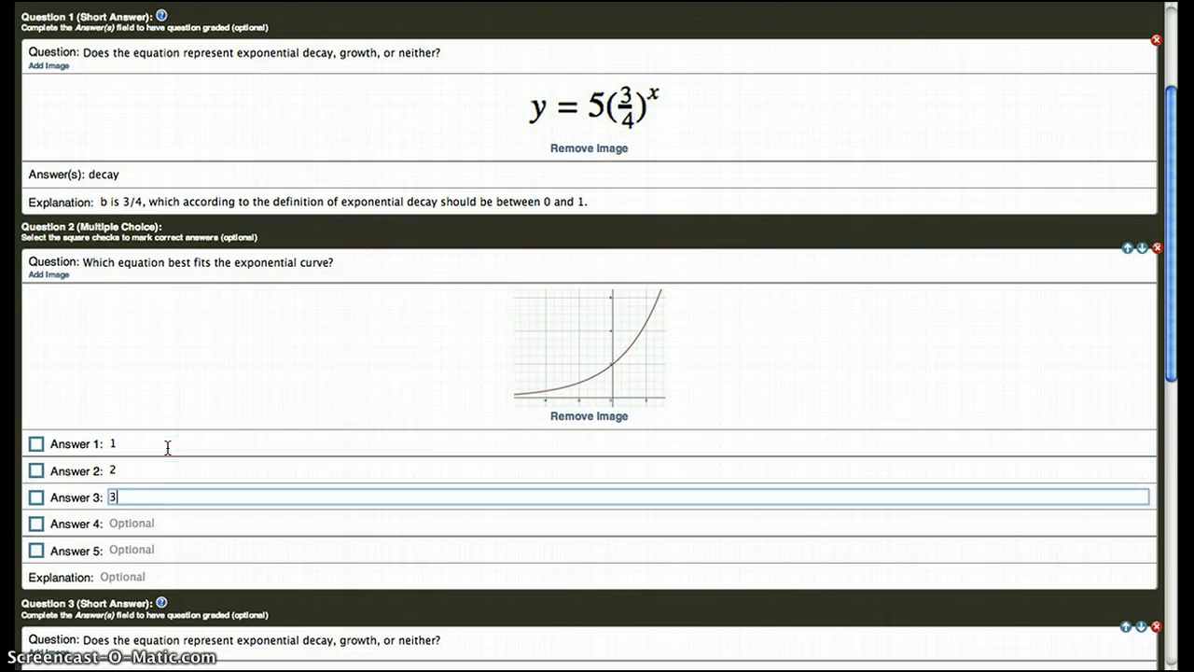
type("4")
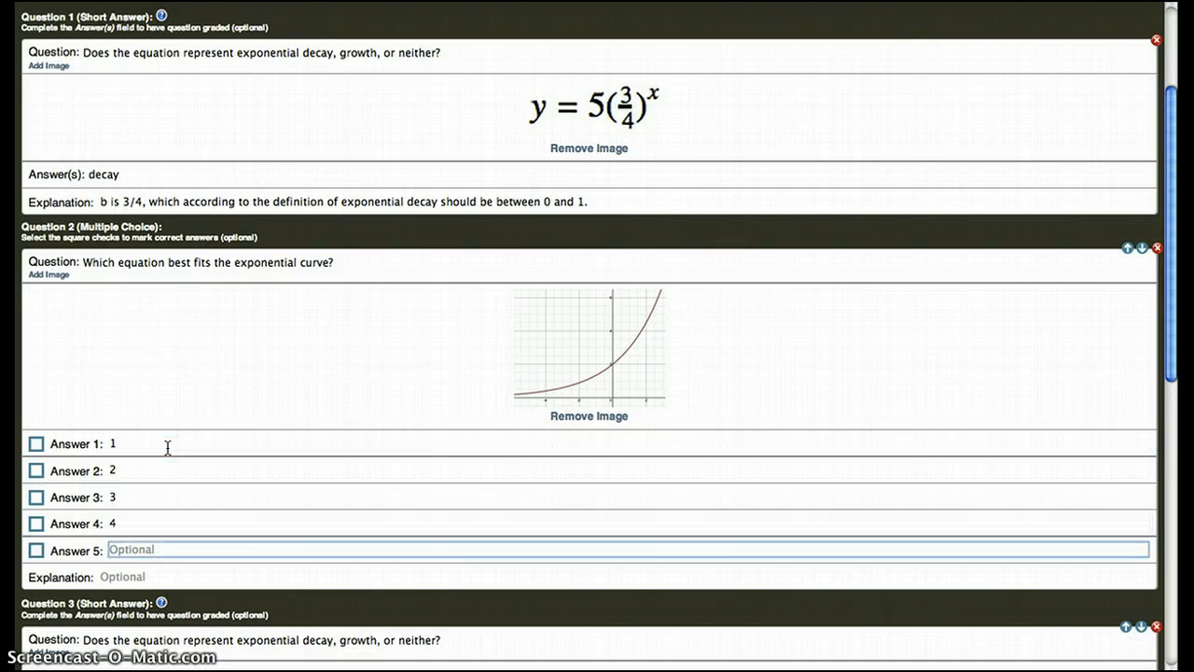
type("5")
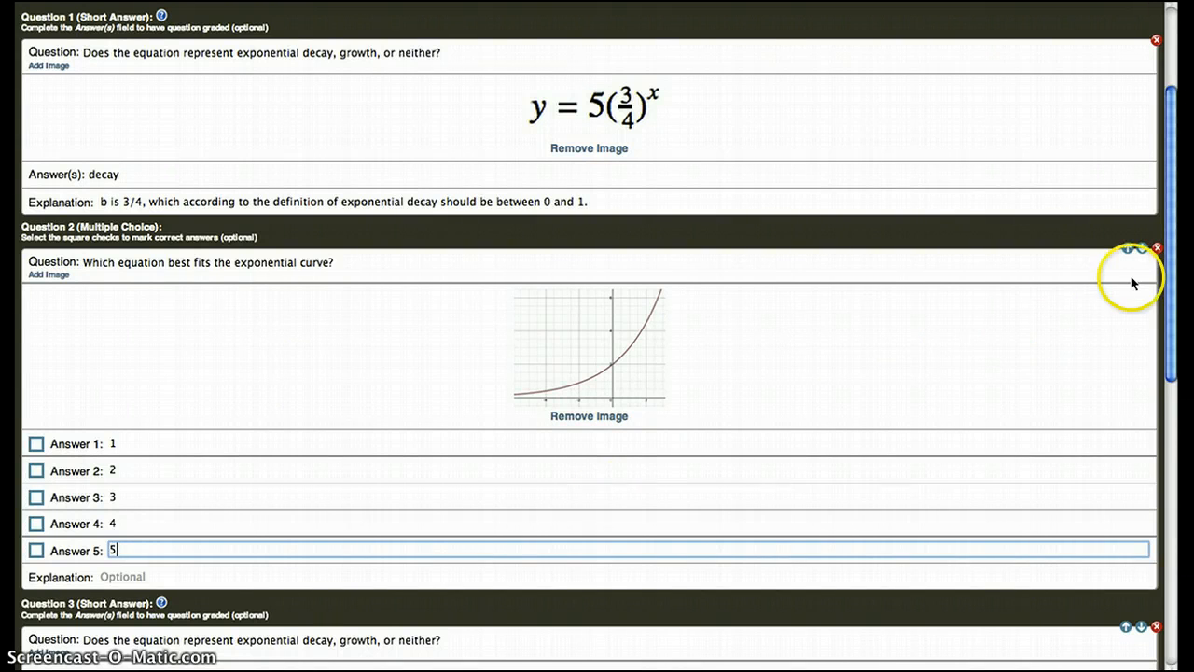
mouse_move(317, 638)
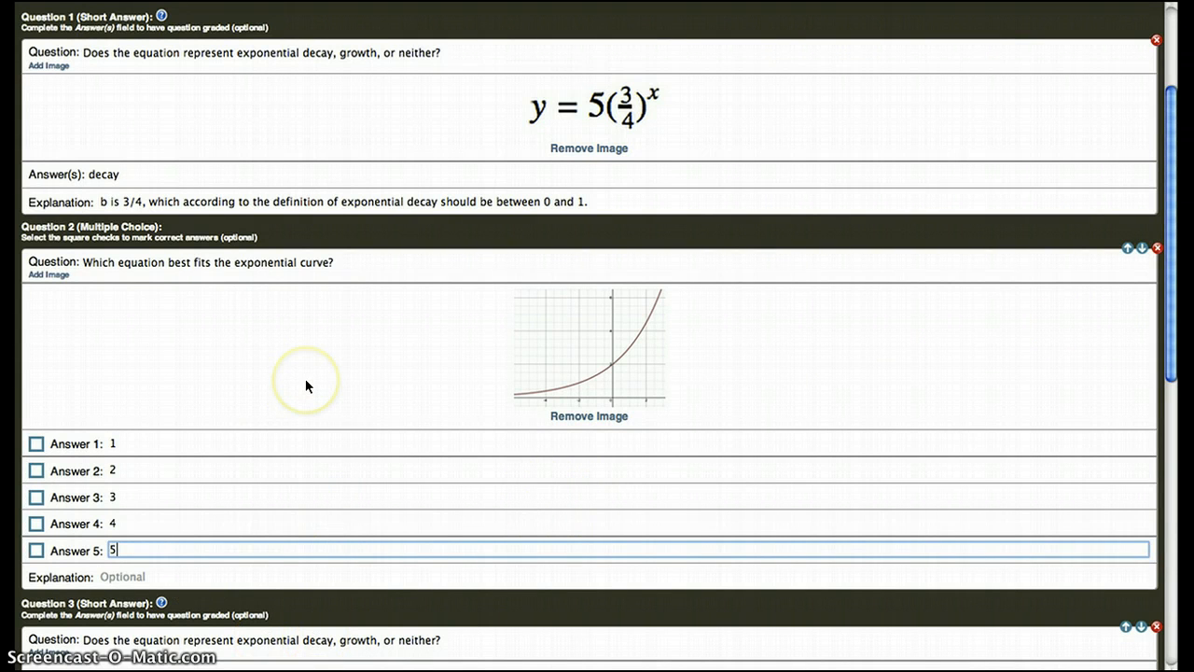
mouse_move(1176, 308)
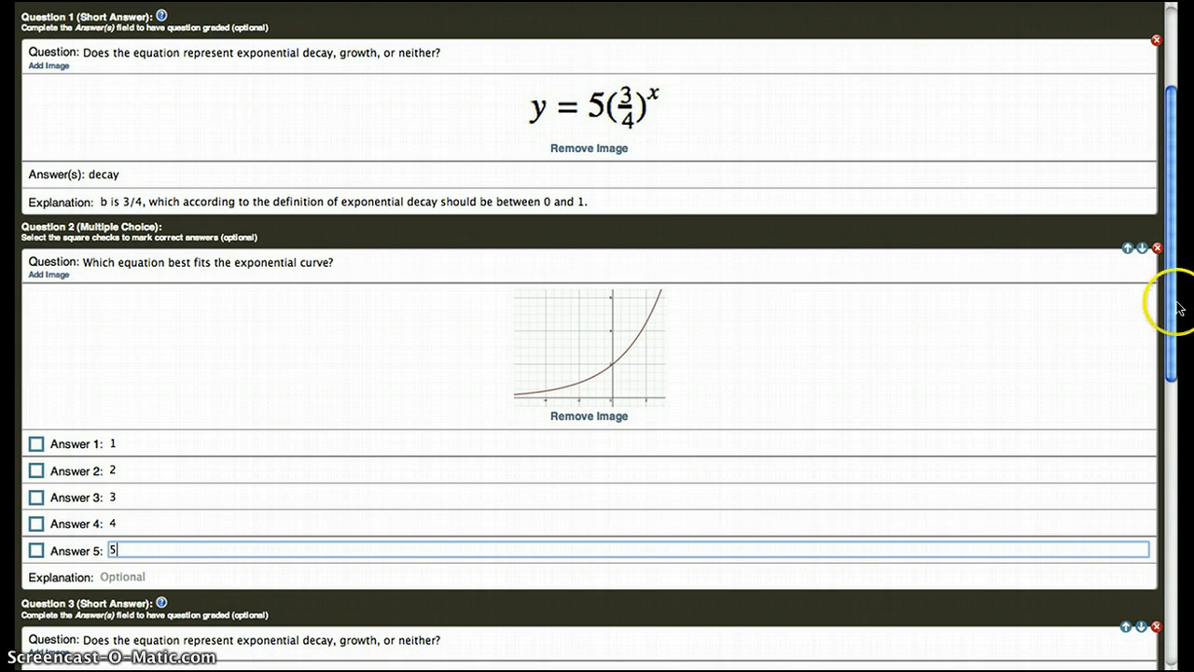
Save the finished quiz and dismiss the quiz-created confirmation with its SOC number.
scroll("up", 3)
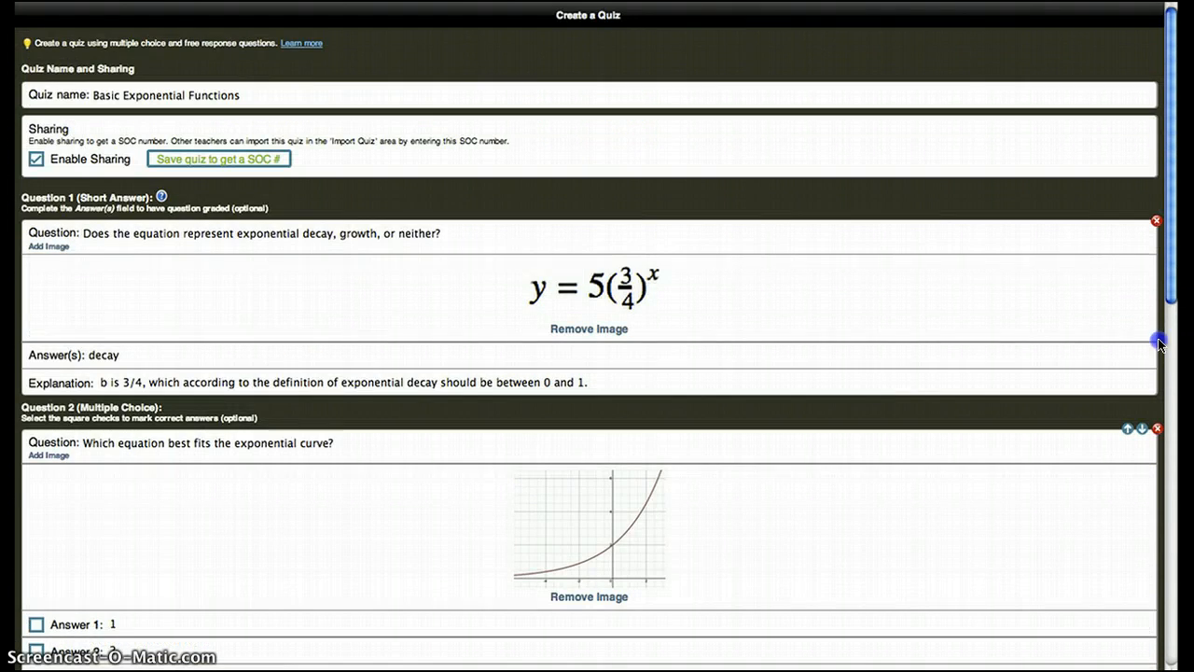
scroll("down", 3)
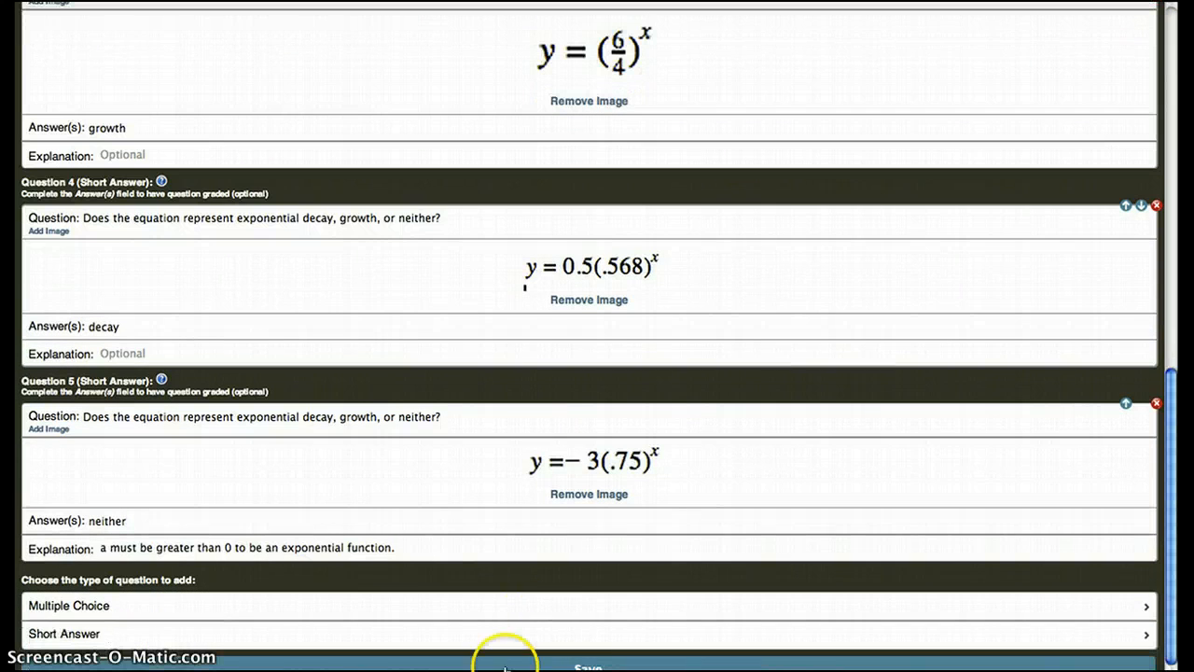
left_click(503, 666)
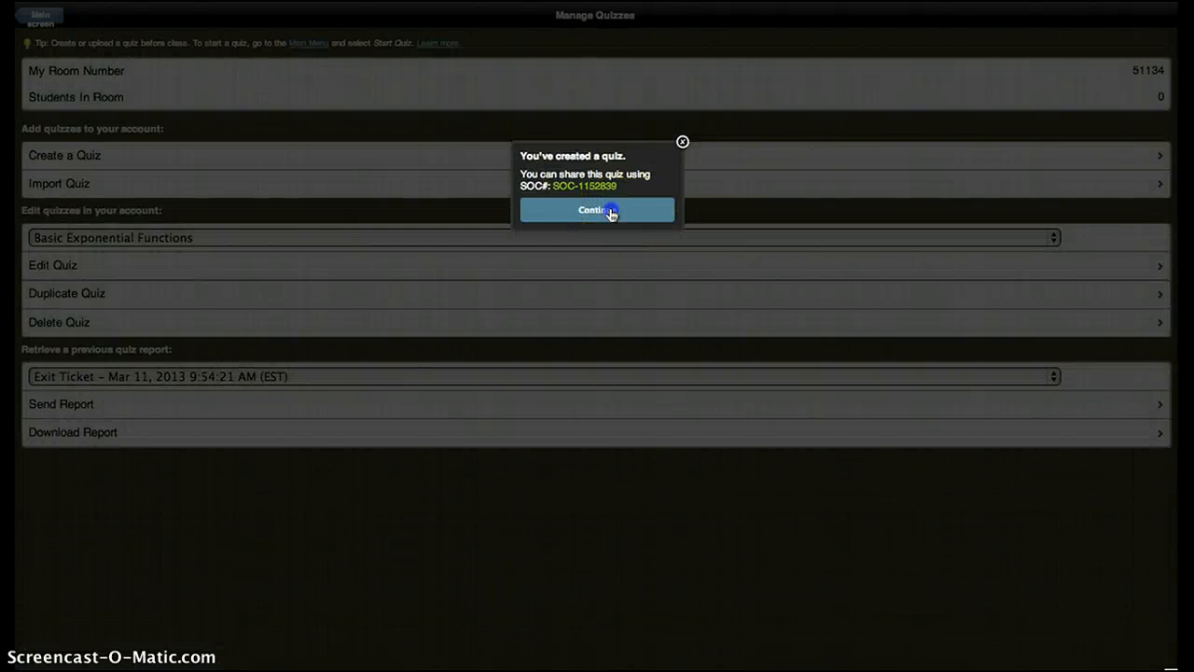
left_click(597, 209)
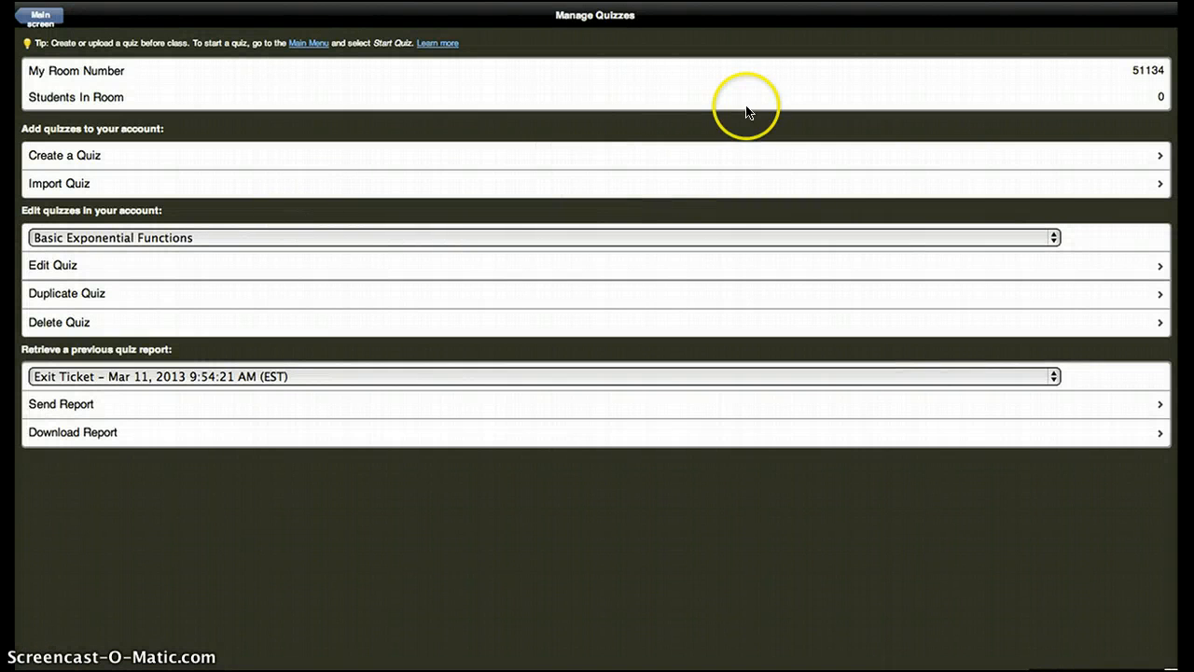
mouse_move(135, 233)
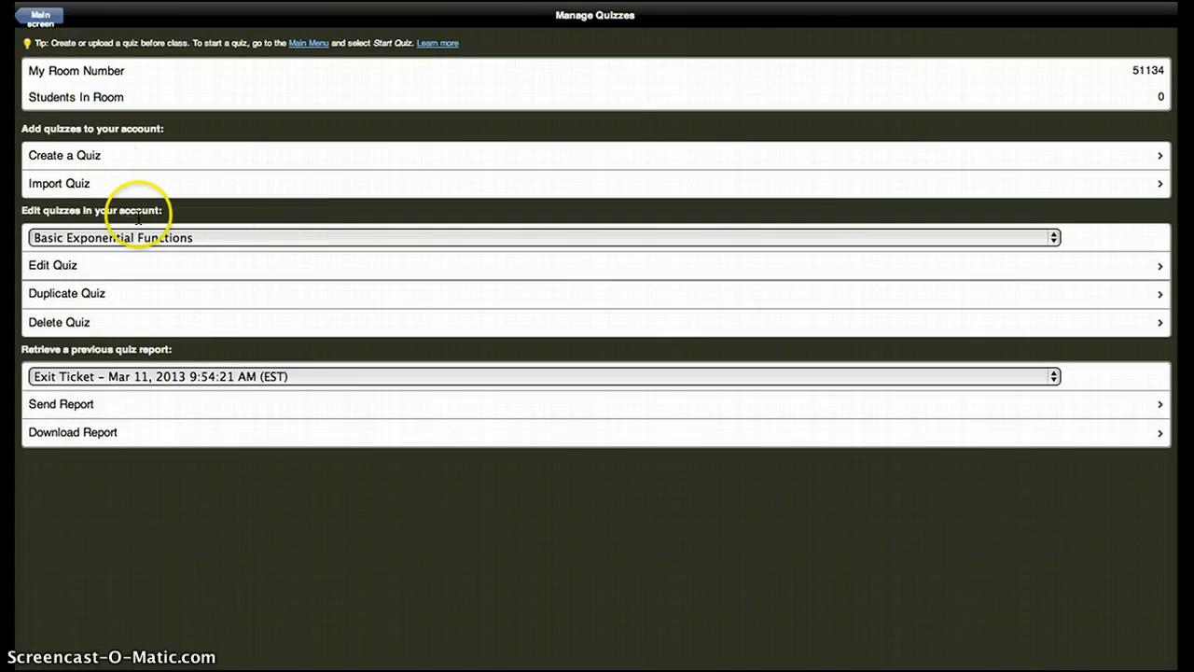
mouse_move(110, 261)
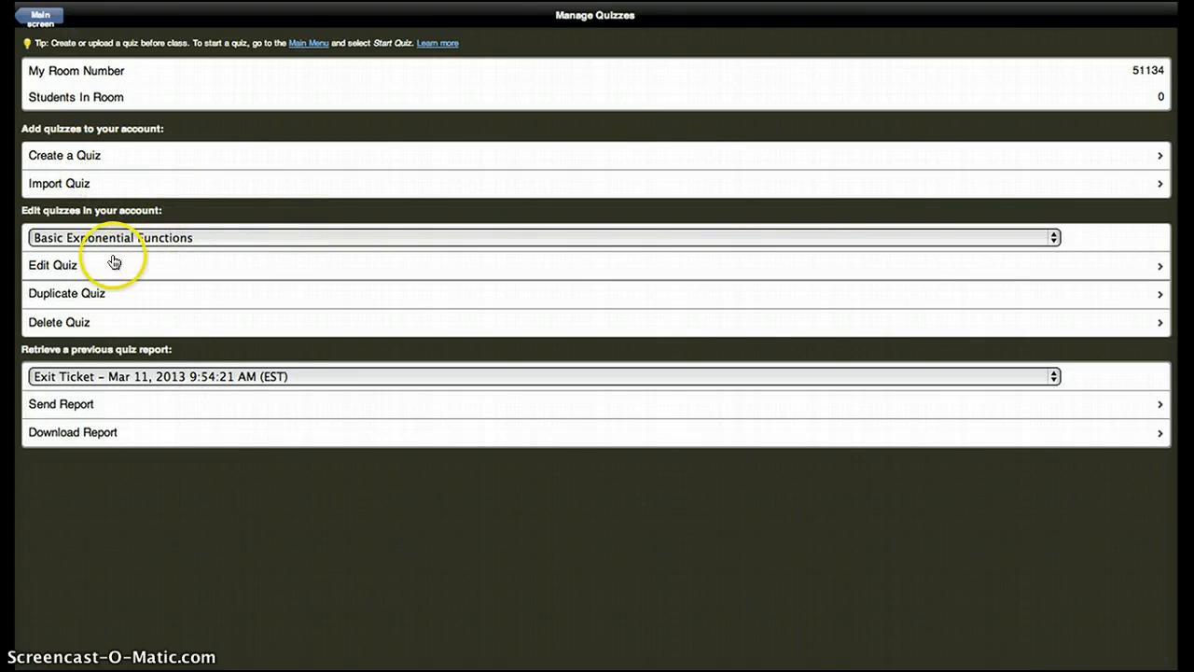
mouse_move(41, 24)
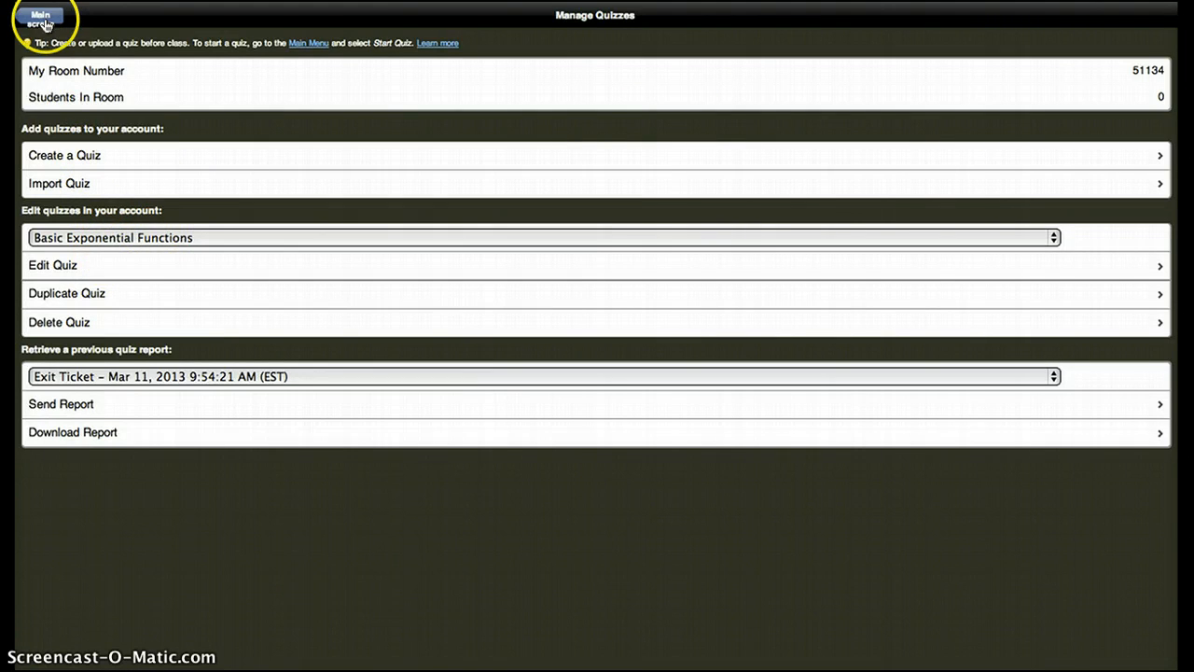
From the main teacher menu, start the quiz as Student Paced and bring up the student view for room 51134.
left_click(33, 17)
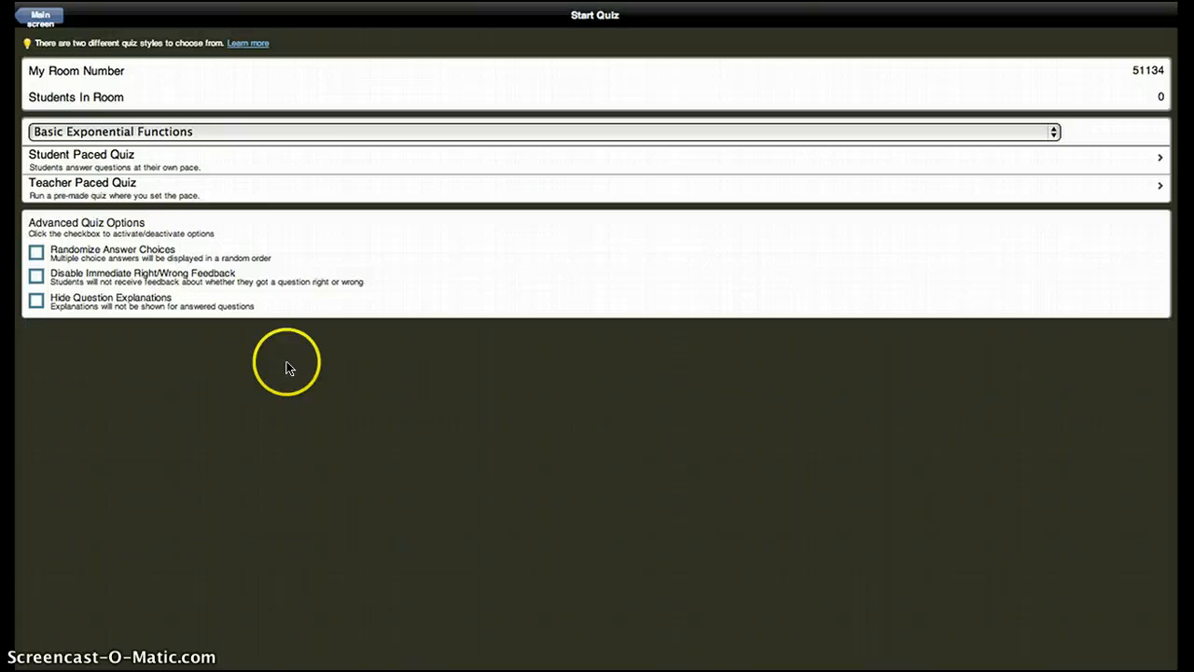
mouse_move(109, 160)
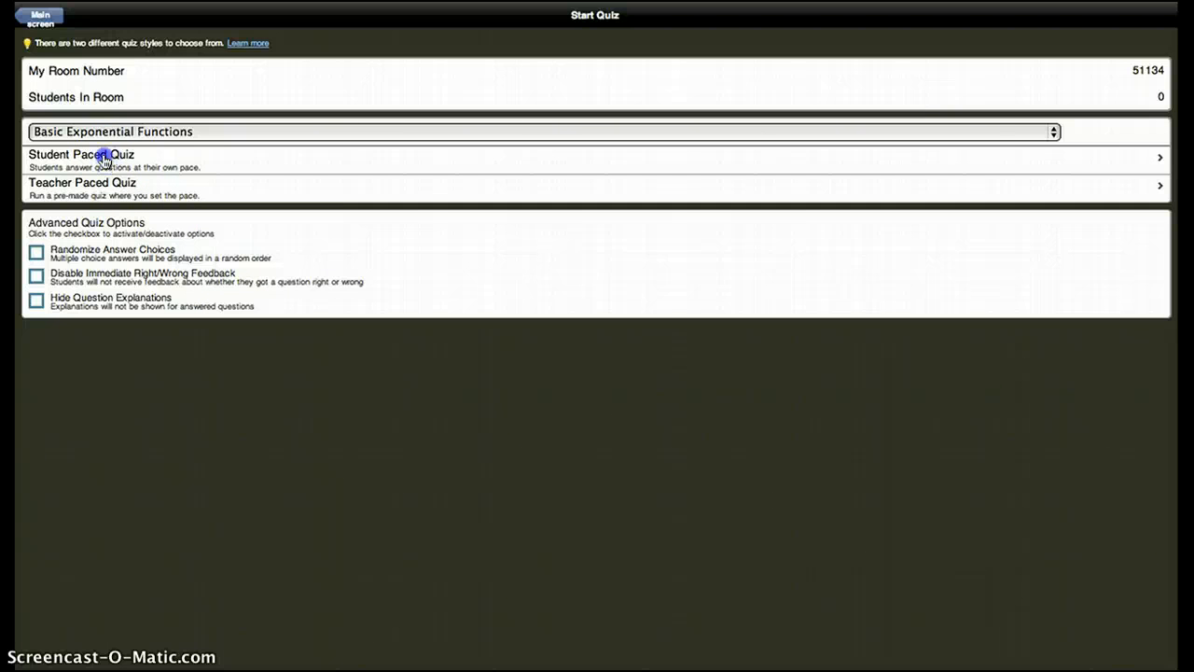
left_click(108, 157)
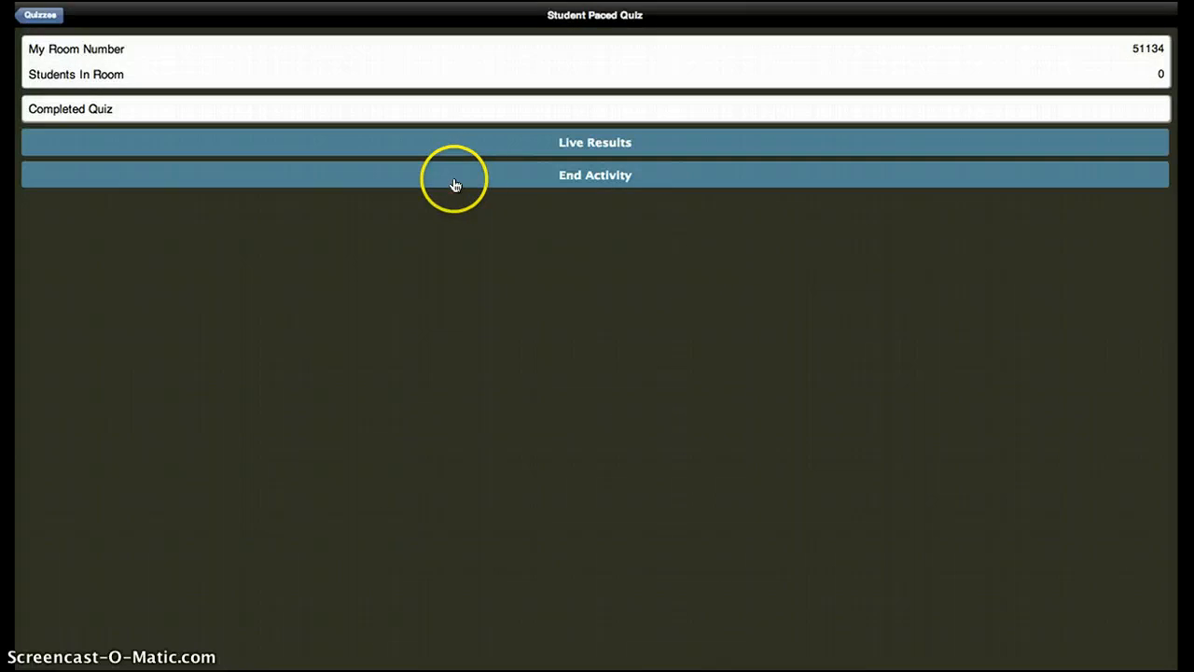
mouse_move(1163, 78)
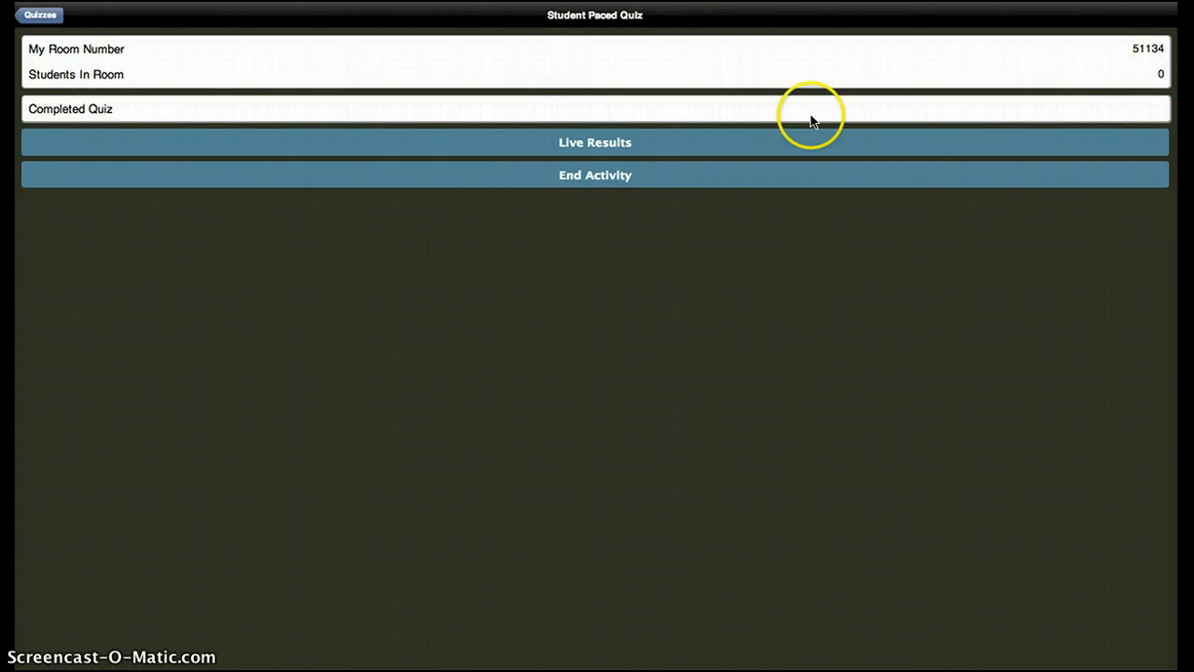
mouse_move(643, 112)
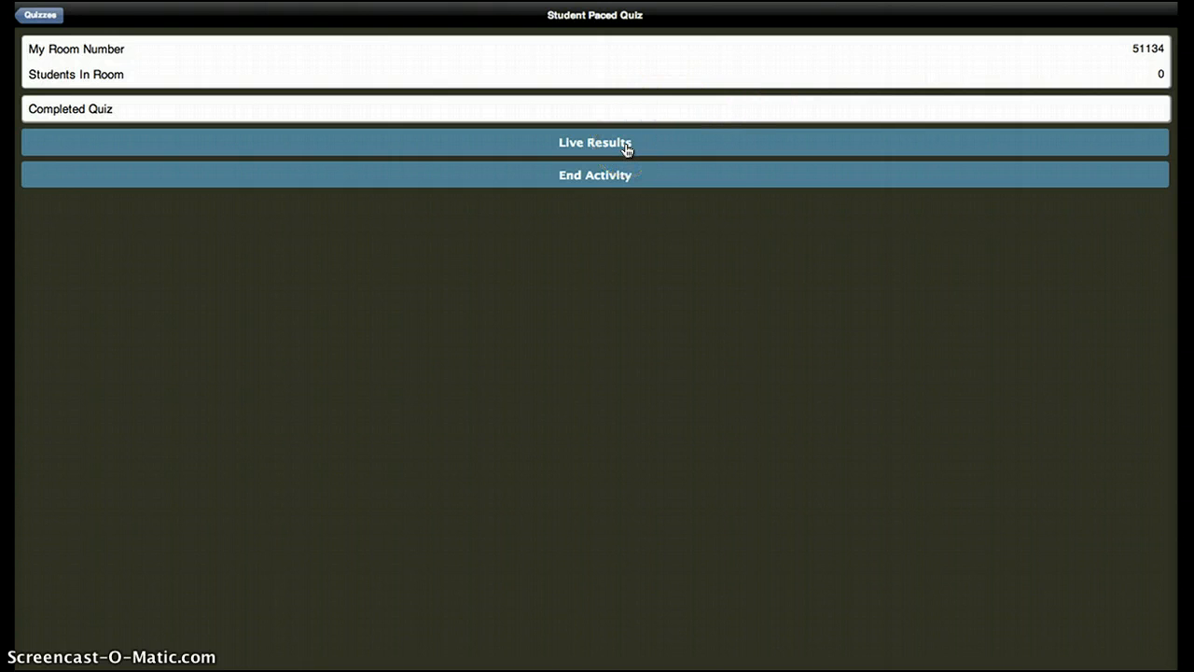
left_click(594, 150)
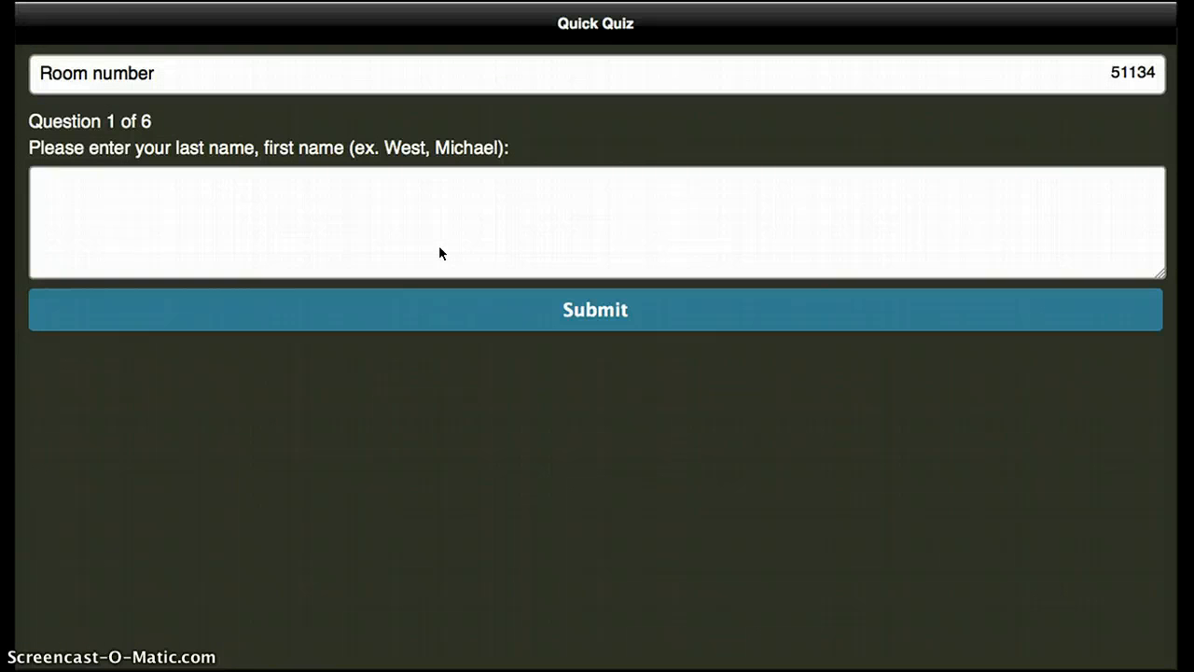
Enter a student name at the name prompt to reach question 2 of 6.
left_click(409, 207)
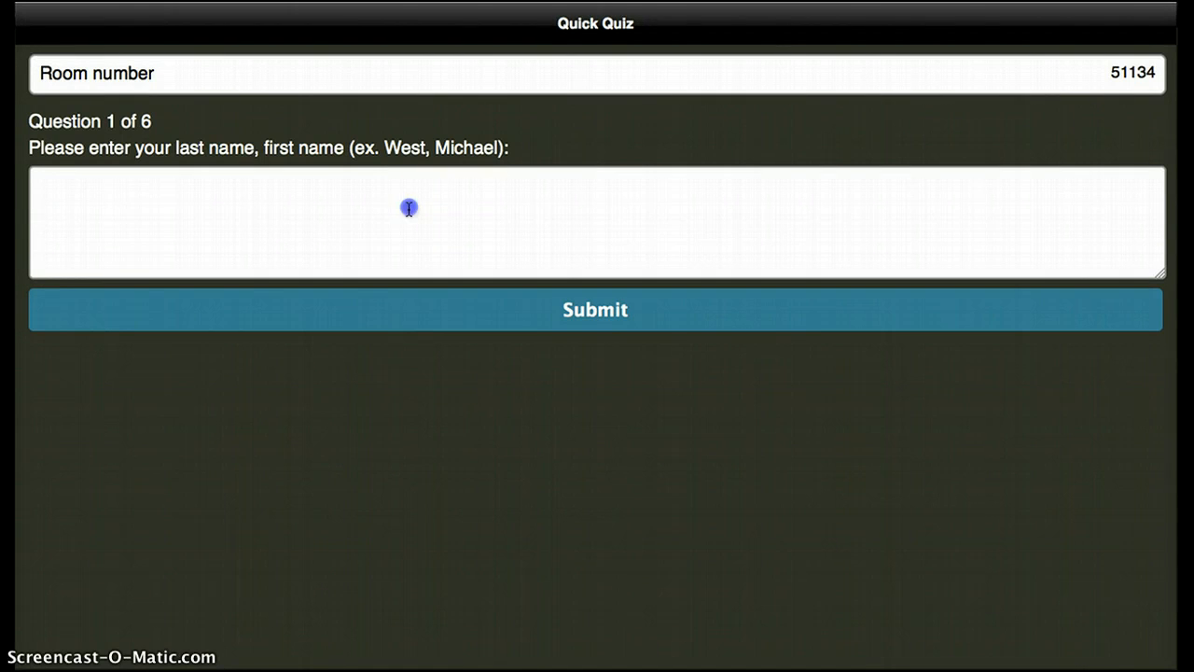
left_click(409, 209)
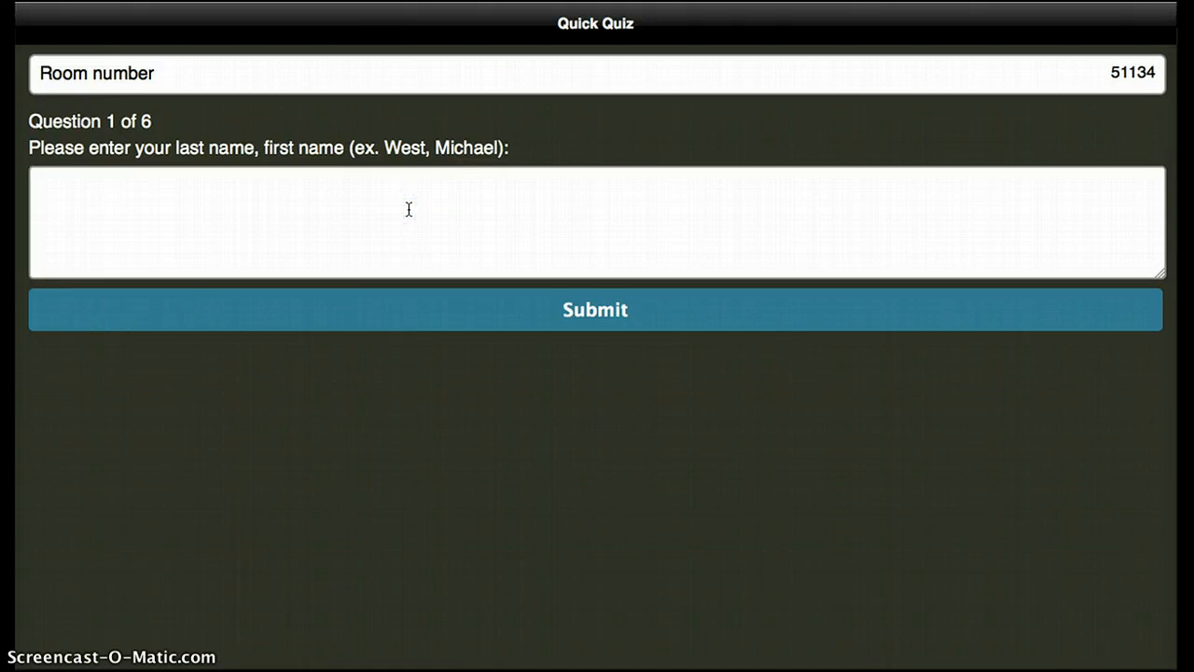
left_click(406, 209)
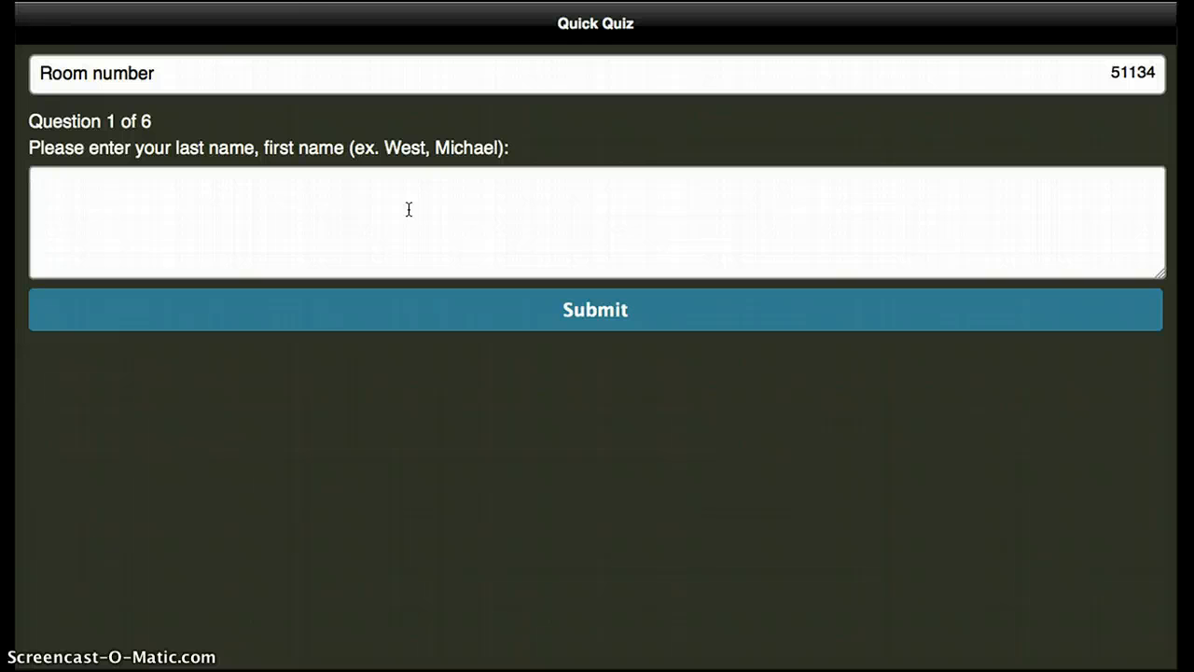
type("c")
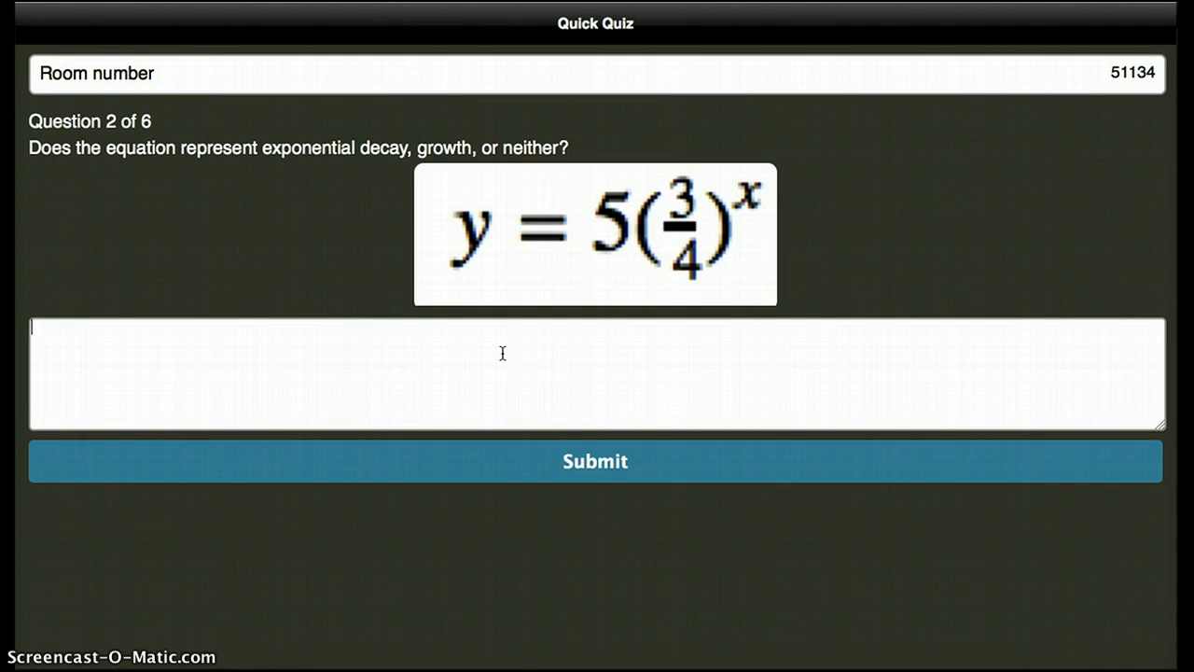
Answer 'decay' for the equation question, answer the graph question, and move on to question 4 of 6.
type("decay")
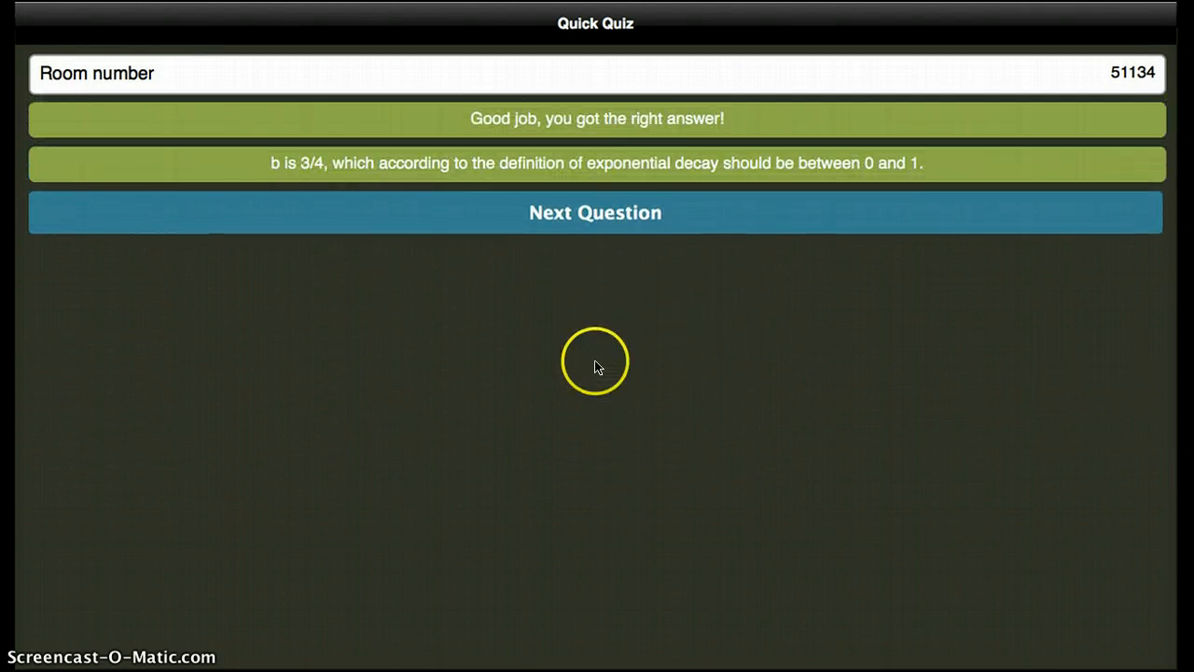
mouse_move(607, 220)
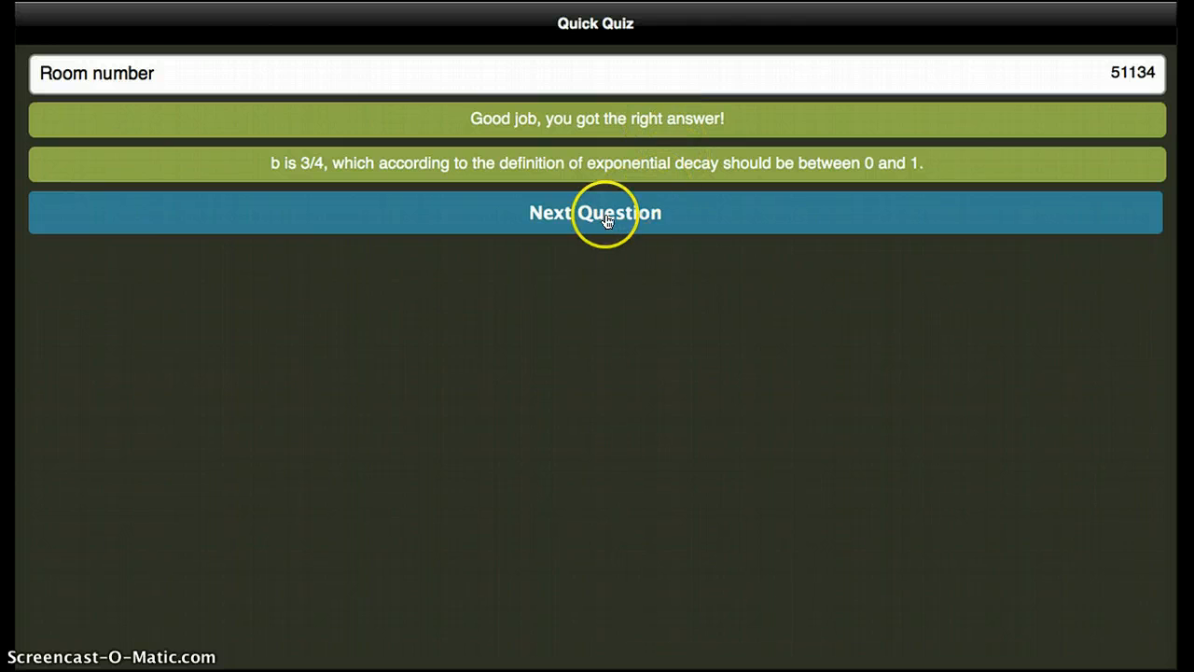
left_click(606, 213)
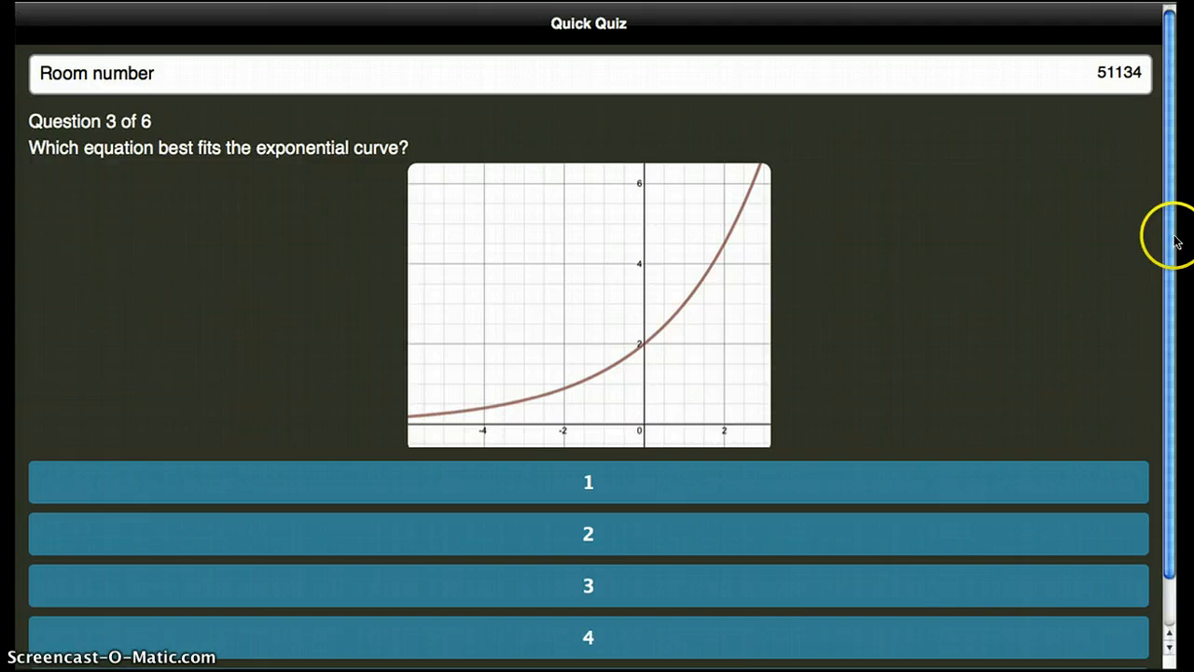
scroll("down", 3)
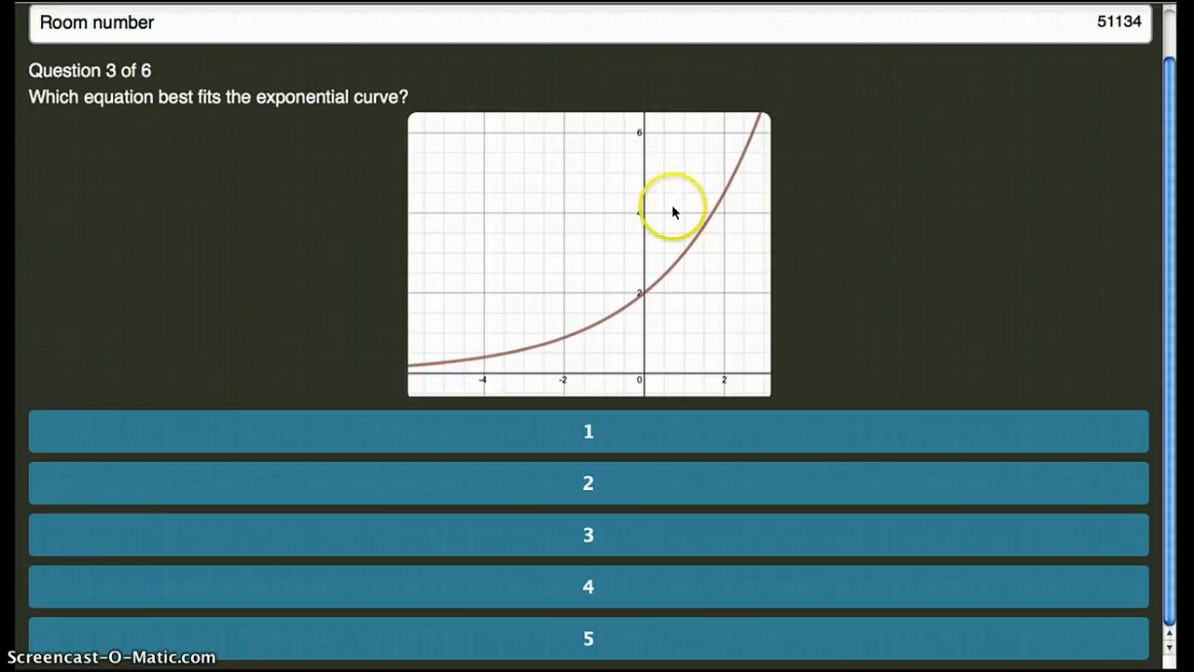
mouse_move(646, 306)
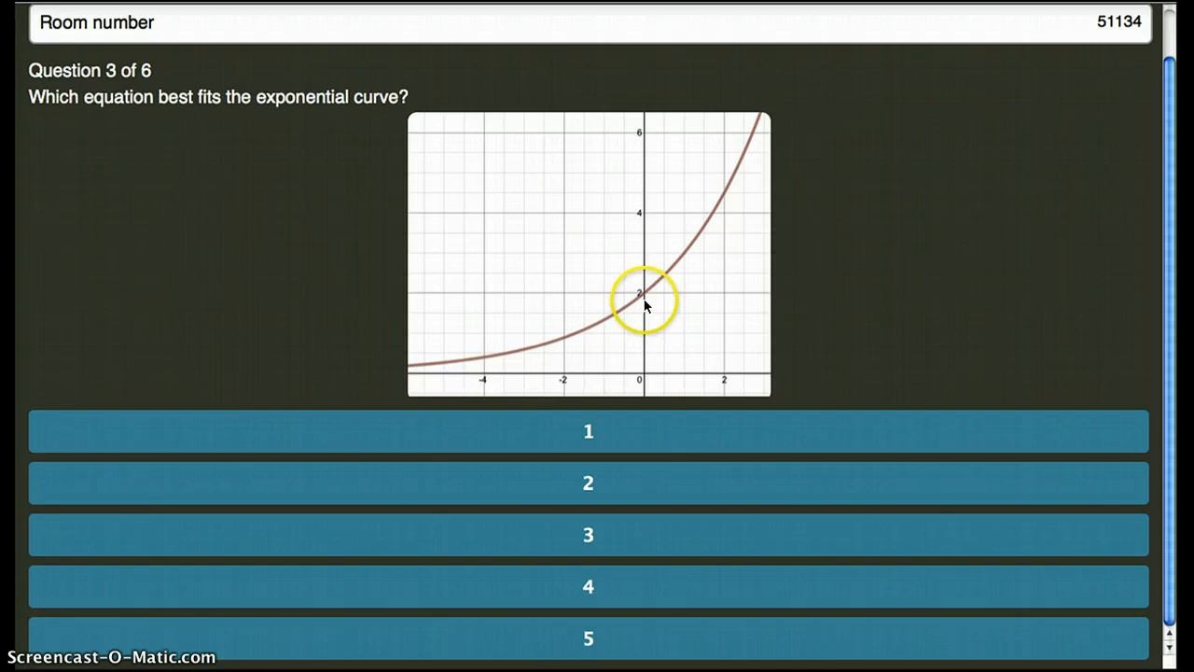
mouse_move(690, 261)
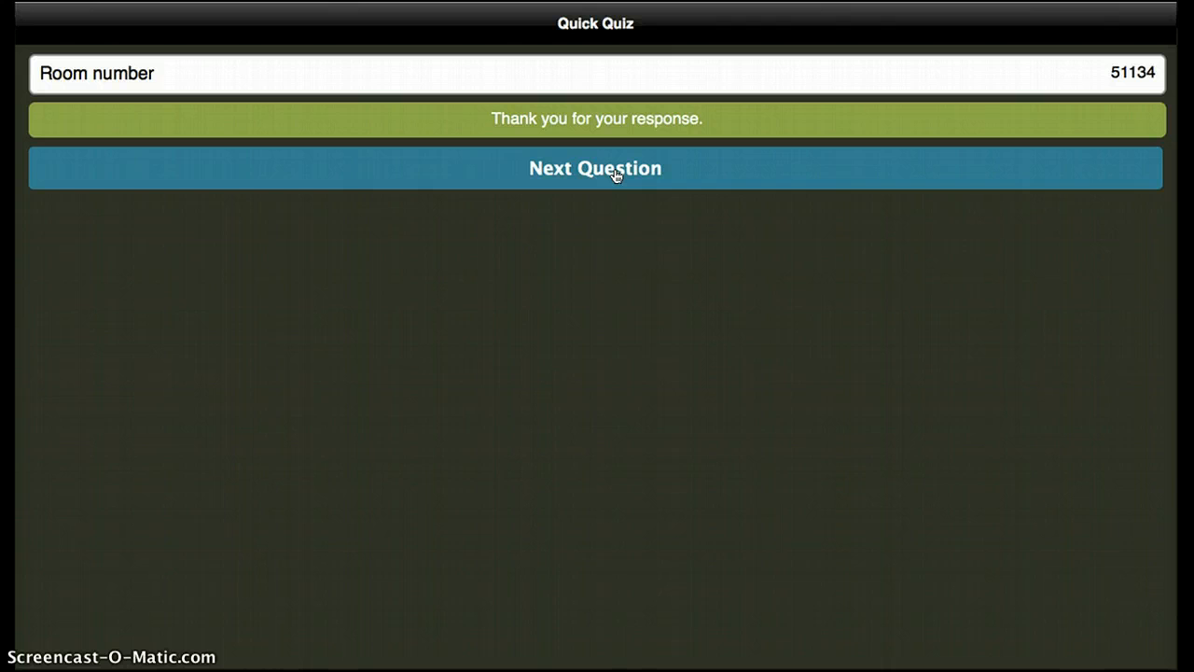
left_click(596, 168)
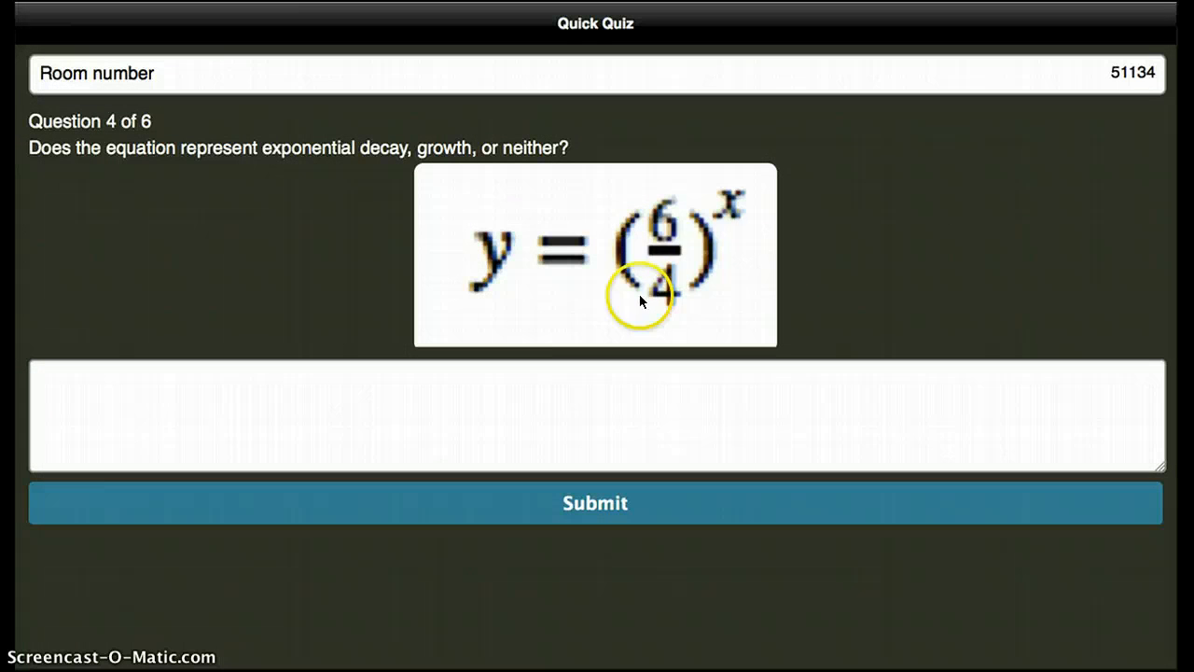